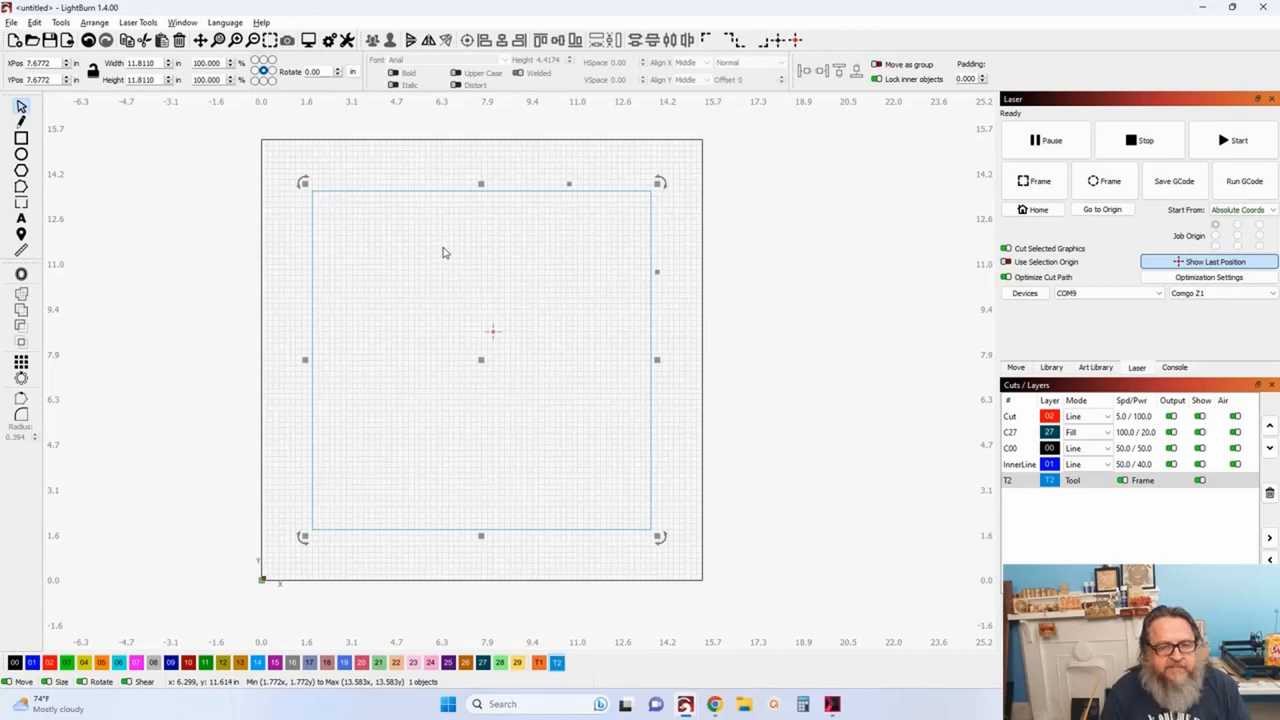
{"action": "mouse_move", "coordinate": [428, 202]}
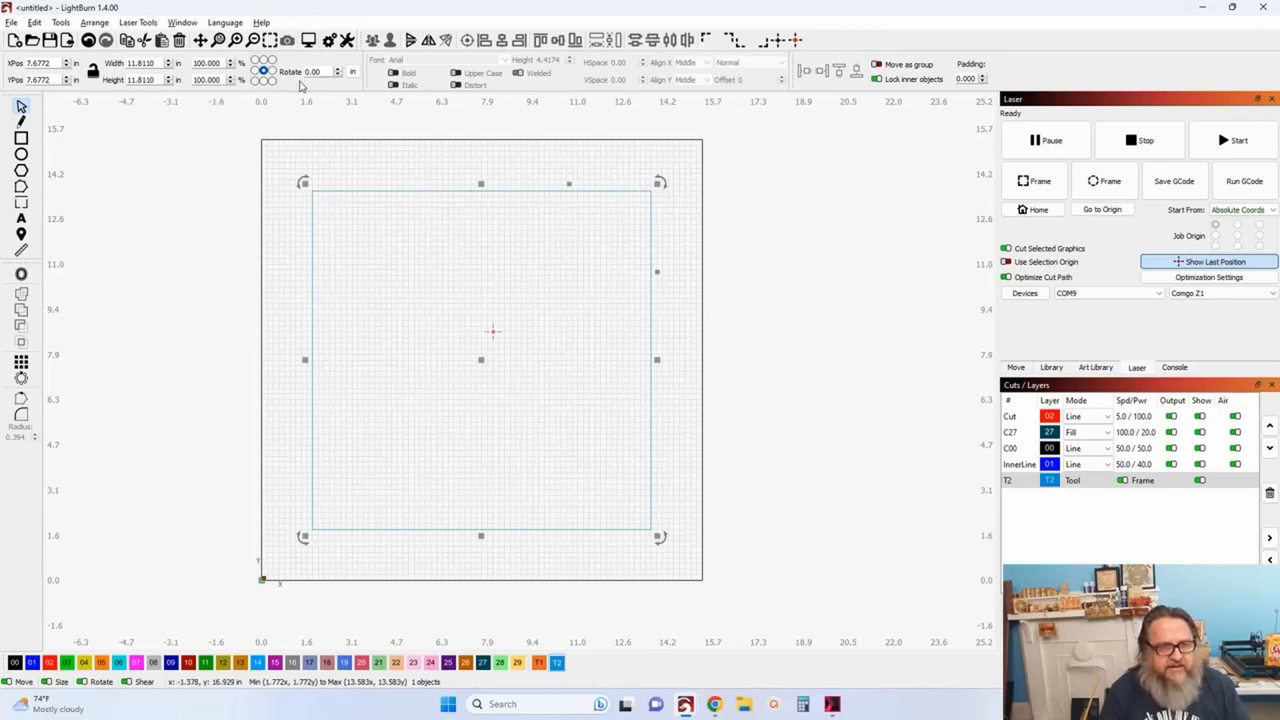
Switch the units toggle to millimetres so the design area reads 300 by 300 mm.
{"action": "left_click", "coordinate": [352, 72]}
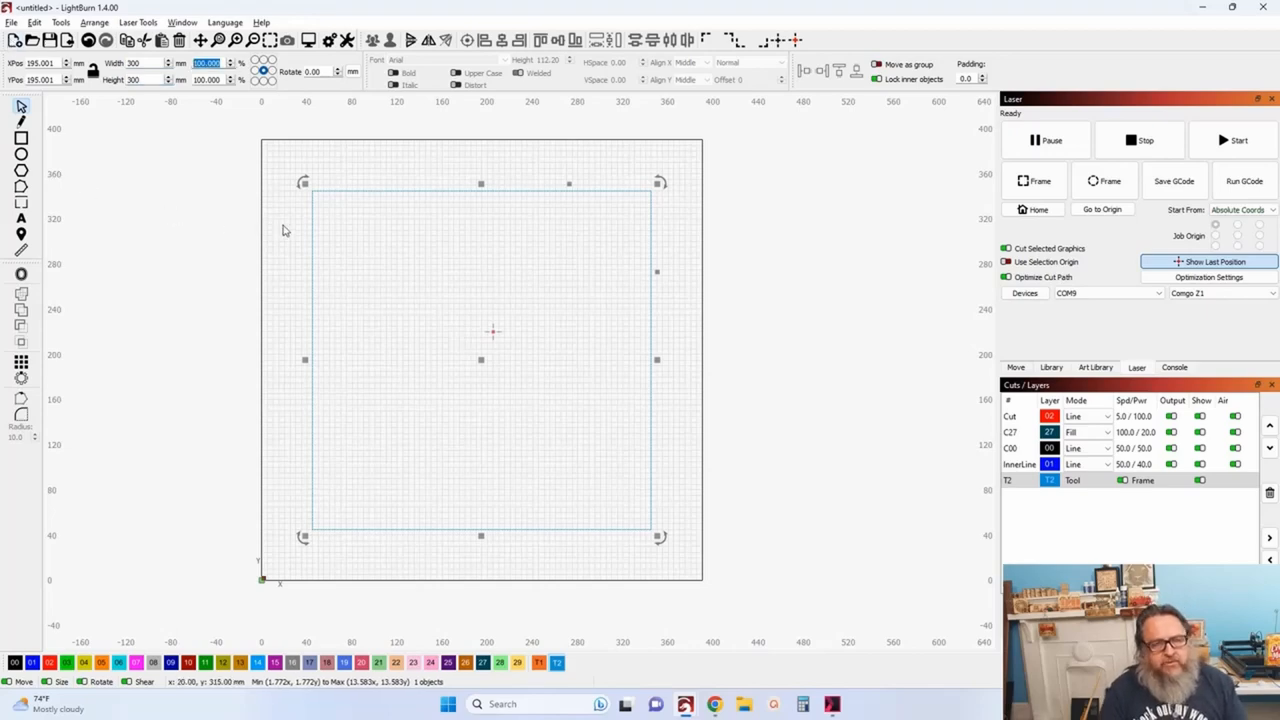
{"action": "mouse_move", "coordinate": [320, 222]}
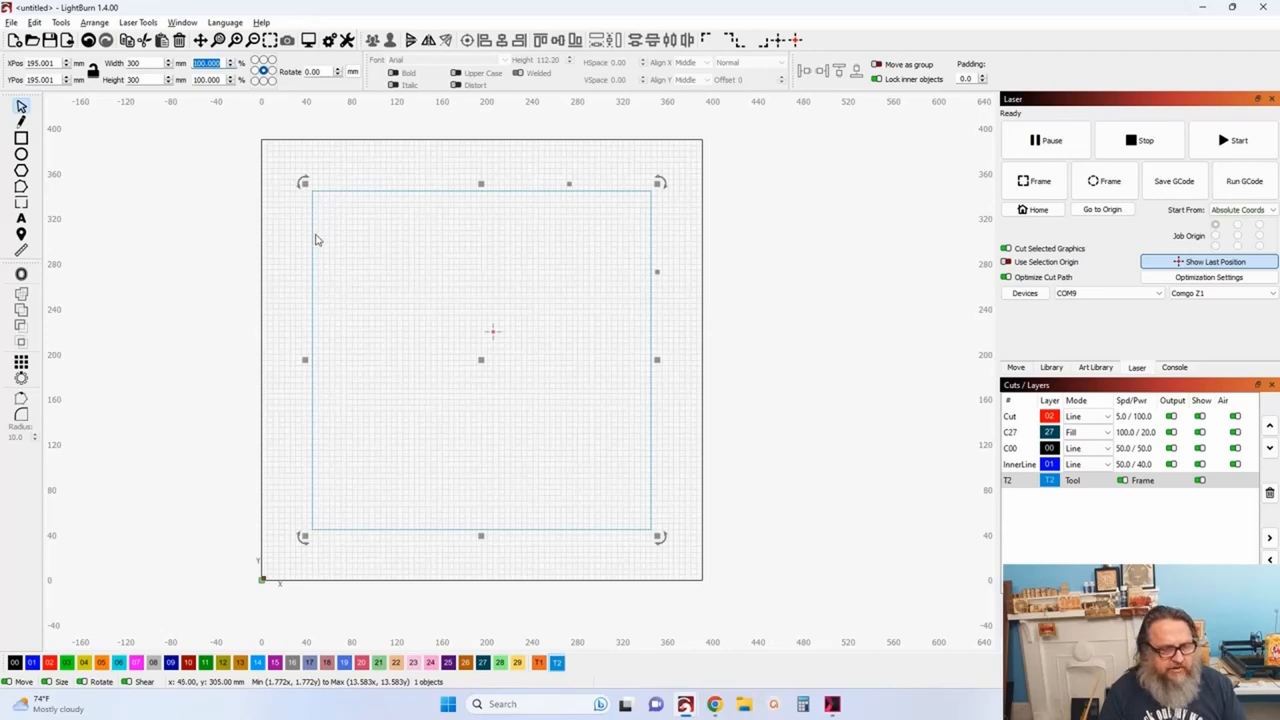
{"action": "mouse_move", "coordinate": [324, 234]}
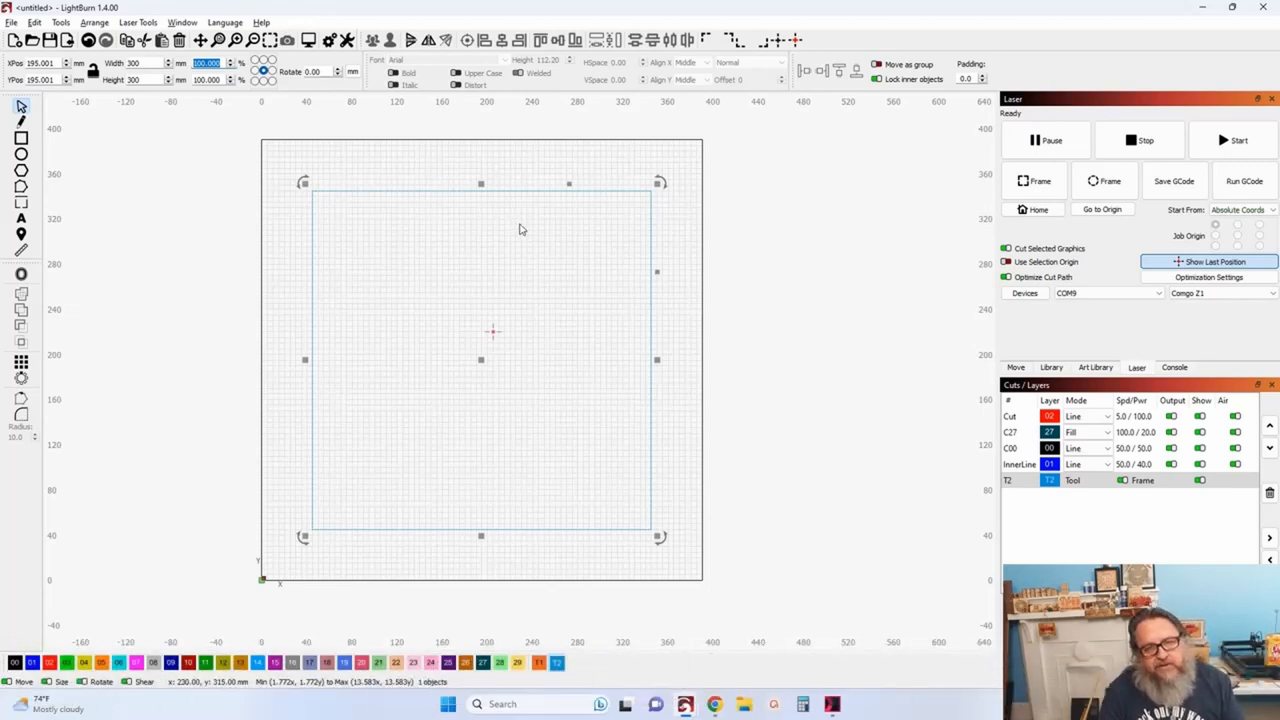
{"action": "mouse_move", "coordinate": [536, 252]}
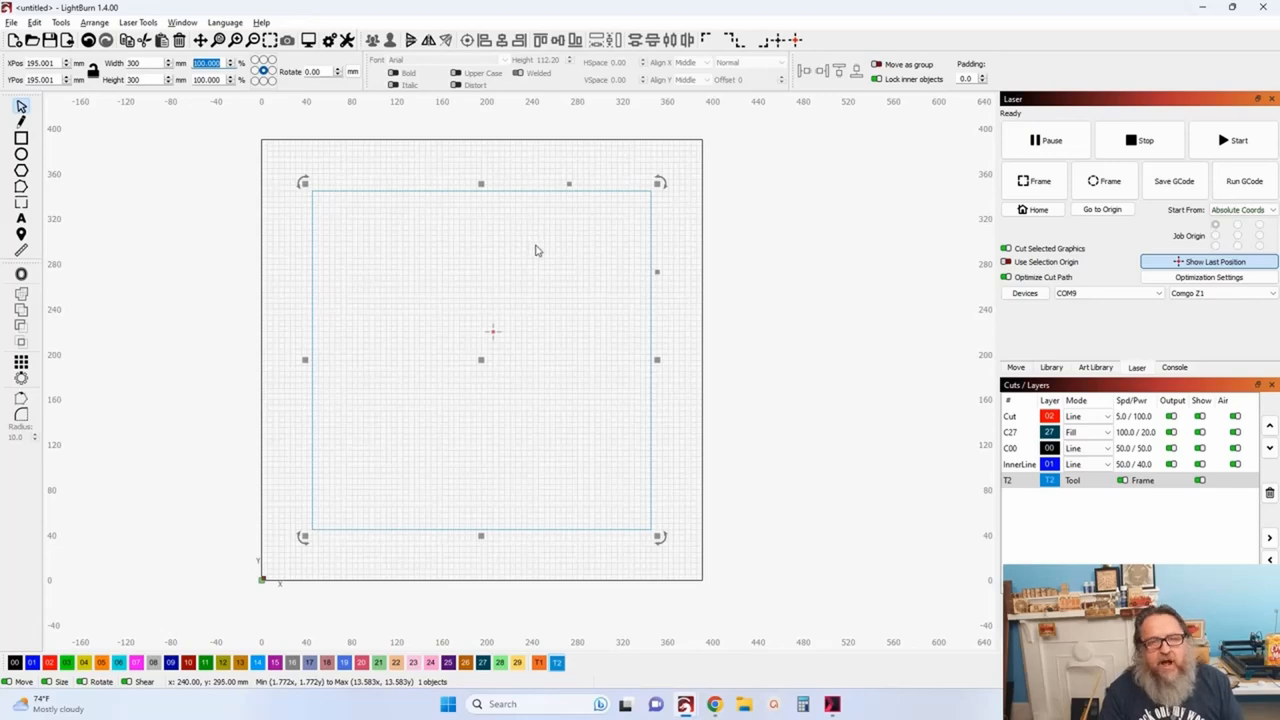
{"action": "mouse_move", "coordinate": [540, 252]}
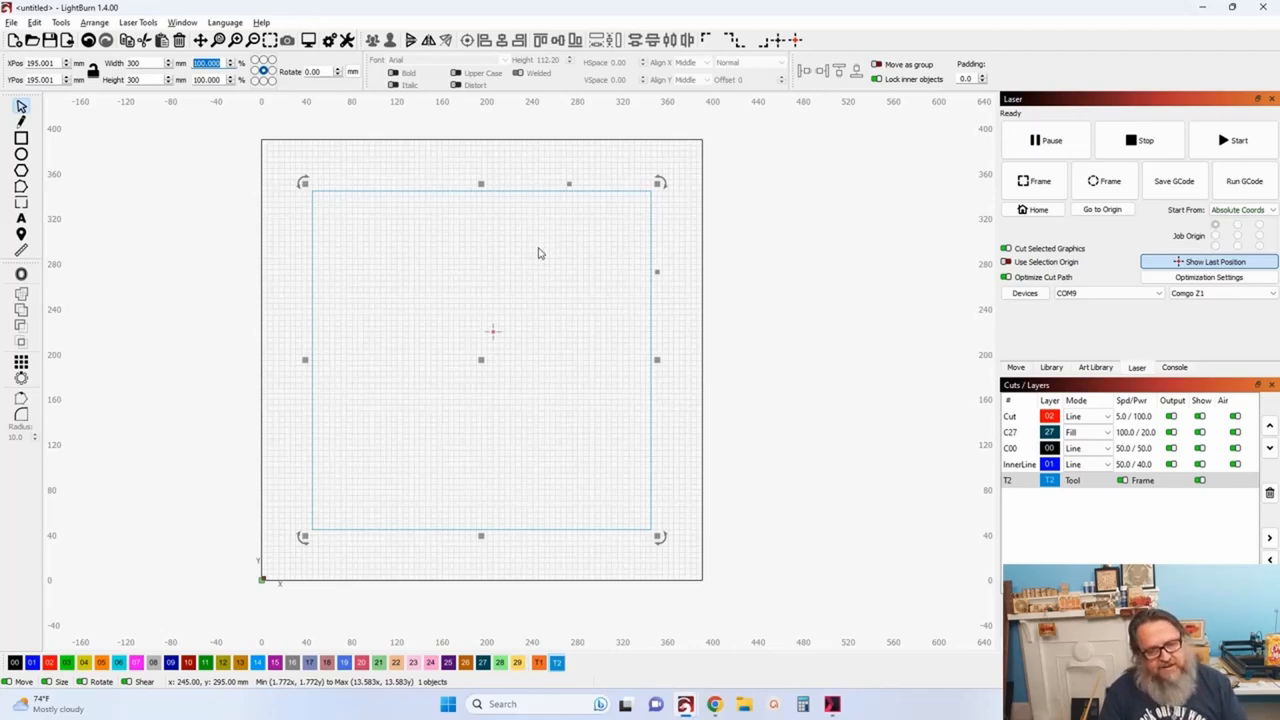
{"action": "mouse_move", "coordinate": [490, 210]}
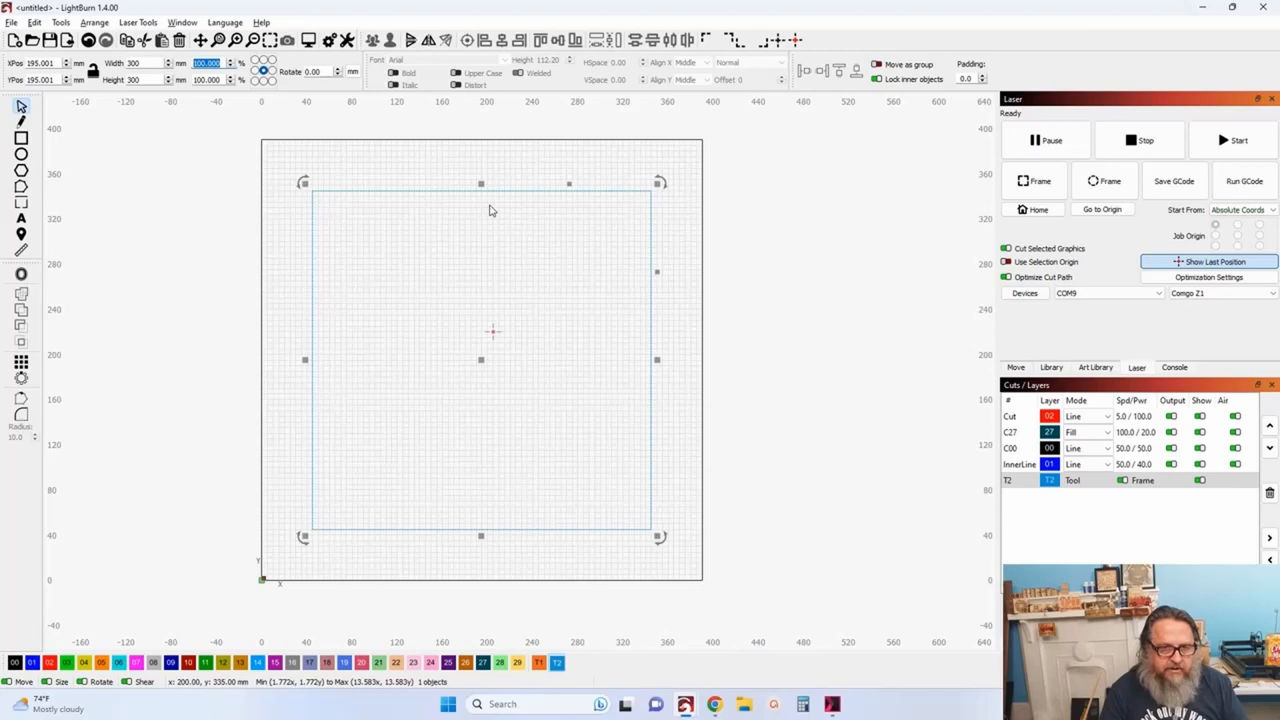
{"action": "mouse_move", "coordinate": [488, 206]}
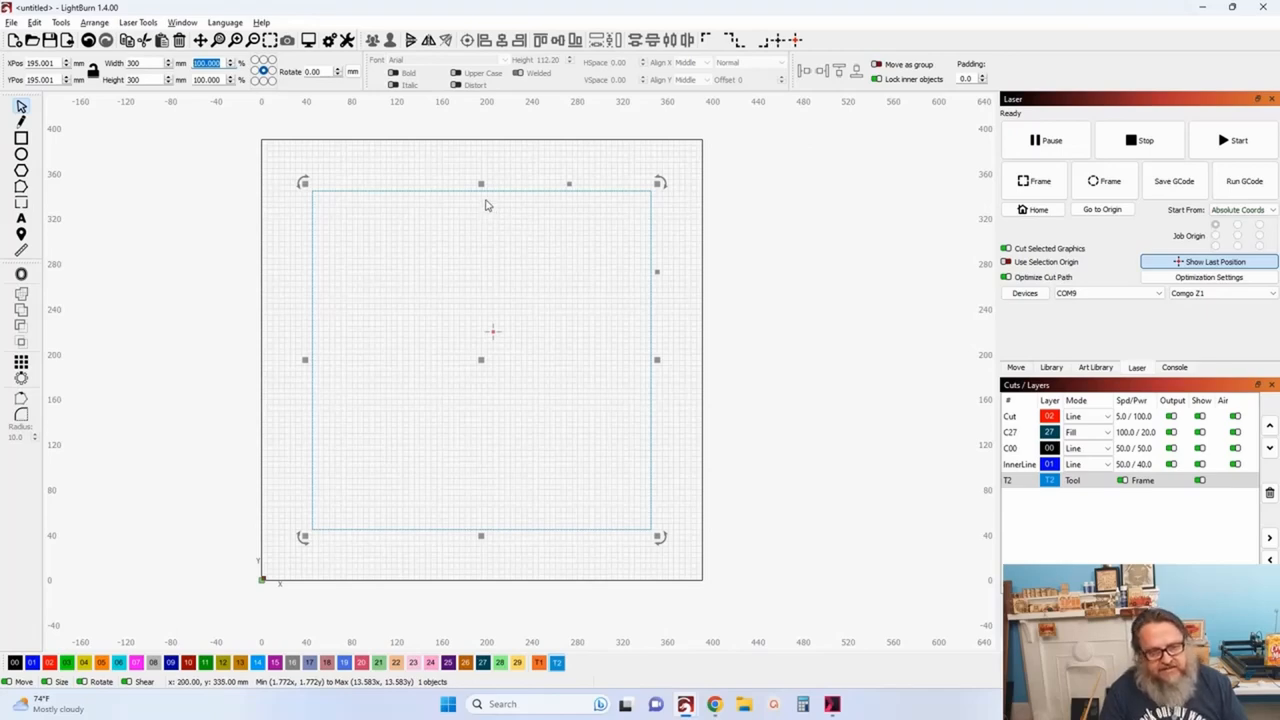
{"action": "mouse_move", "coordinate": [482, 338]}
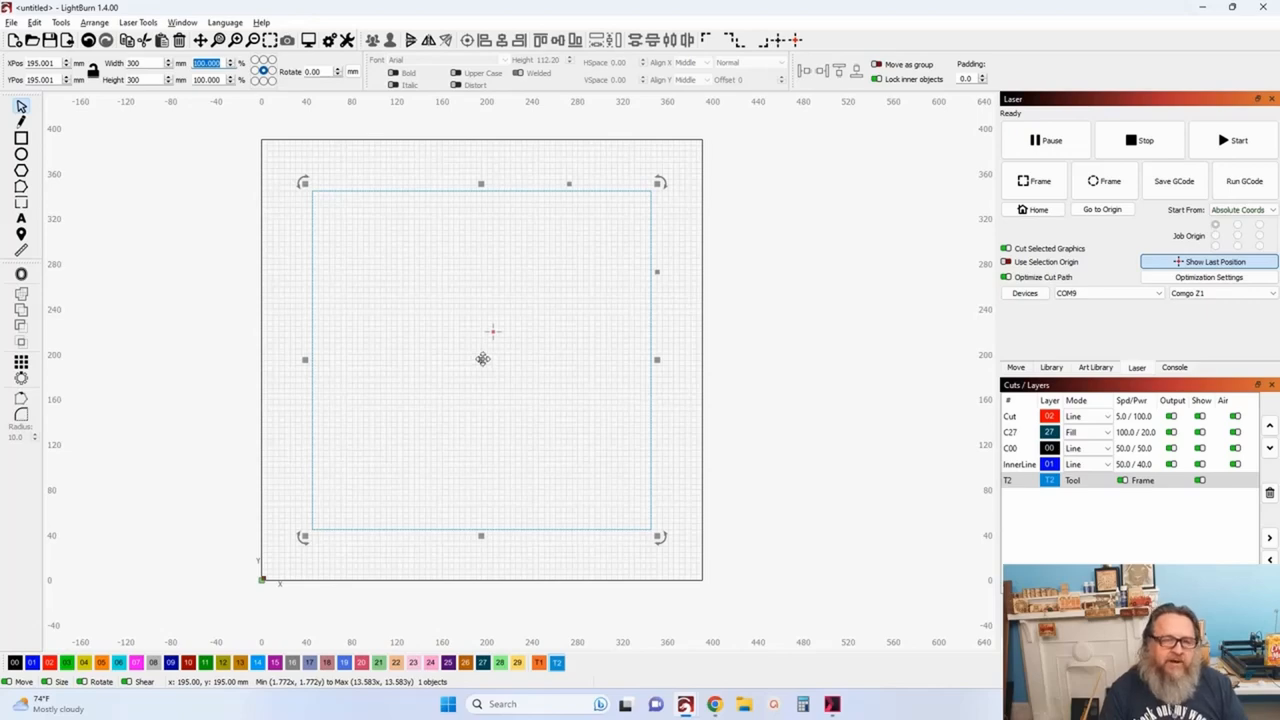
{"action": "mouse_move", "coordinate": [434, 340]}
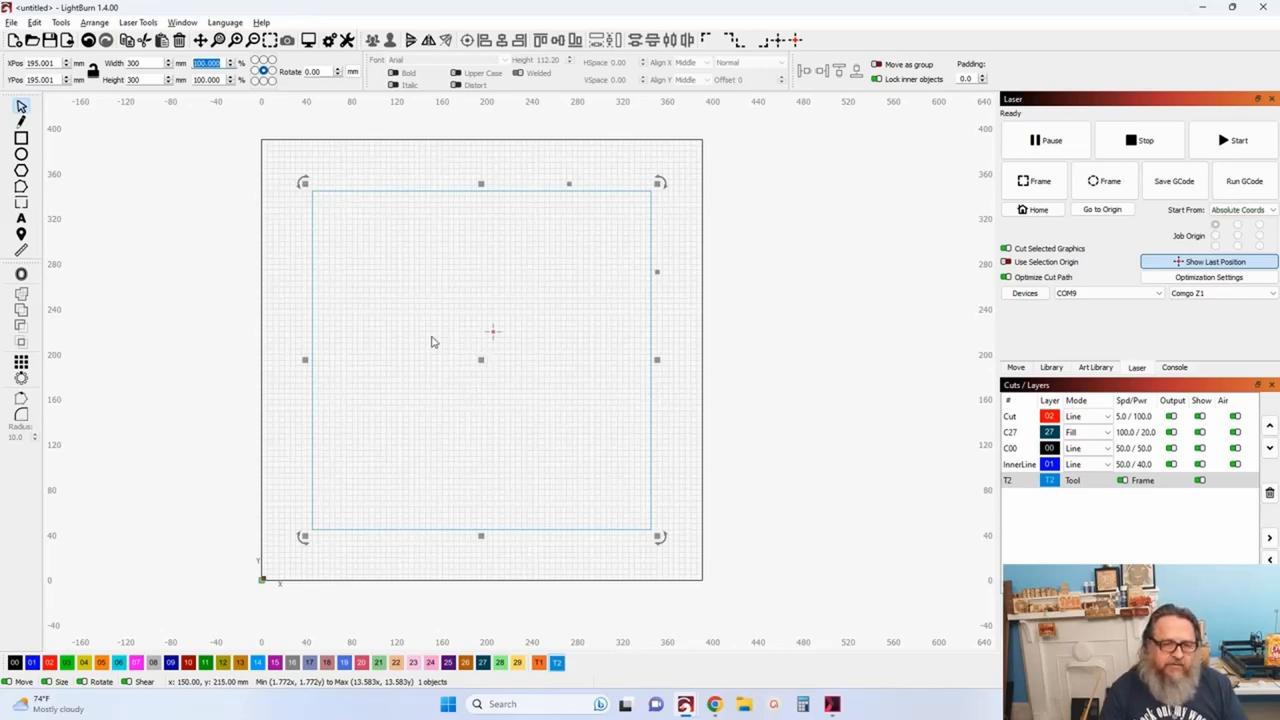
{"action": "mouse_move", "coordinate": [392, 404]}
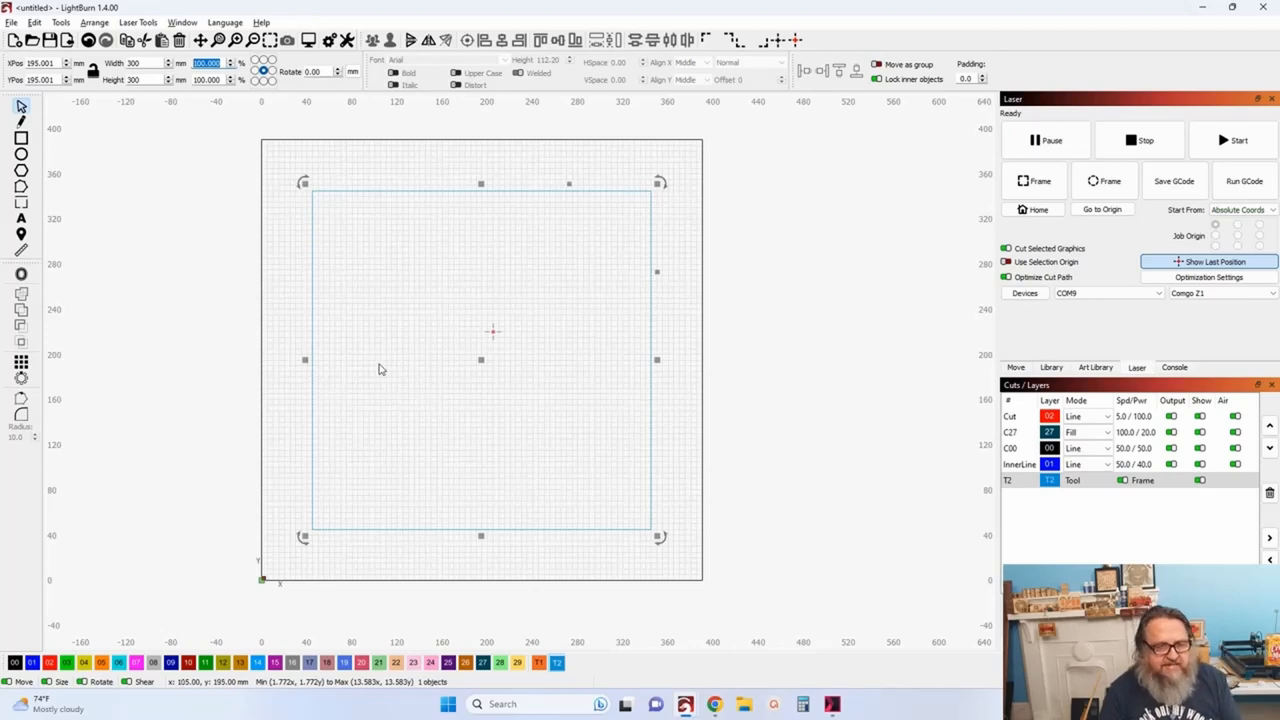
{"action": "mouse_move", "coordinate": [380, 350]}
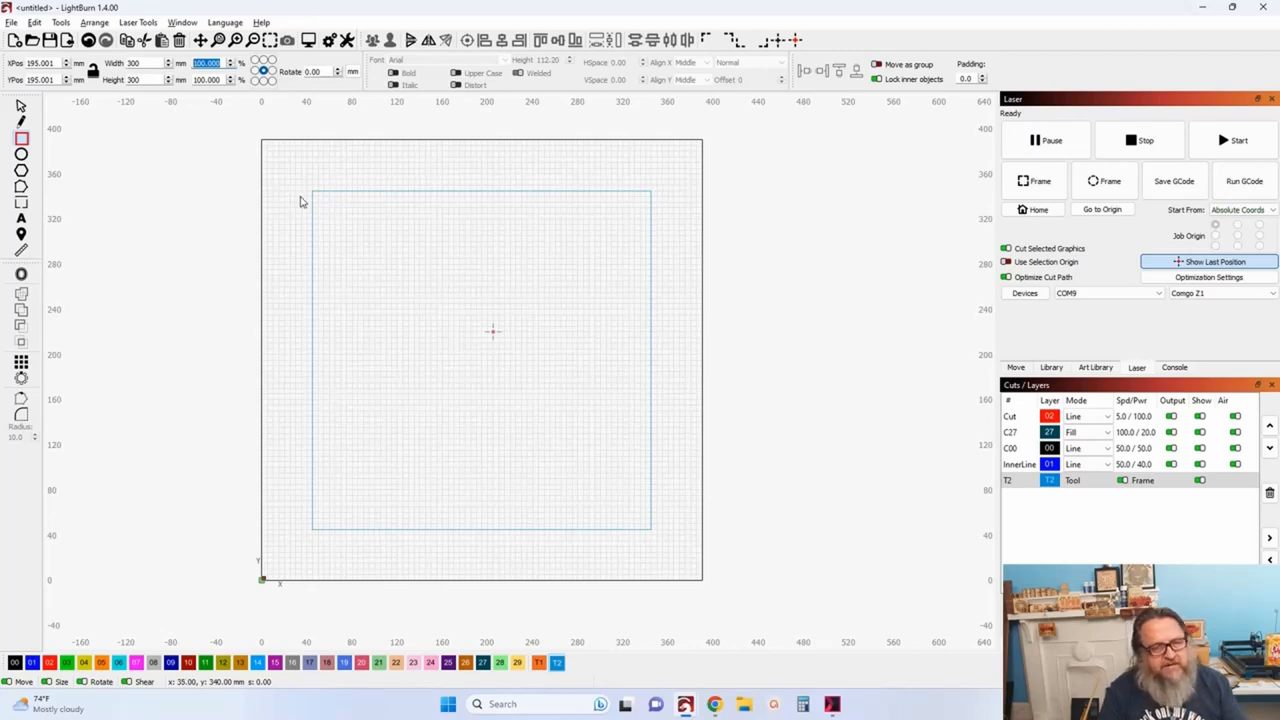
{"action": "mouse_move", "coordinate": [324, 210]}
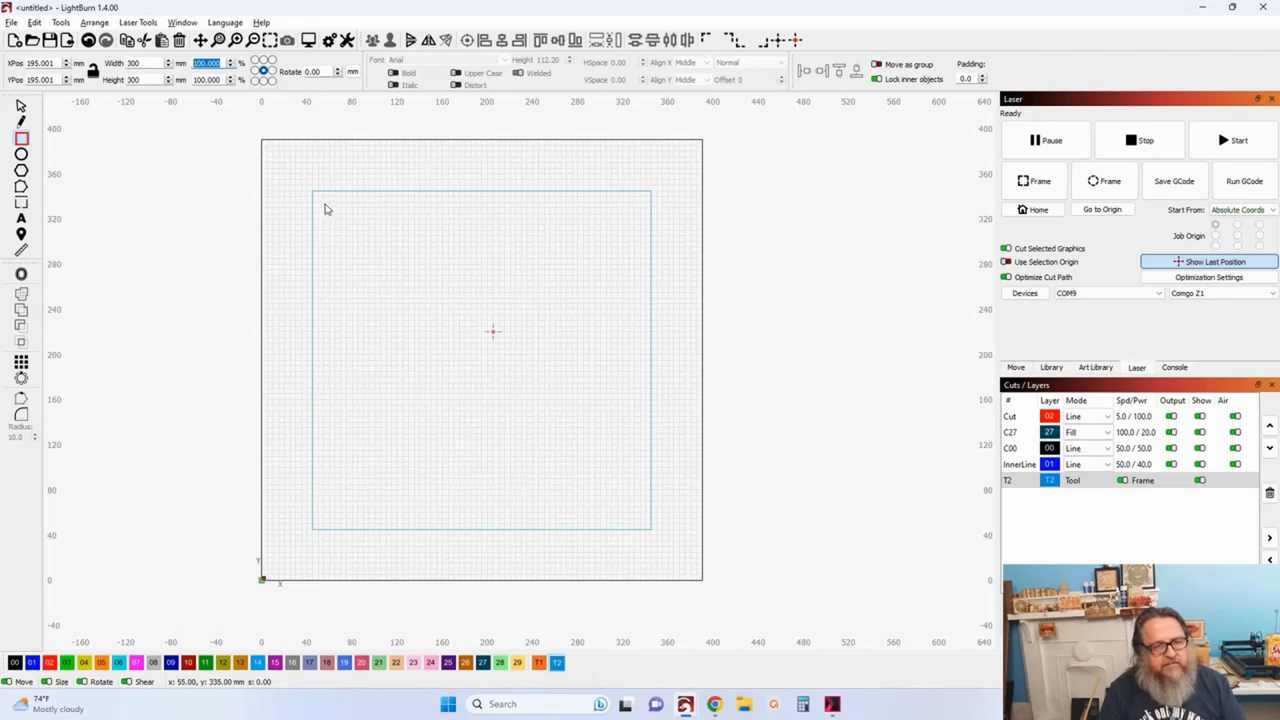
Draw a long thin cut-layer rectangle across the top of the square as the first slat.
{"action": "left_click_drag", "start_coordinate": [324, 204], "coordinate": [564, 224]}
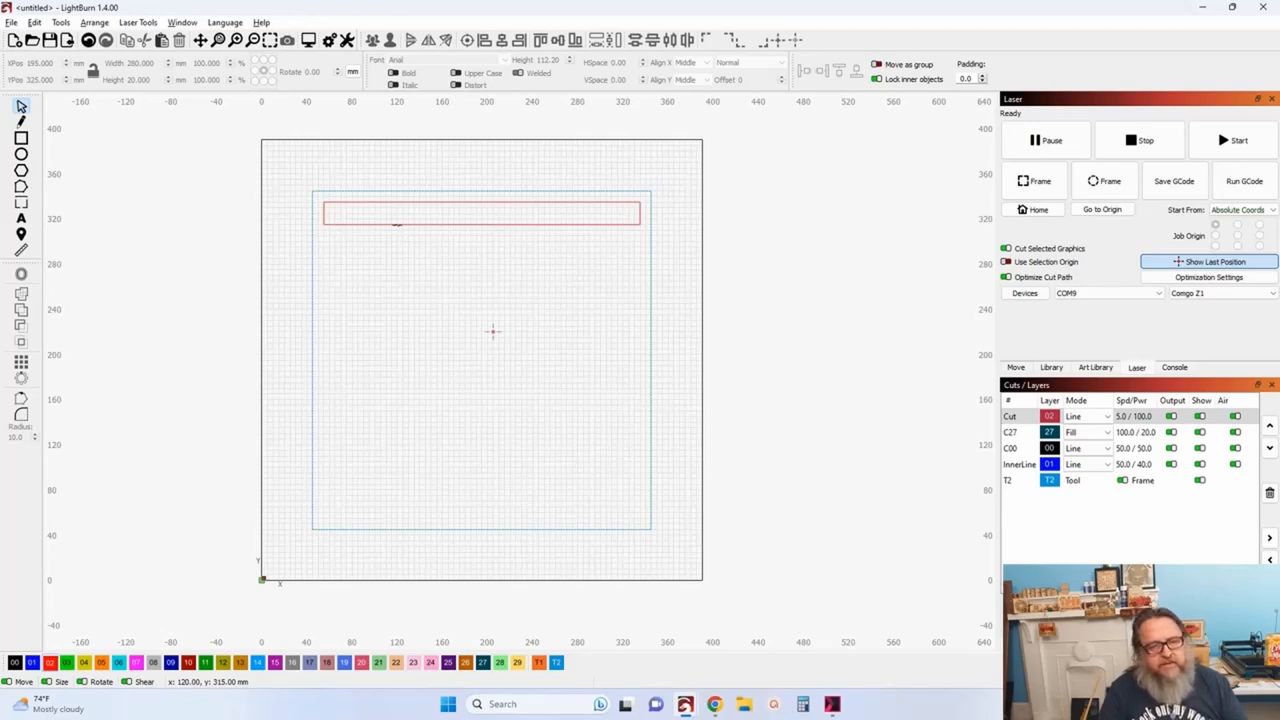
{"action": "mouse_move", "coordinate": [400, 238]}
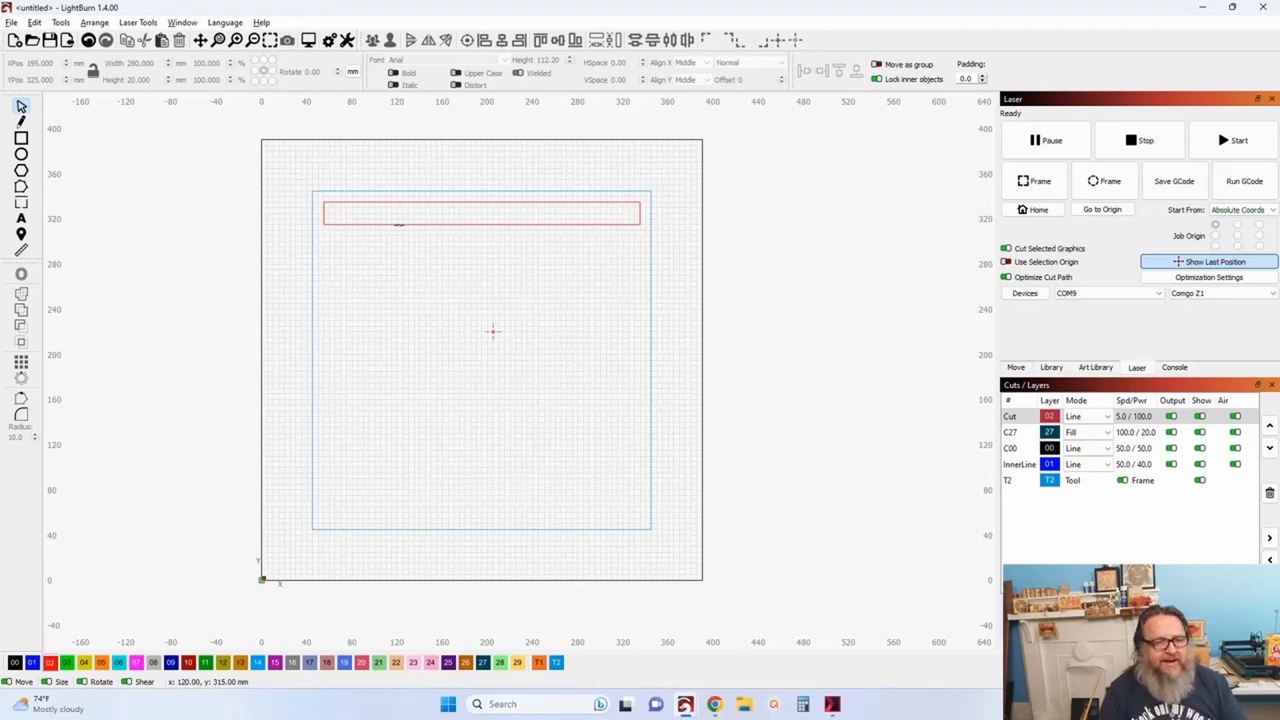
{"action": "mouse_move", "coordinate": [44, 154]}
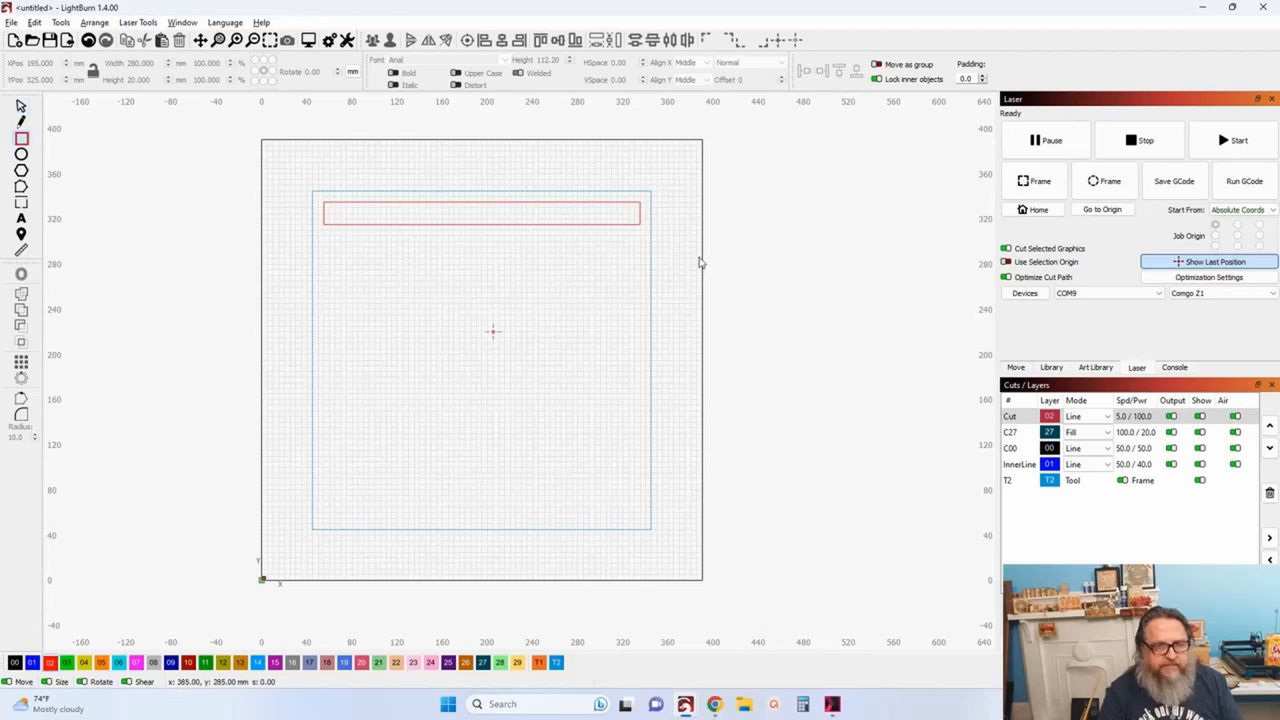
{"action": "mouse_move", "coordinate": [740, 206]}
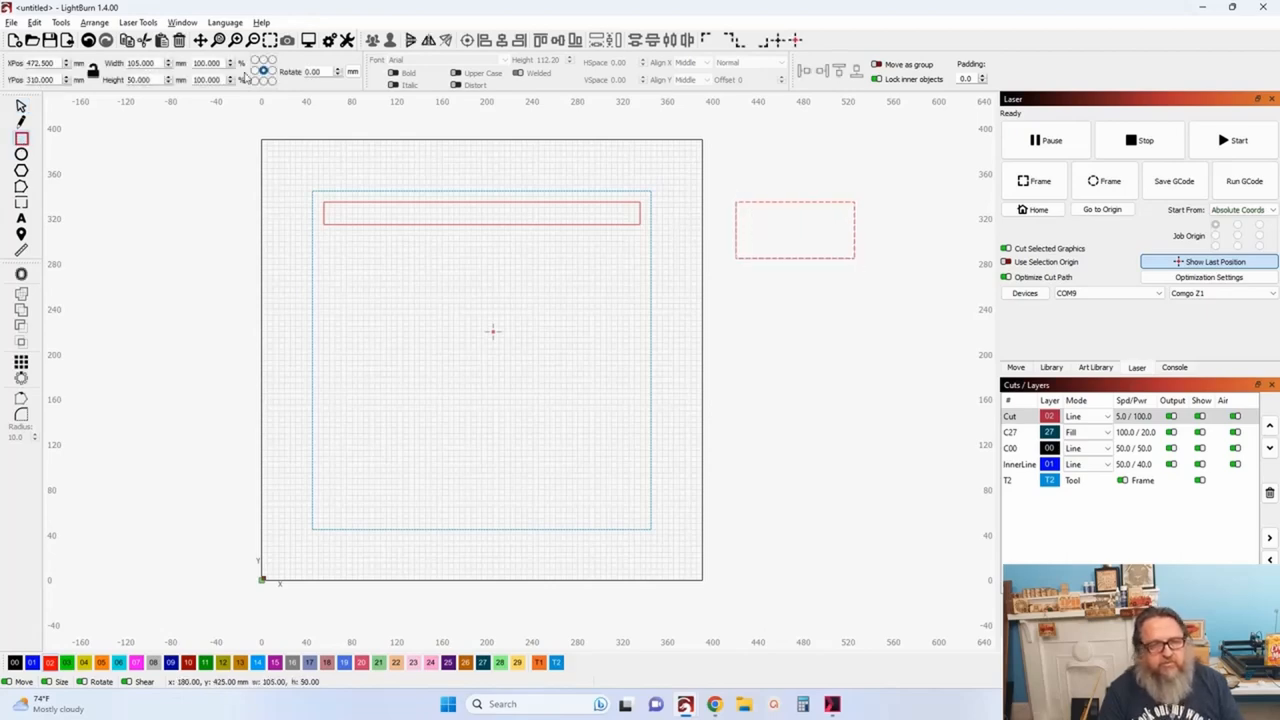
Put the new rectangle on the T1 tool layer as a spacer and select the top slat to match it.
{"action": "left_click", "coordinate": [794, 228]}
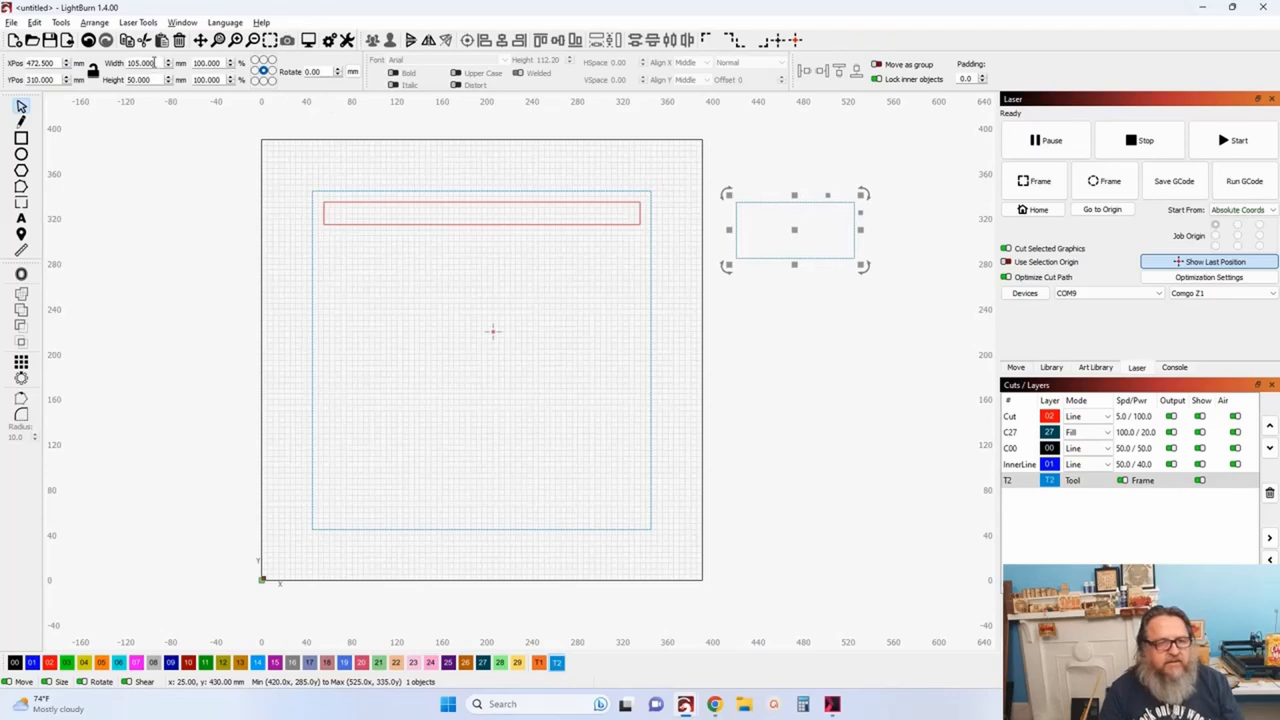
{"action": "left_click", "coordinate": [348, 232]}
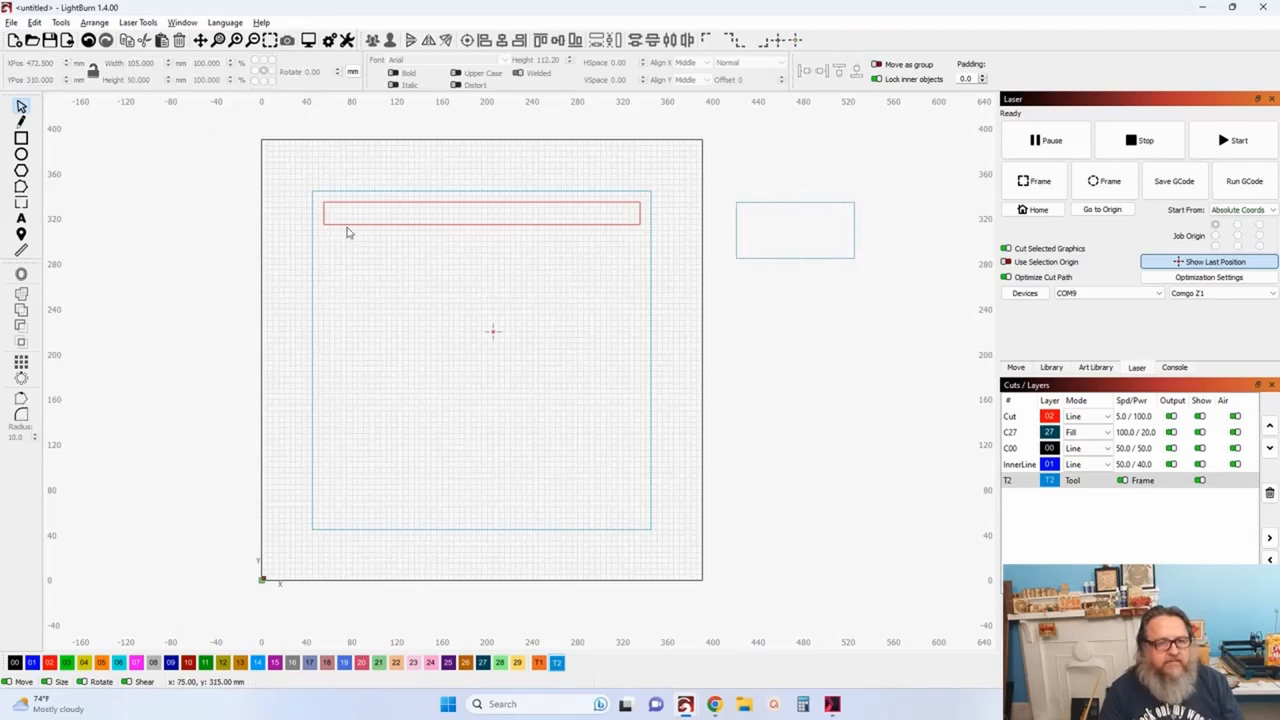
{"action": "left_click", "coordinate": [480, 212]}
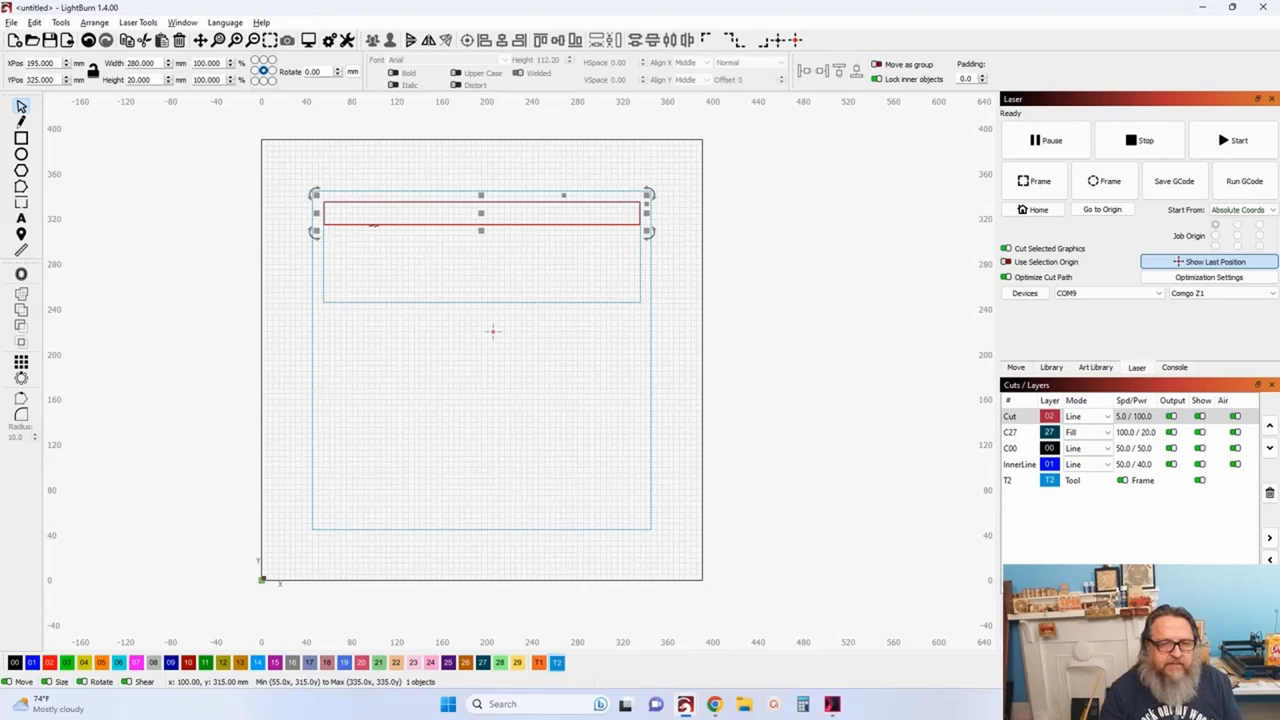
Duplicate the slat to four and distribute them with even vertical spacing.
{"action": "left_click_drag", "start_coordinate": [480, 212], "coordinate": [516, 240]}
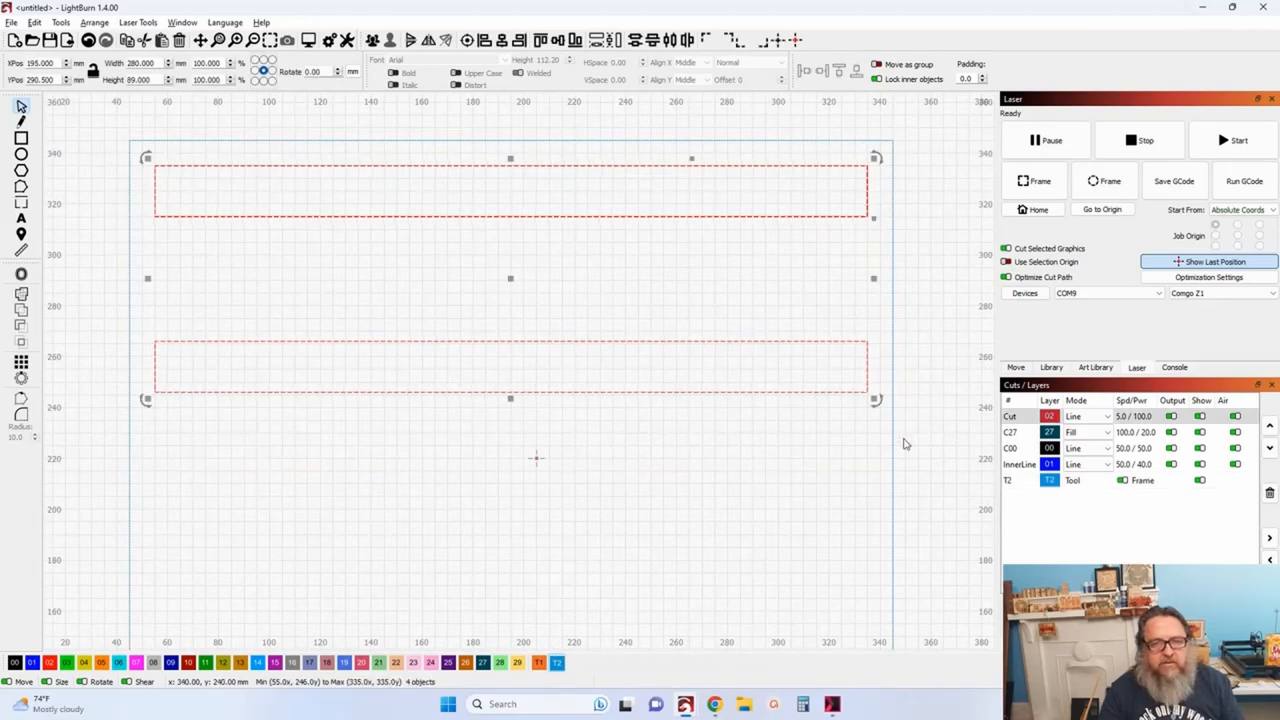
{"action": "mouse_move", "coordinate": [548, 104]}
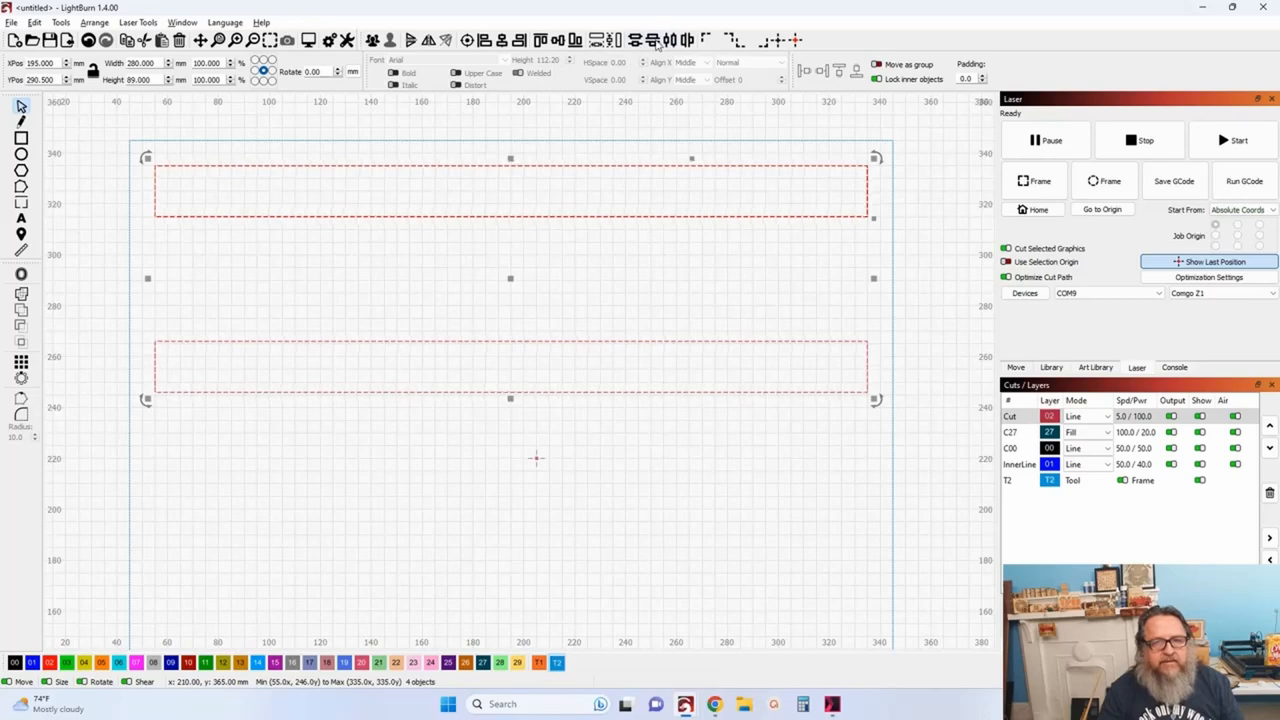
{"action": "mouse_move", "coordinate": [856, 40]}
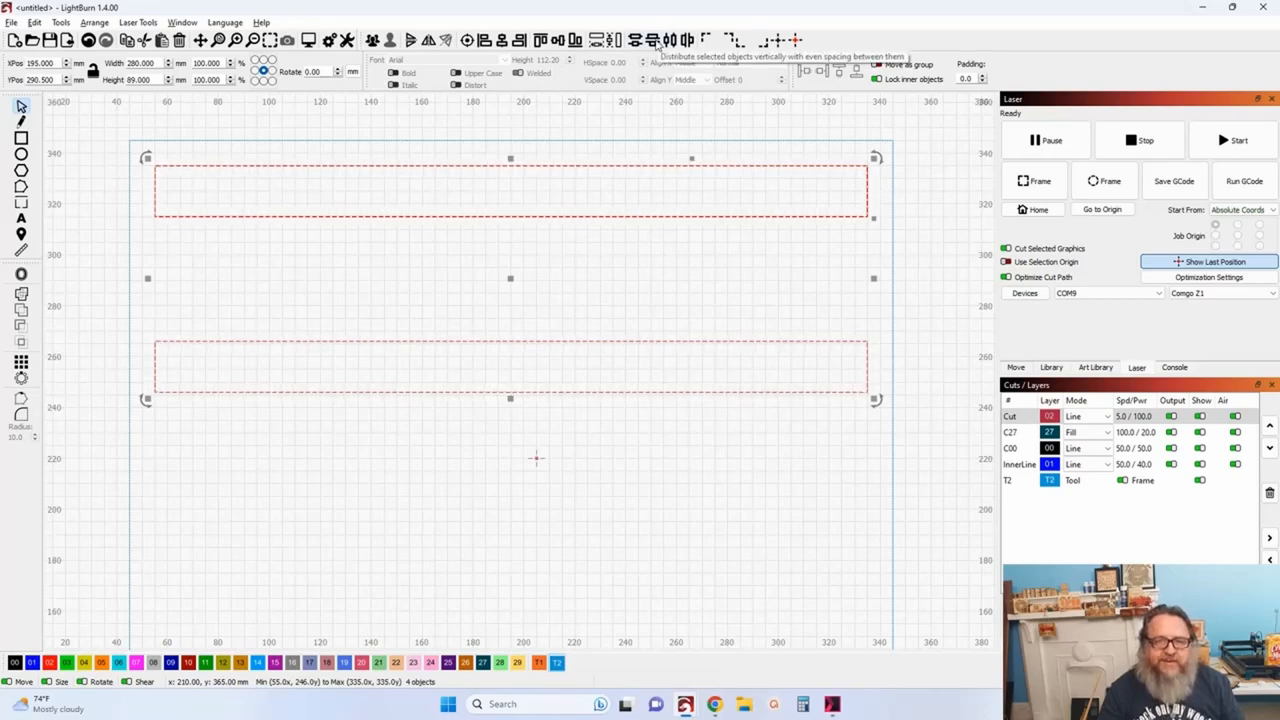
{"action": "left_click", "coordinate": [660, 40]}
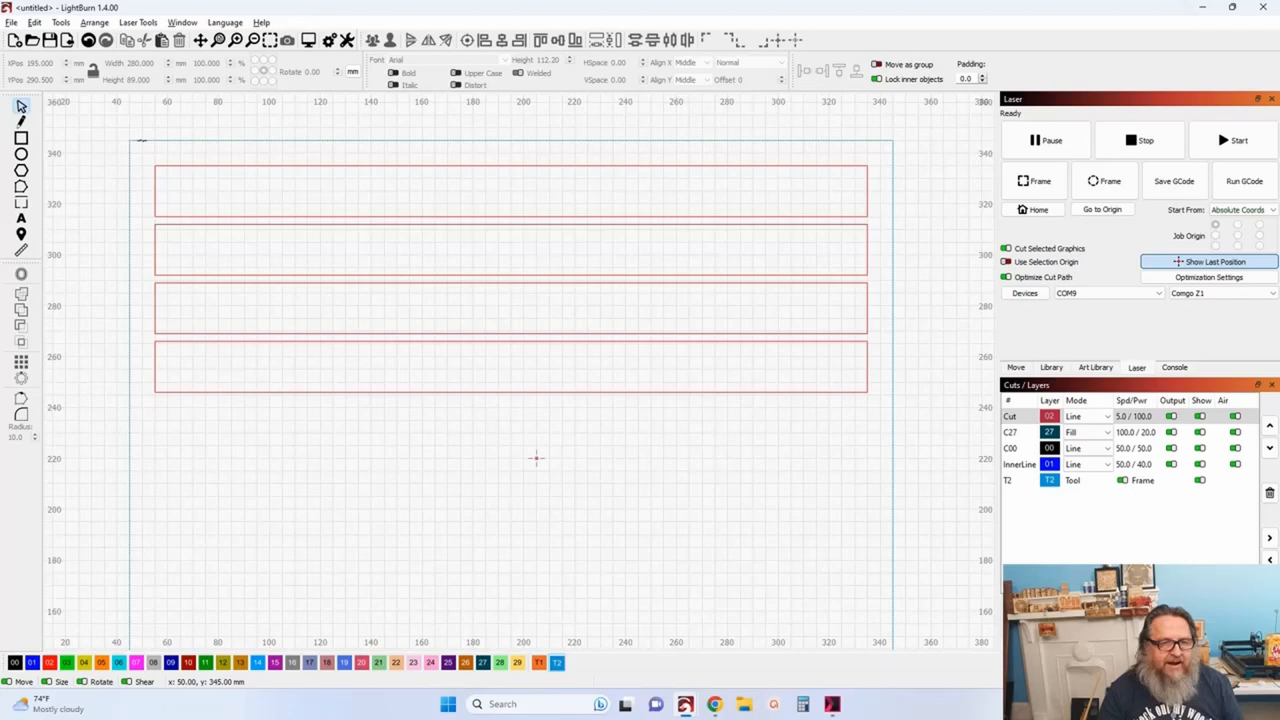
{"action": "key", "text": "ctrl+a"}
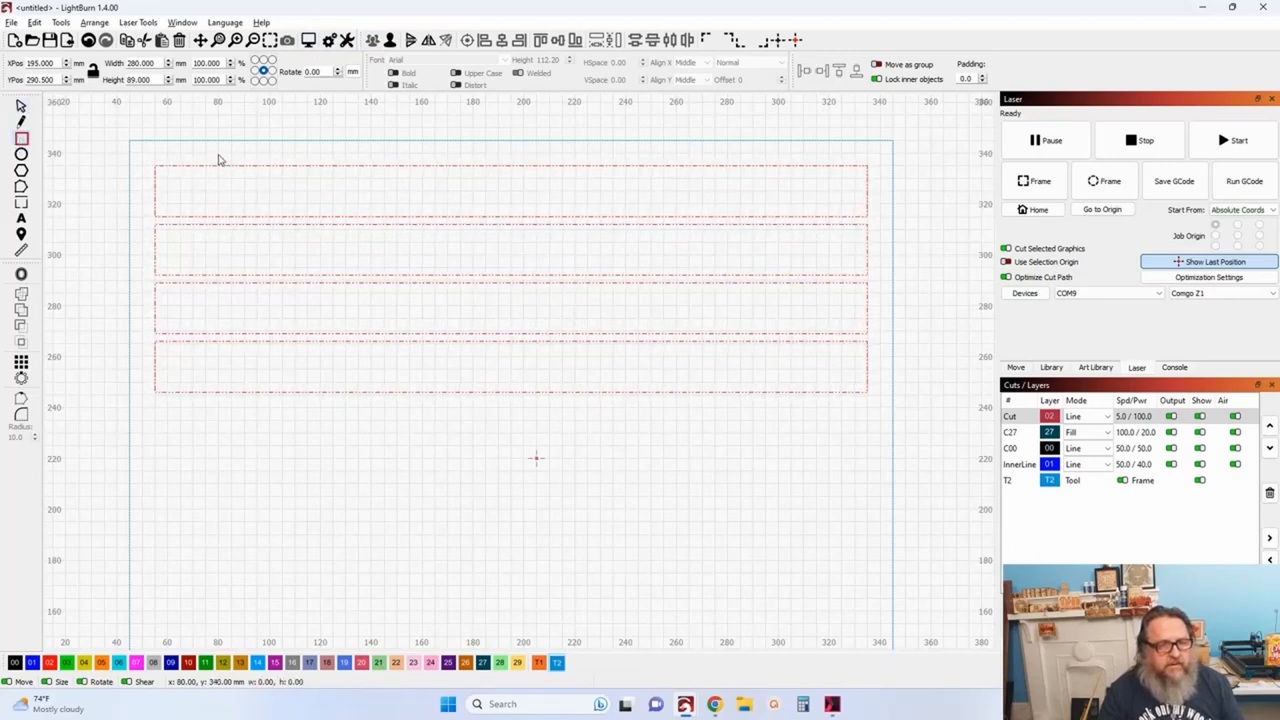
Draw a thin vertical brace over the slats near the left end and copy it to the right end.
{"action": "left_click_drag", "start_coordinate": [220, 160], "coordinate": [248, 292]}
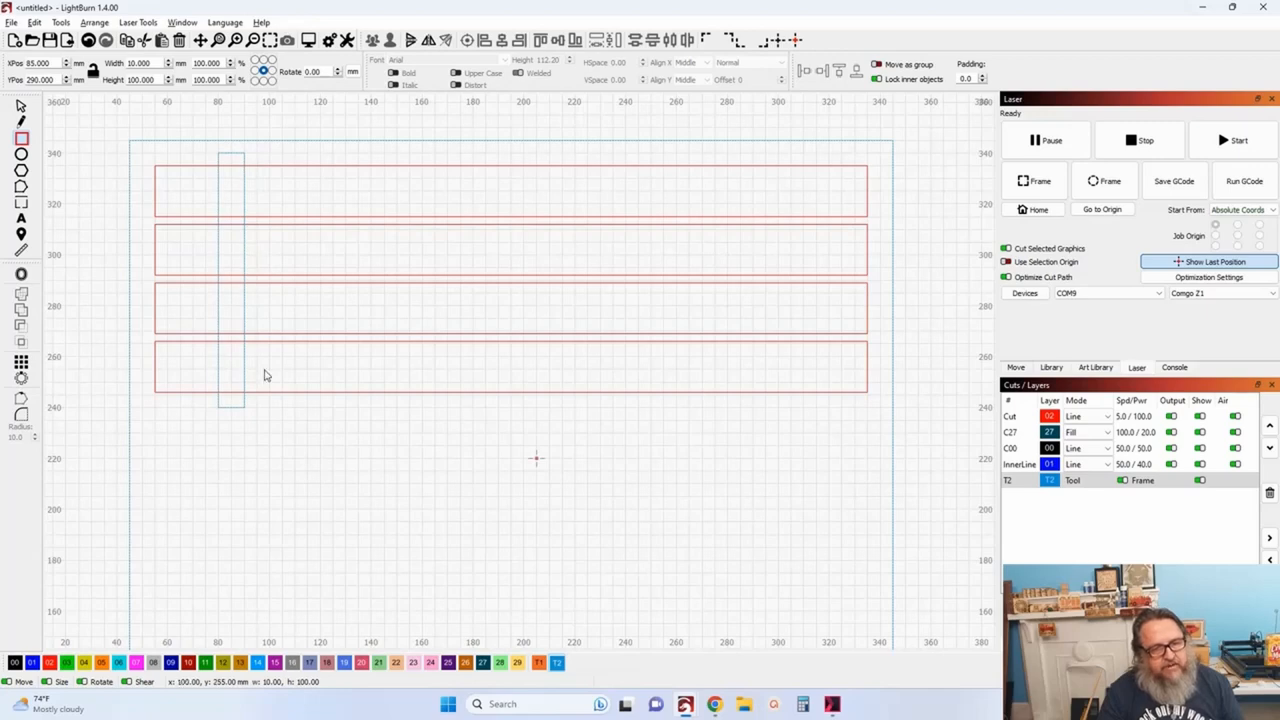
{"action": "mouse_move", "coordinate": [236, 408]}
{"action": "type", "text": "99.000"}
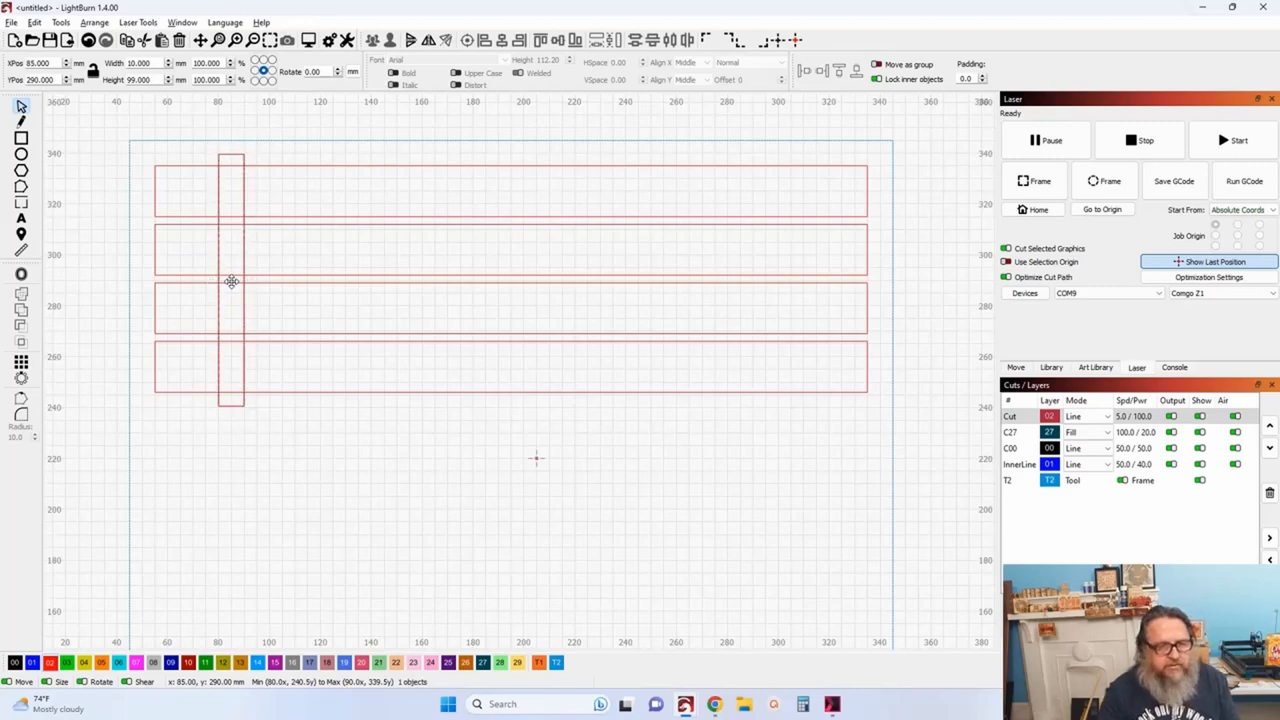
{"action": "left_click_drag", "start_coordinate": [232, 280], "coordinate": [790, 280]}
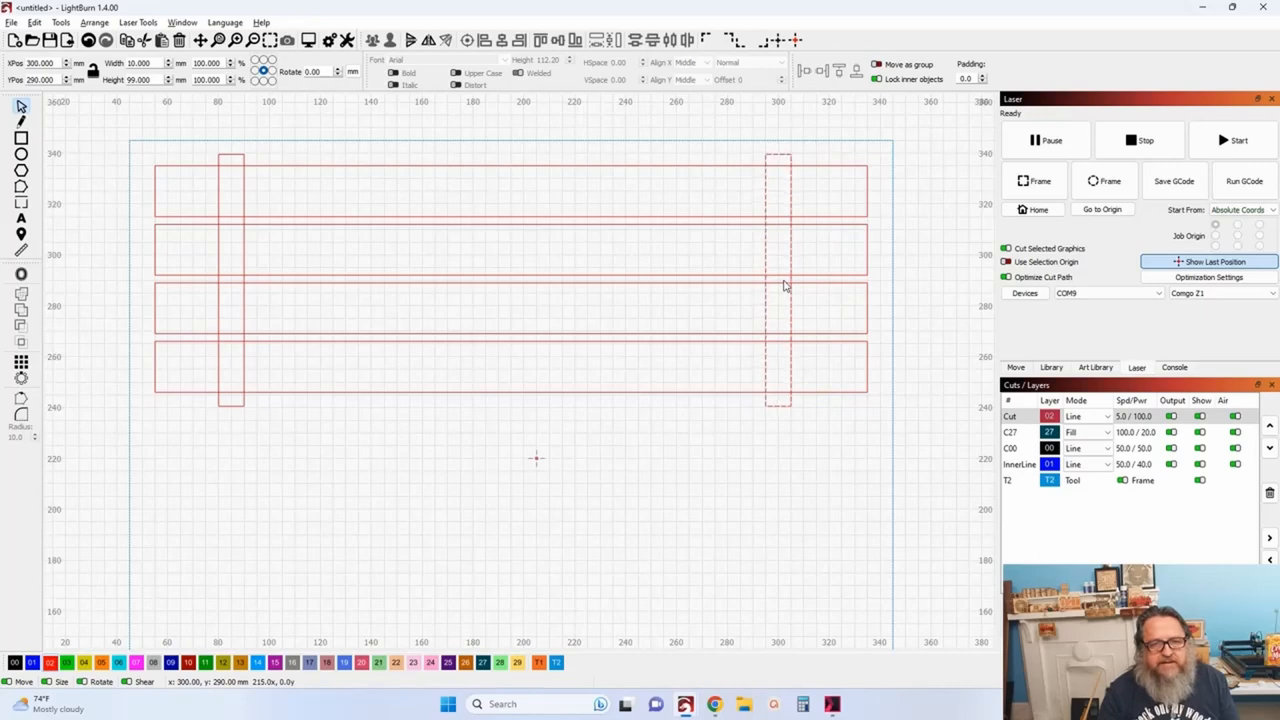
{"action": "left_click", "coordinate": [778, 280]}
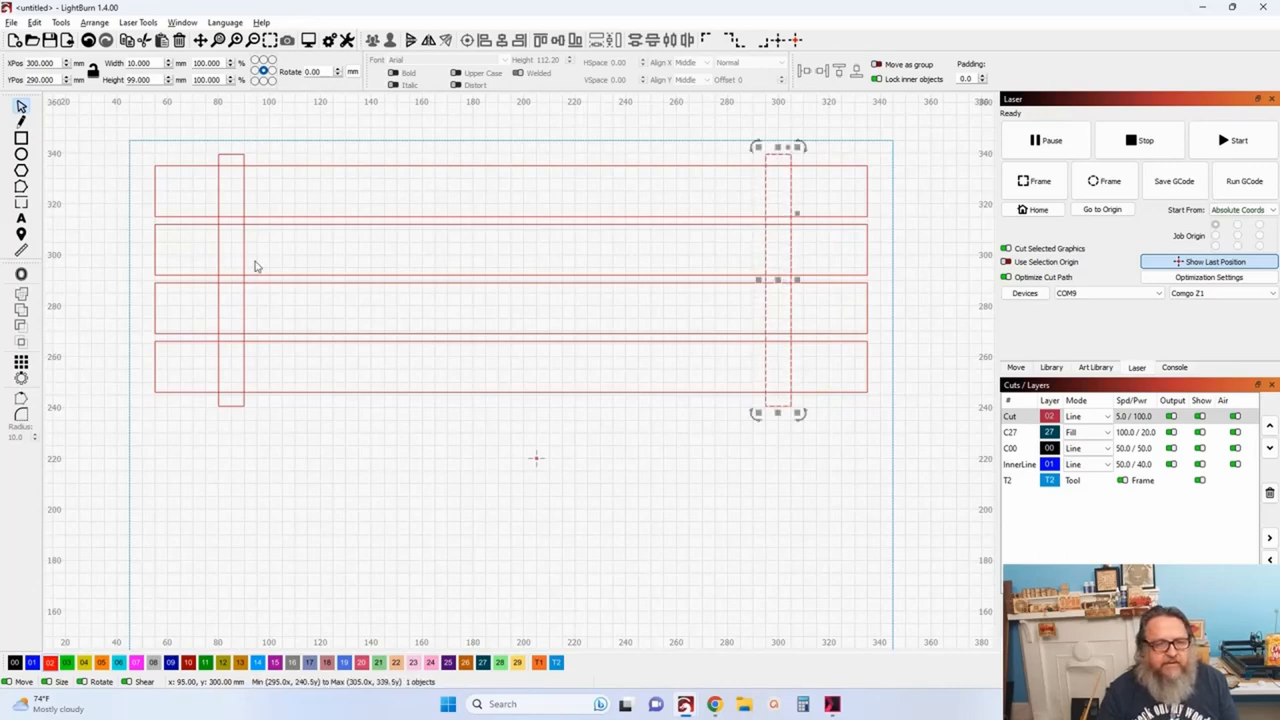
Add a centre brace and weld the slats and braces into one connected outline.
{"action": "left_click_drag", "start_coordinate": [778, 280], "coordinate": [230, 280]}
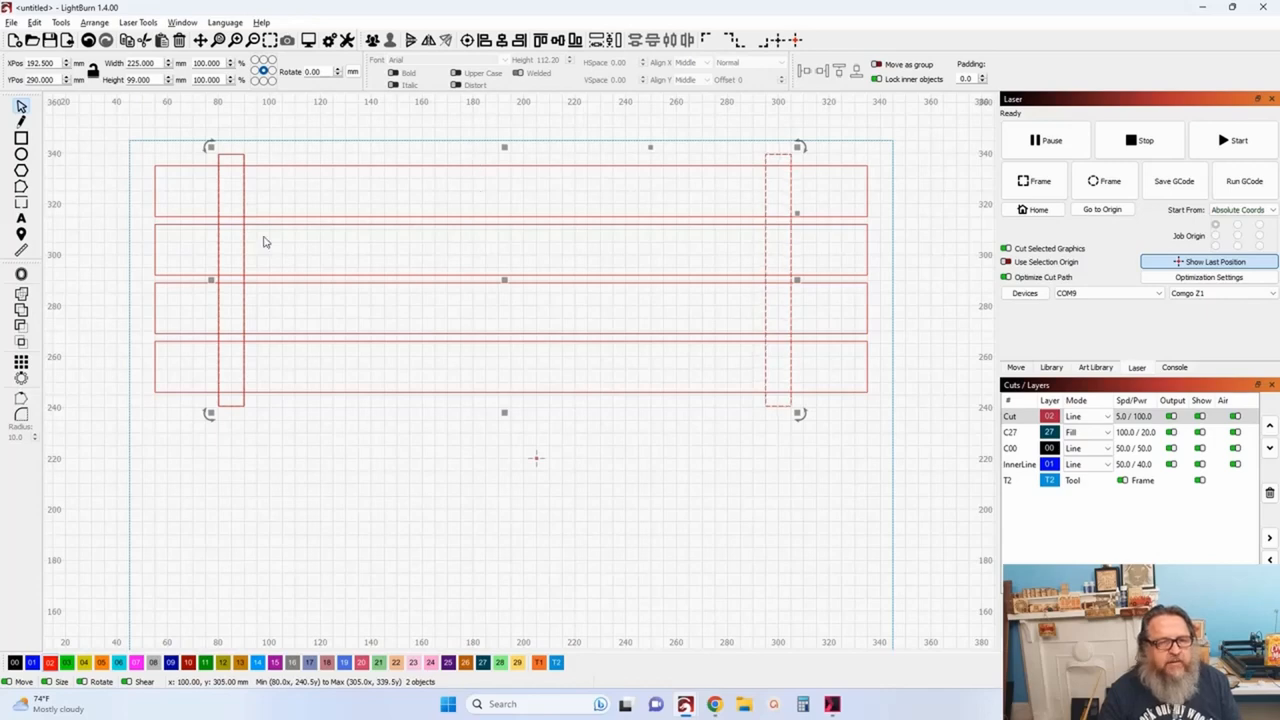
{"action": "mouse_move", "coordinate": [276, 232]}
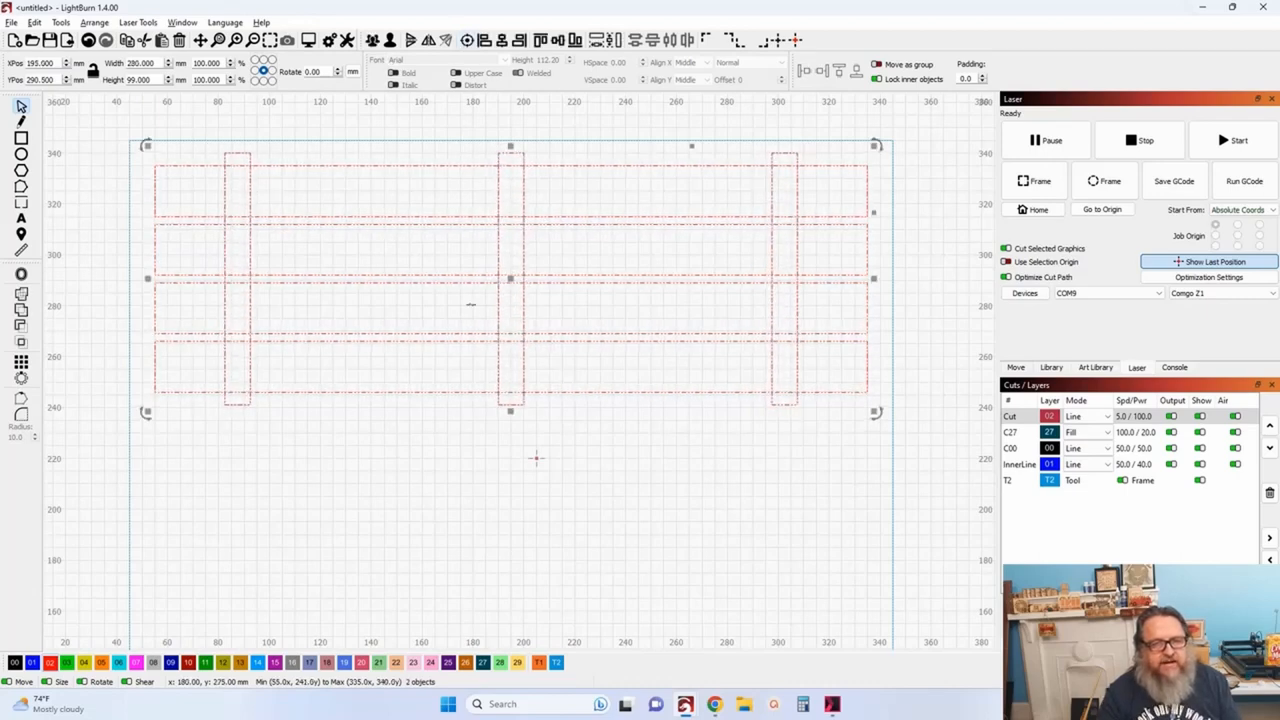
{"action": "left_click", "coordinate": [556, 444]}
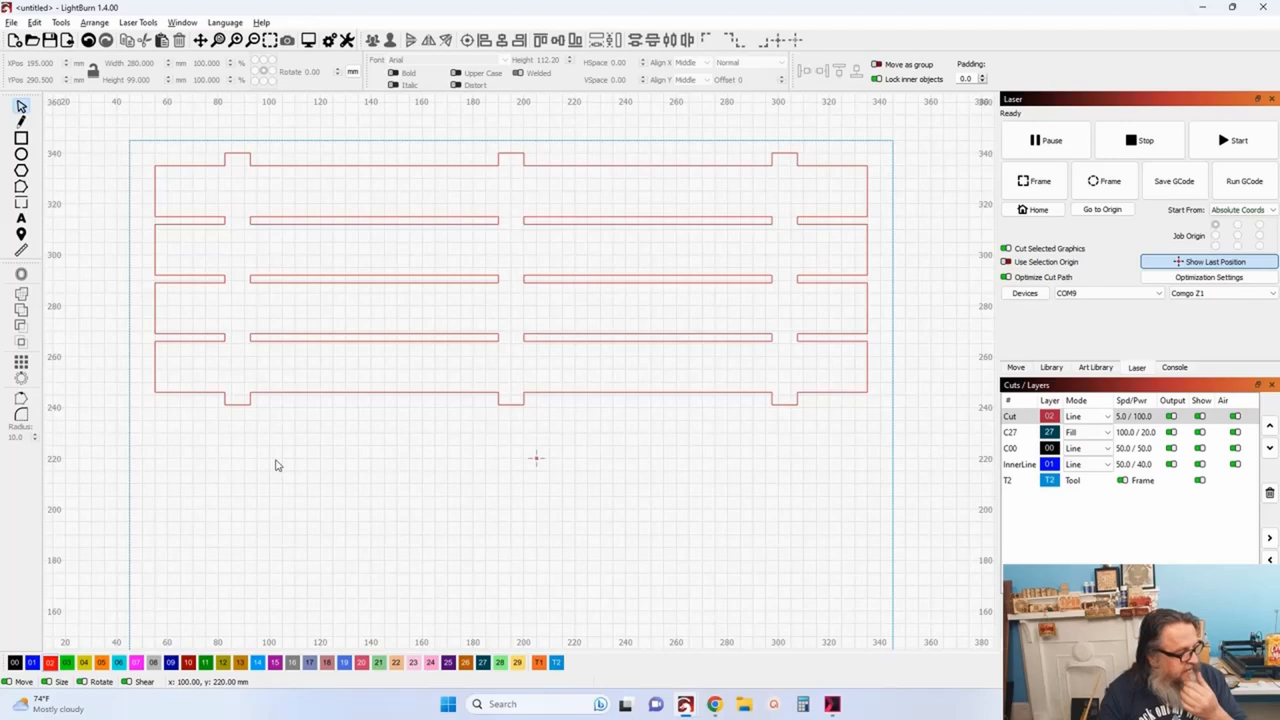
{"action": "mouse_move", "coordinate": [446, 442]}
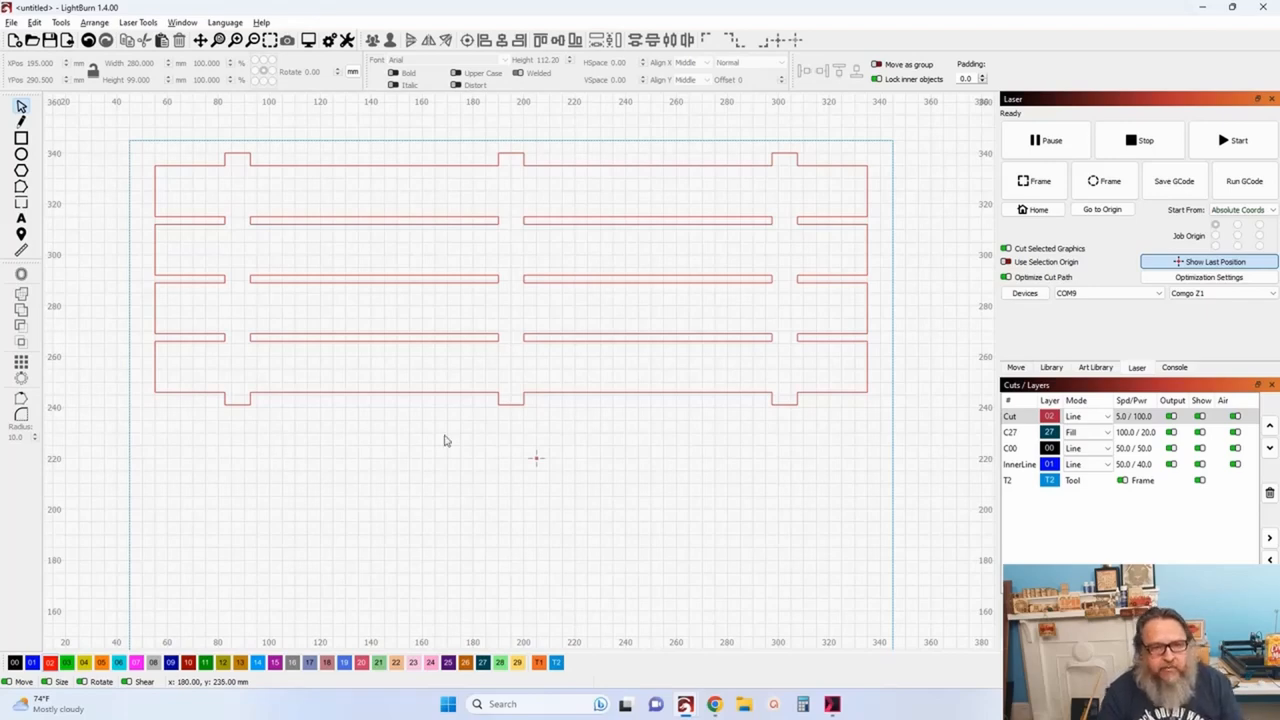
{"action": "mouse_move", "coordinate": [490, 368]}
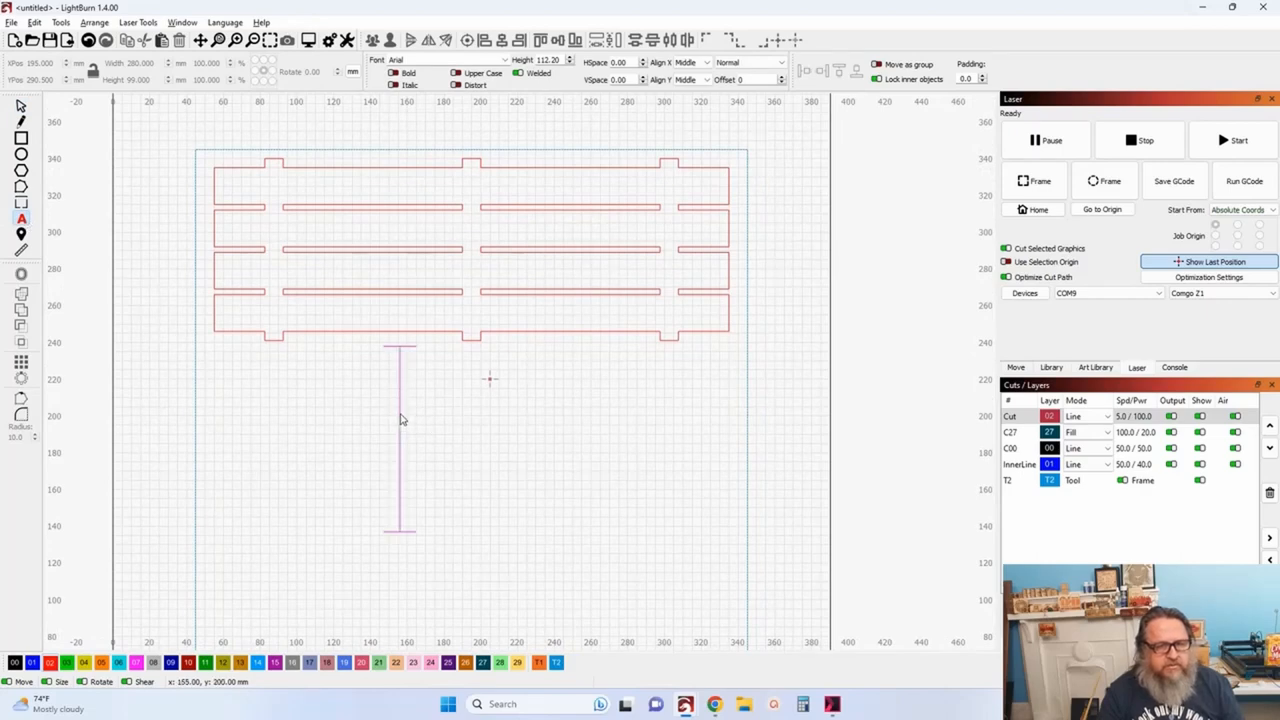
{"action": "mouse_move", "coordinate": [560, 436]}
{"action": "type", "text": "Welcome"}
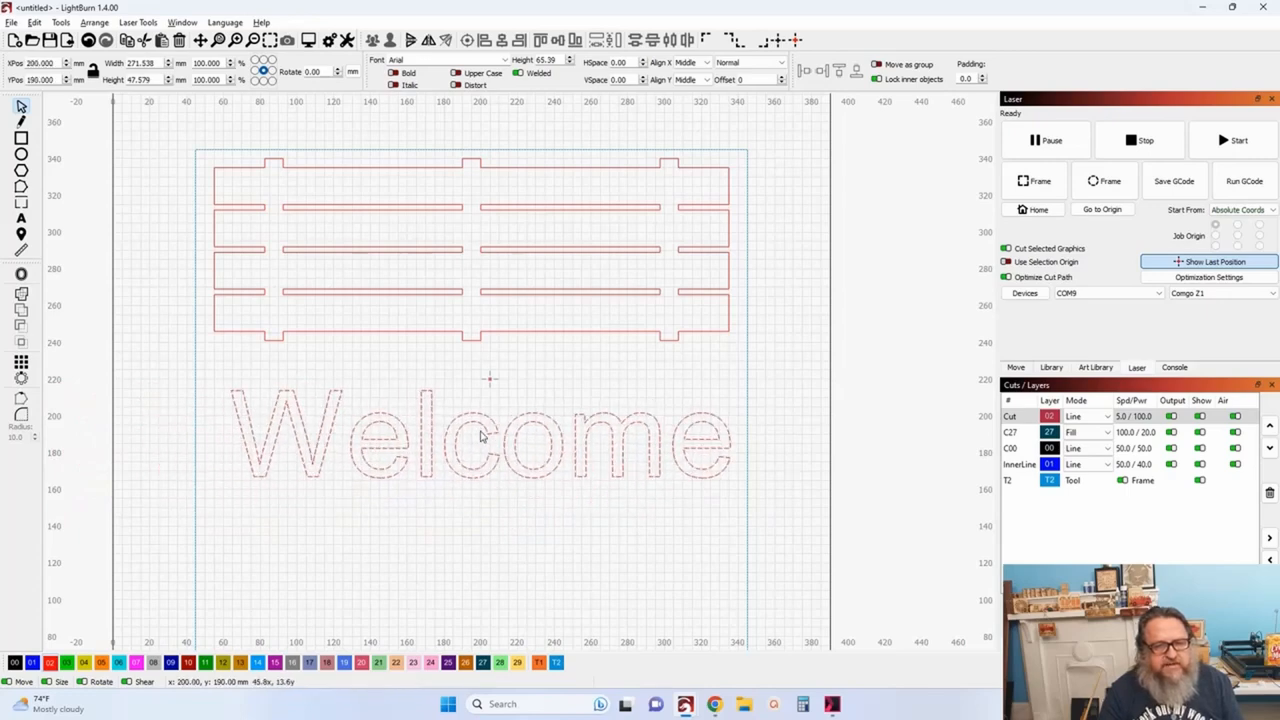
Create the text 'Welcome' on the cut layer below the sign outline and select it.
{"action": "left_click", "coordinate": [480, 436]}
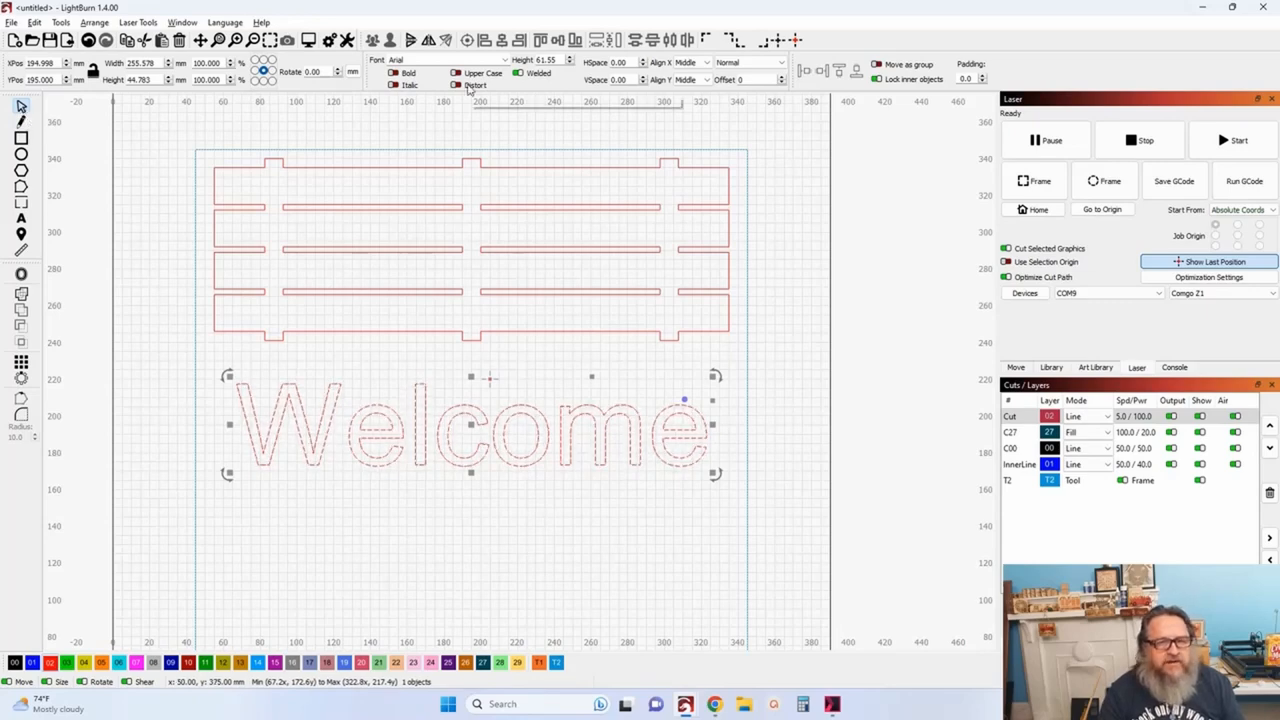
Choose a bold western slab-serif font for 'Welcome' from the font list.
{"action": "left_click", "coordinate": [504, 60]}
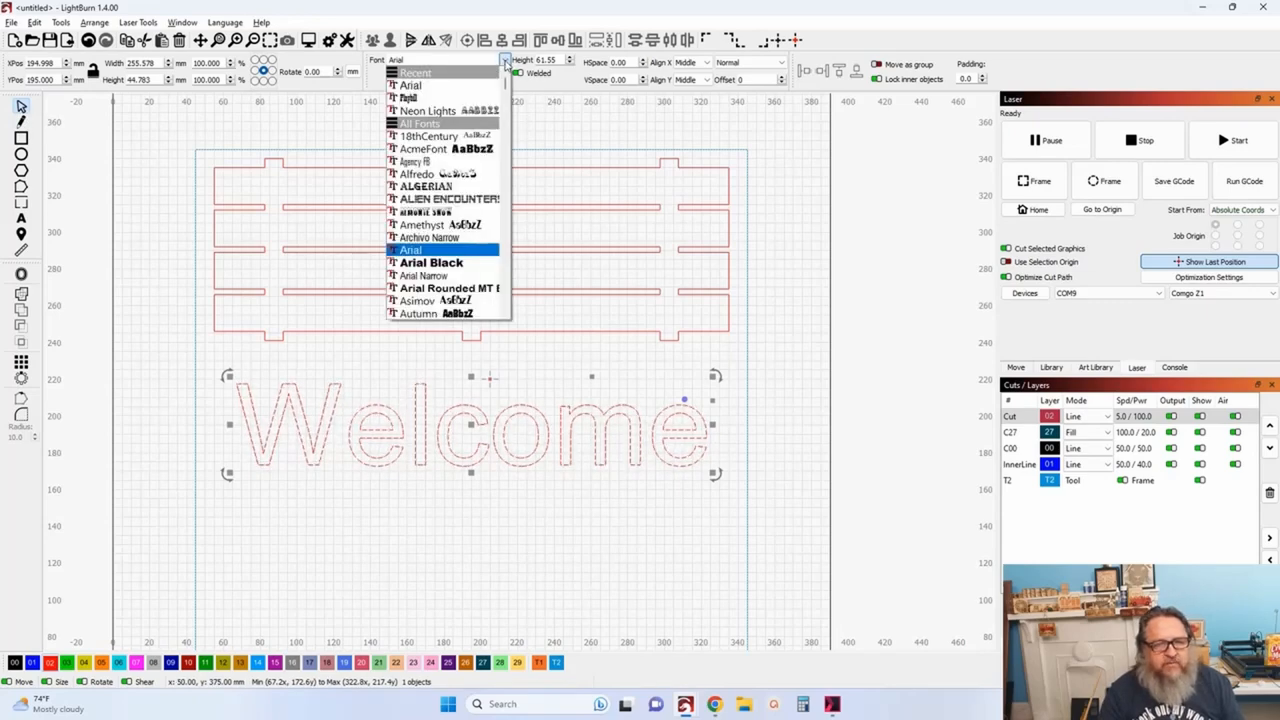
{"action": "scroll", "scroll_direction": "down", "scroll_amount": 3}
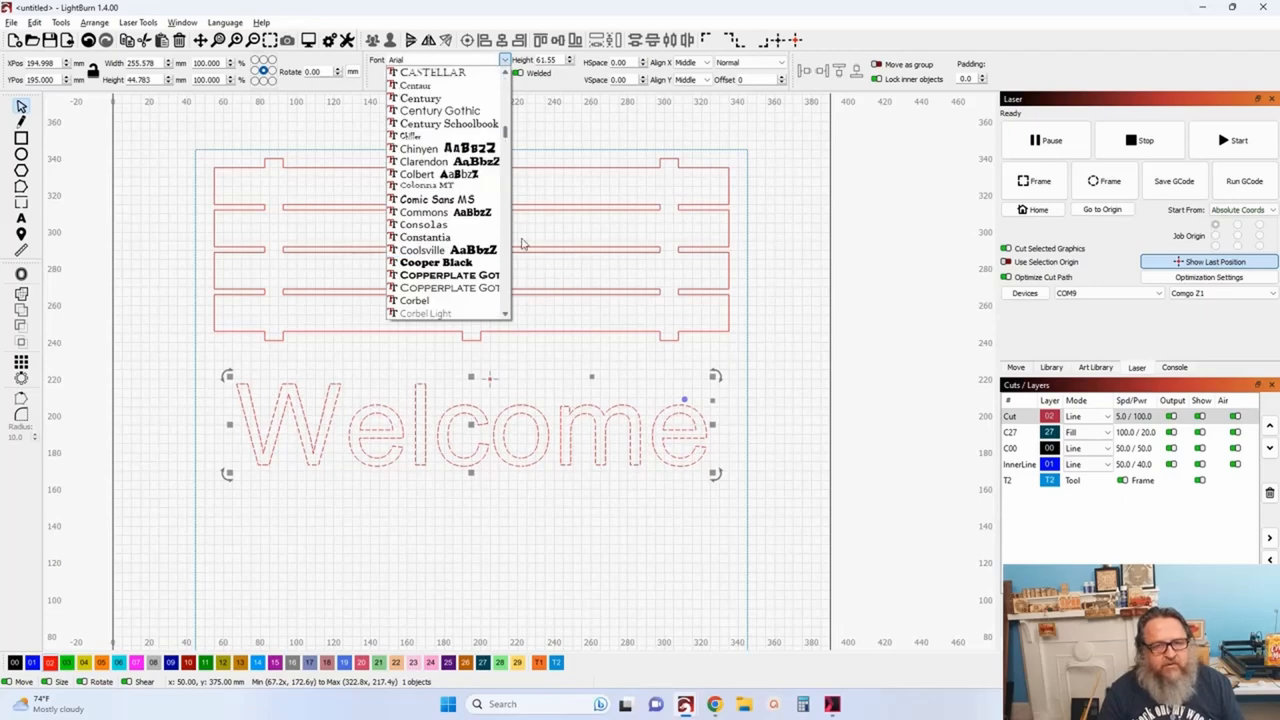
{"action": "scroll", "scroll_direction": "down", "scroll_amount": 3}
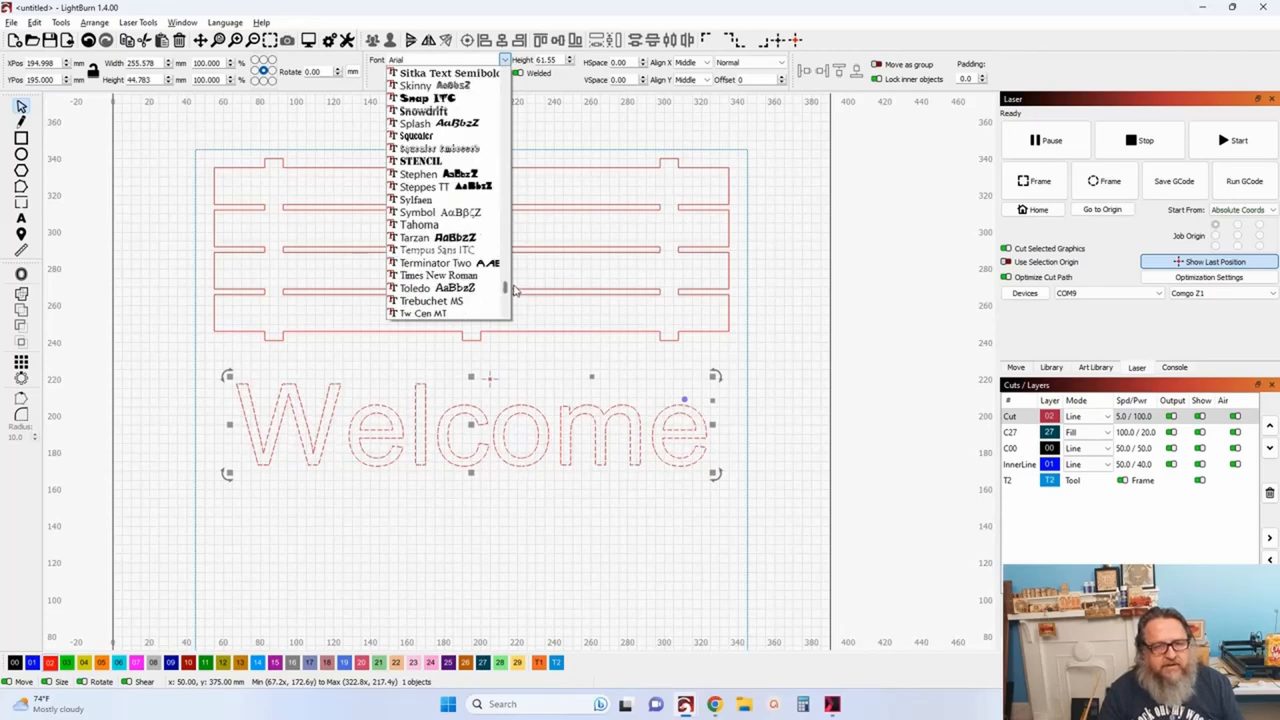
{"action": "scroll", "scroll_direction": "up", "scroll_amount": 3}
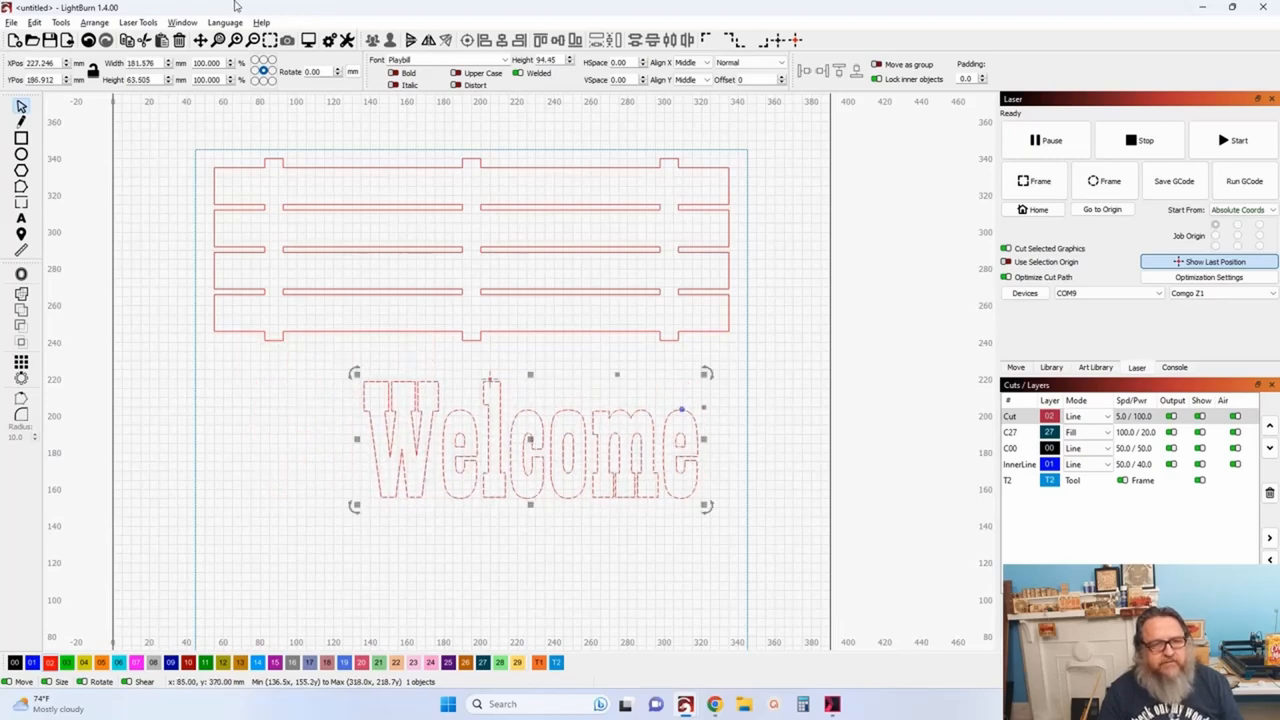
Resize 'Welcome' to span most of the sign width with a reduced height.
{"action": "left_click_drag", "start_coordinate": [704, 504], "coordinate": [590, 468]}
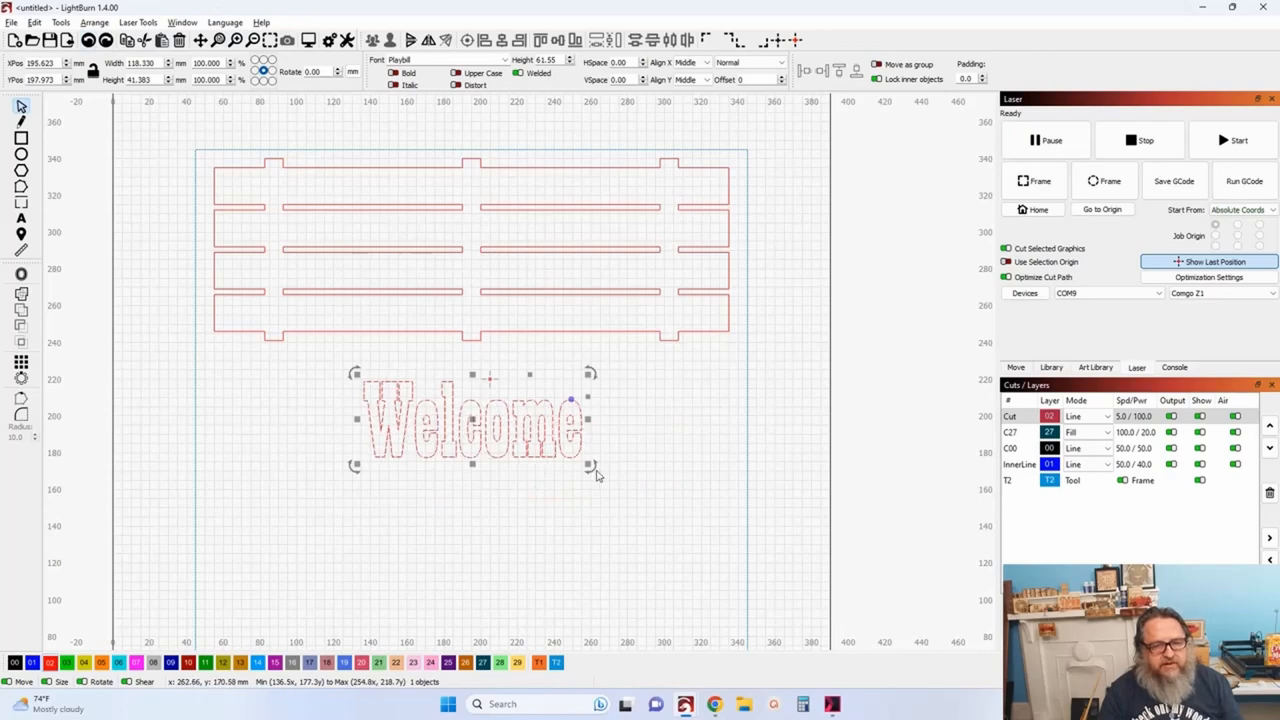
{"action": "left_click_drag", "start_coordinate": [590, 468], "coordinate": [640, 504]}
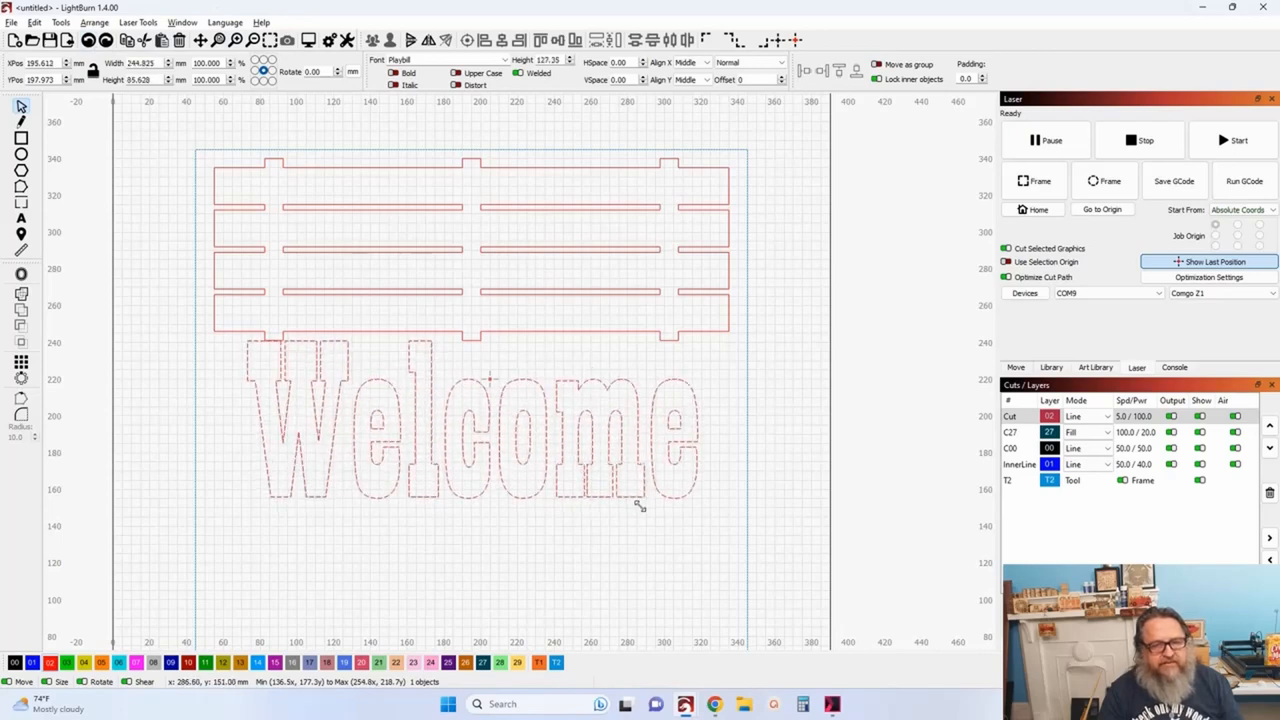
{"action": "left_click", "coordinate": [544, 440]}
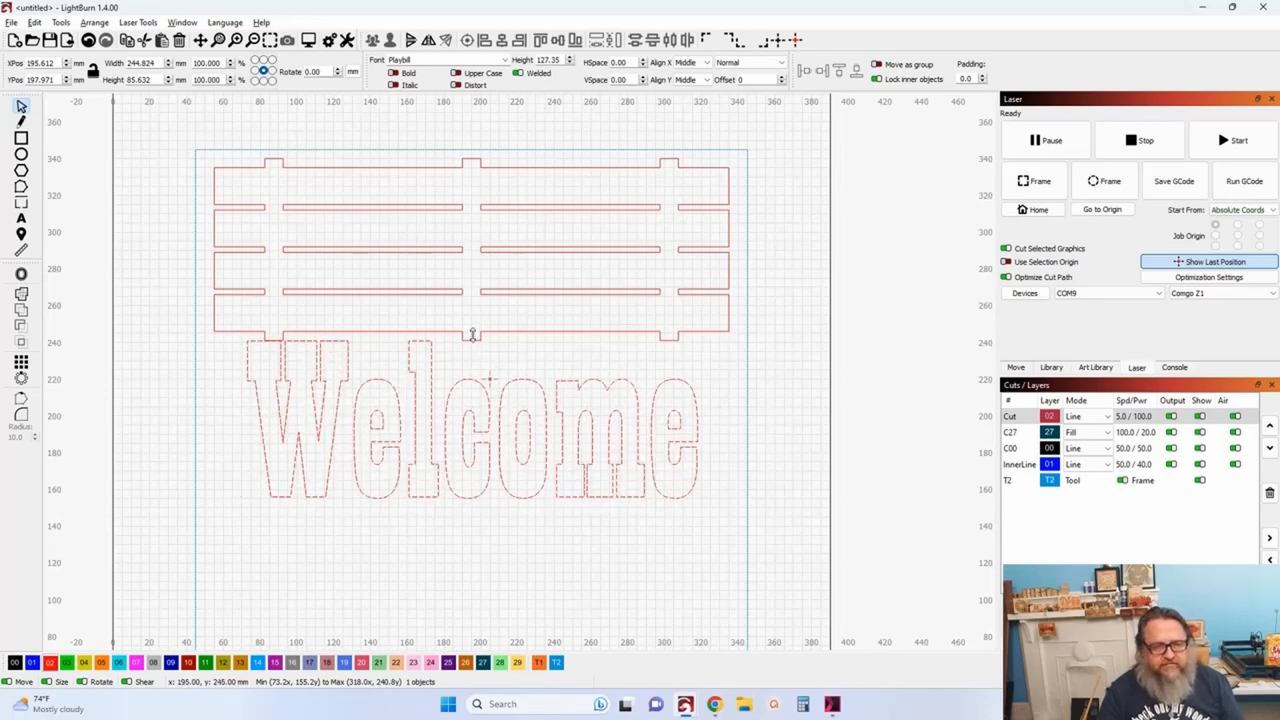
{"action": "left_click_drag", "start_coordinate": [470, 440], "coordinate": [470, 464]}
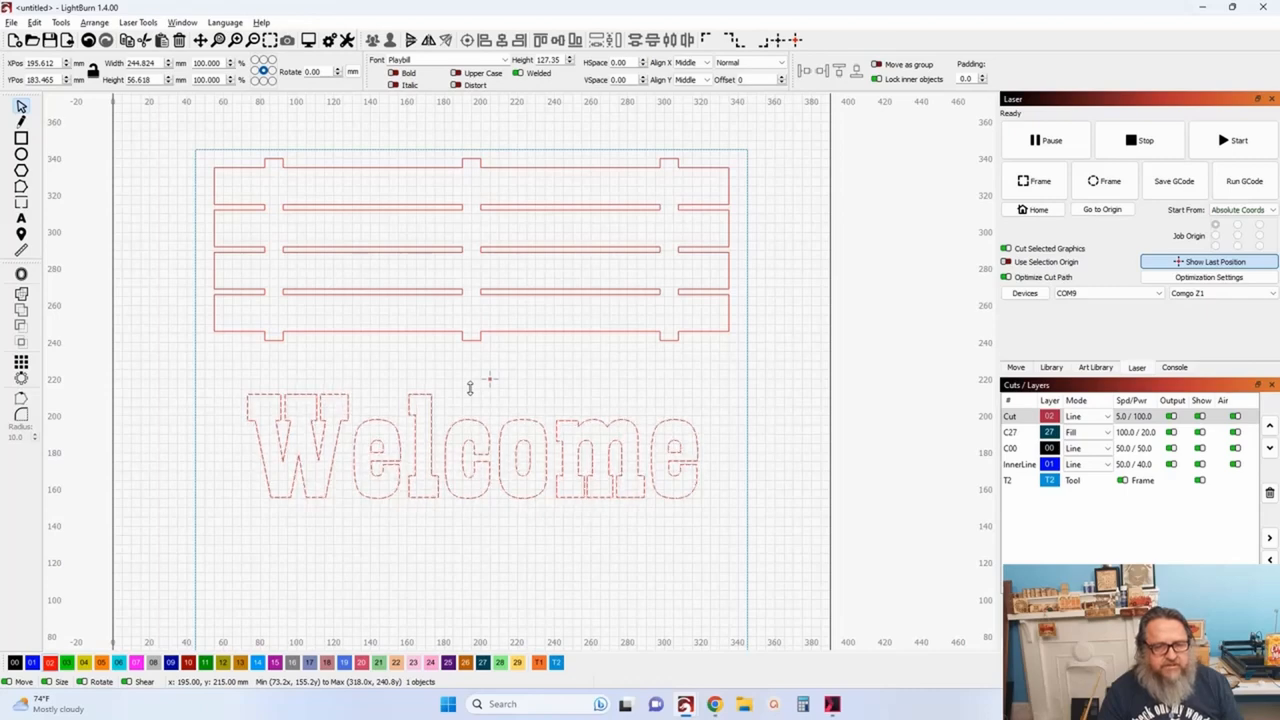
{"action": "left_click", "coordinate": [470, 460]}
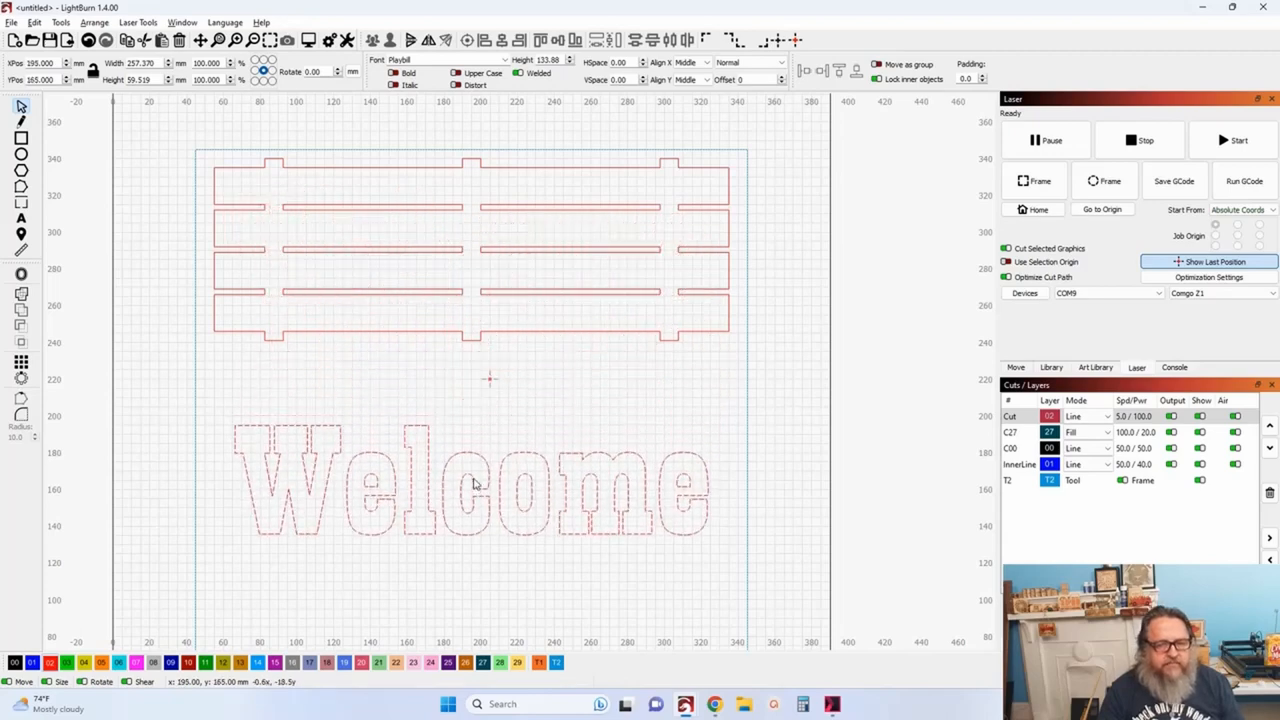
Place a copy of 'Welcome' over the slats, keeping the original below.
{"action": "left_click", "coordinate": [470, 486]}
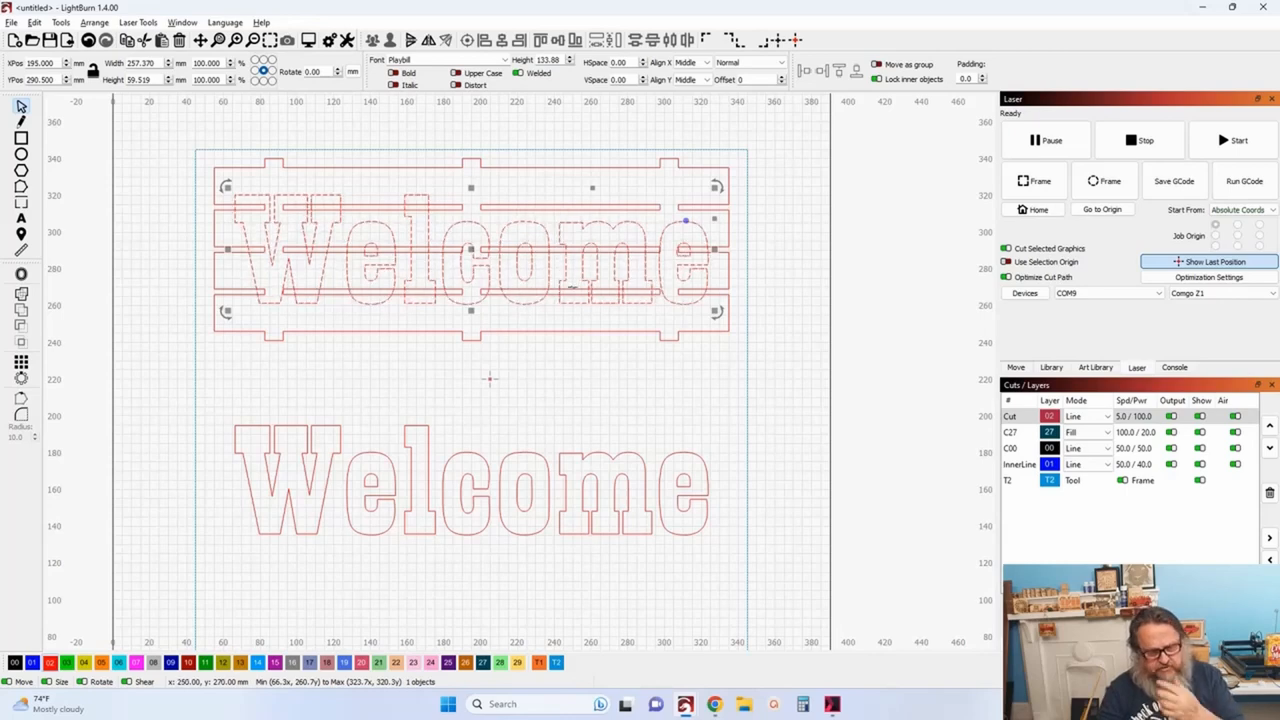
{"action": "mouse_move", "coordinate": [356, 290]}
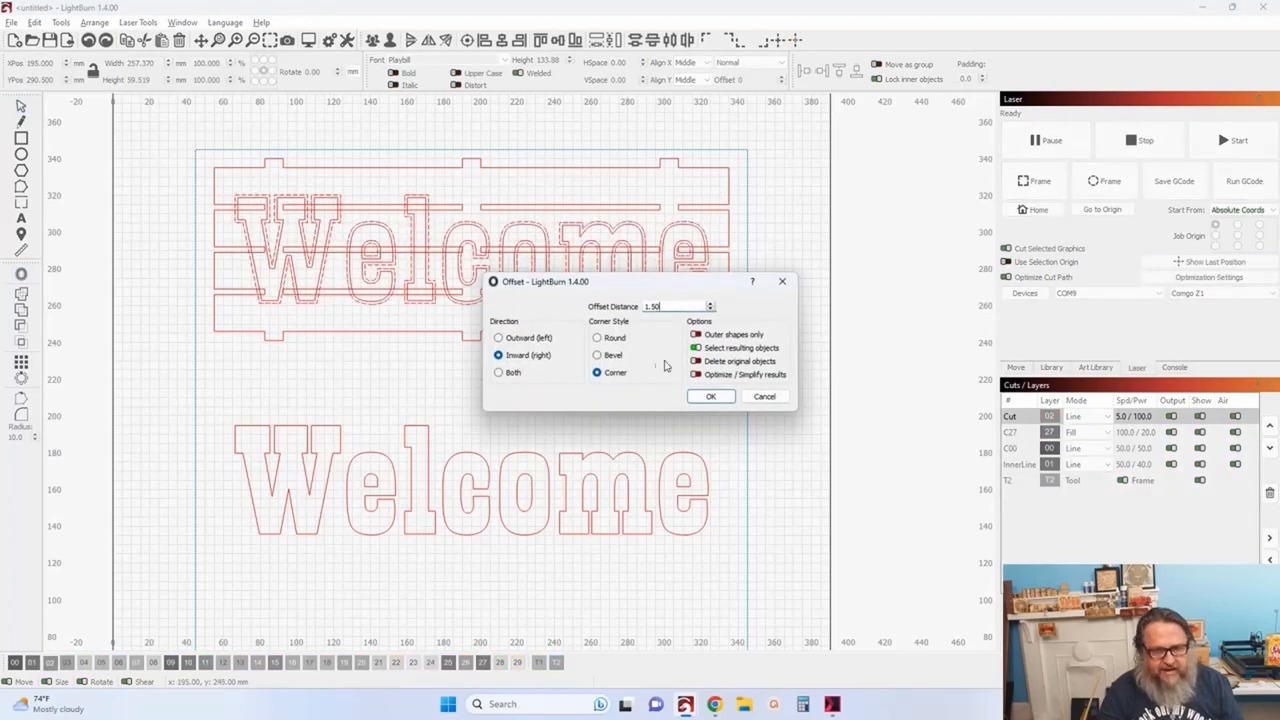
Apply a first inward 1.50 offset to the sign letters and reopen the offset settings.
{"action": "left_click", "coordinate": [696, 348]}
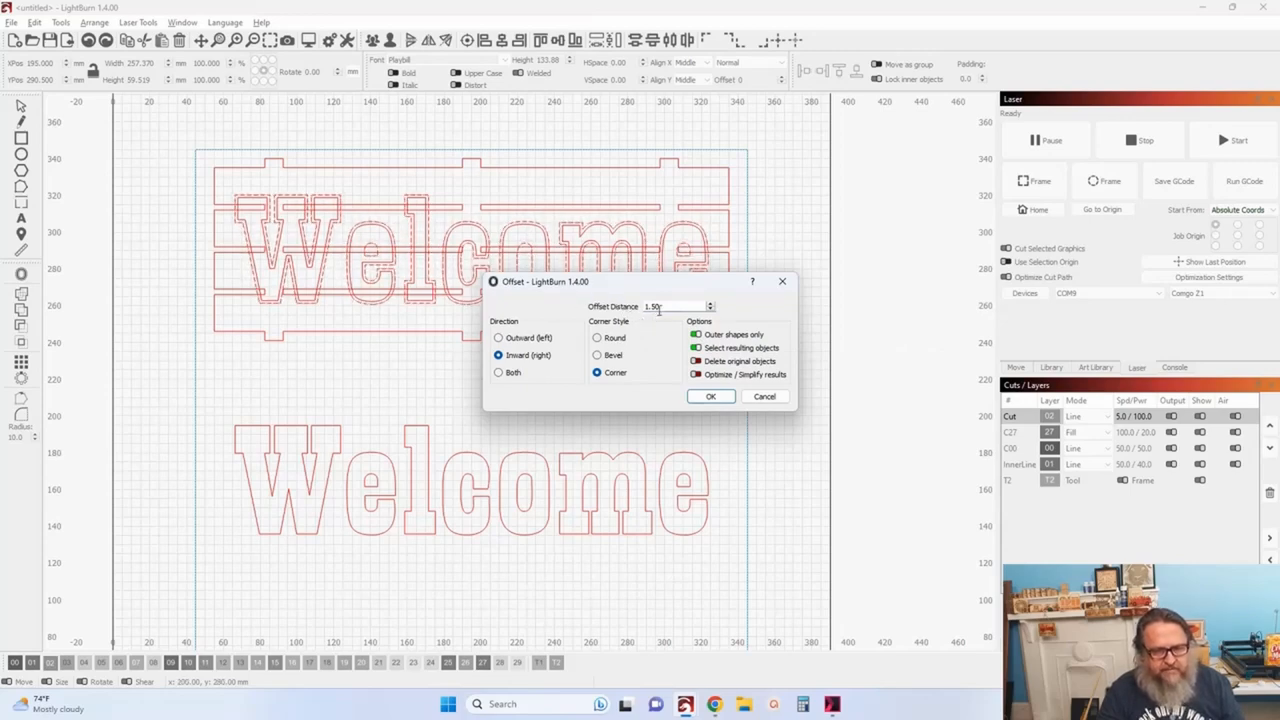
{"action": "left_click", "coordinate": [710, 396]}
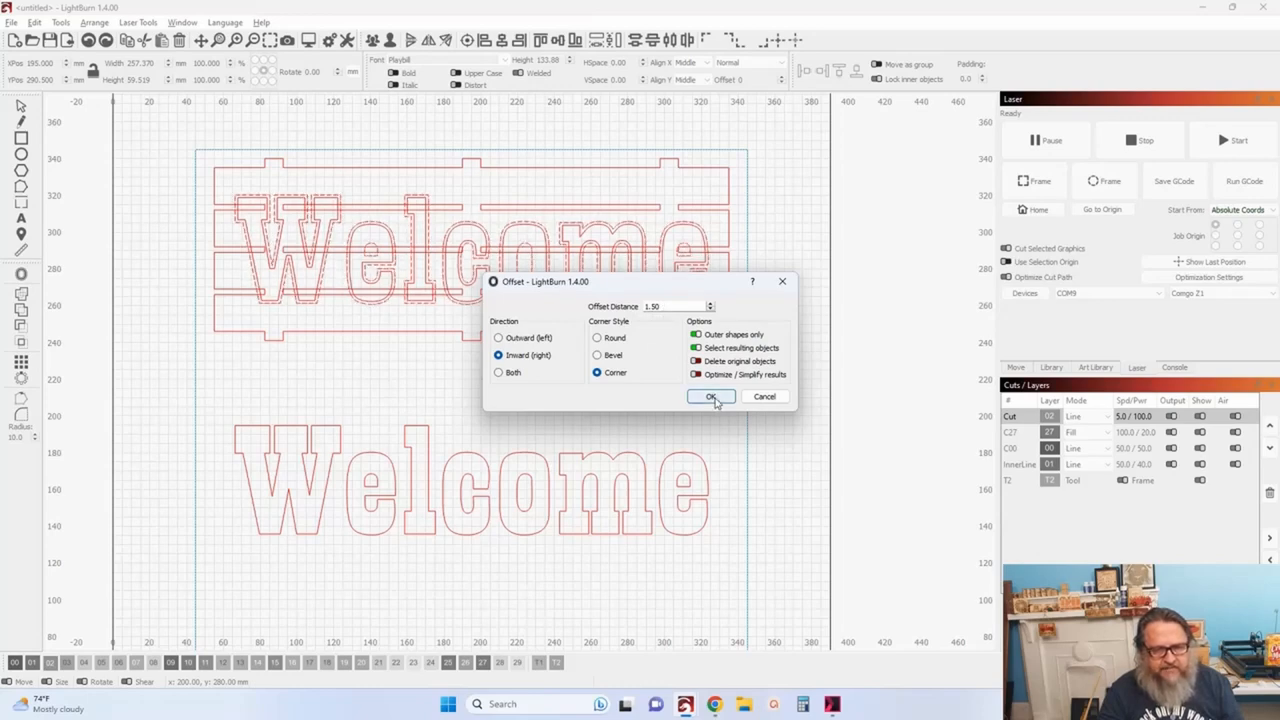
{"action": "left_click", "coordinate": [712, 396]}
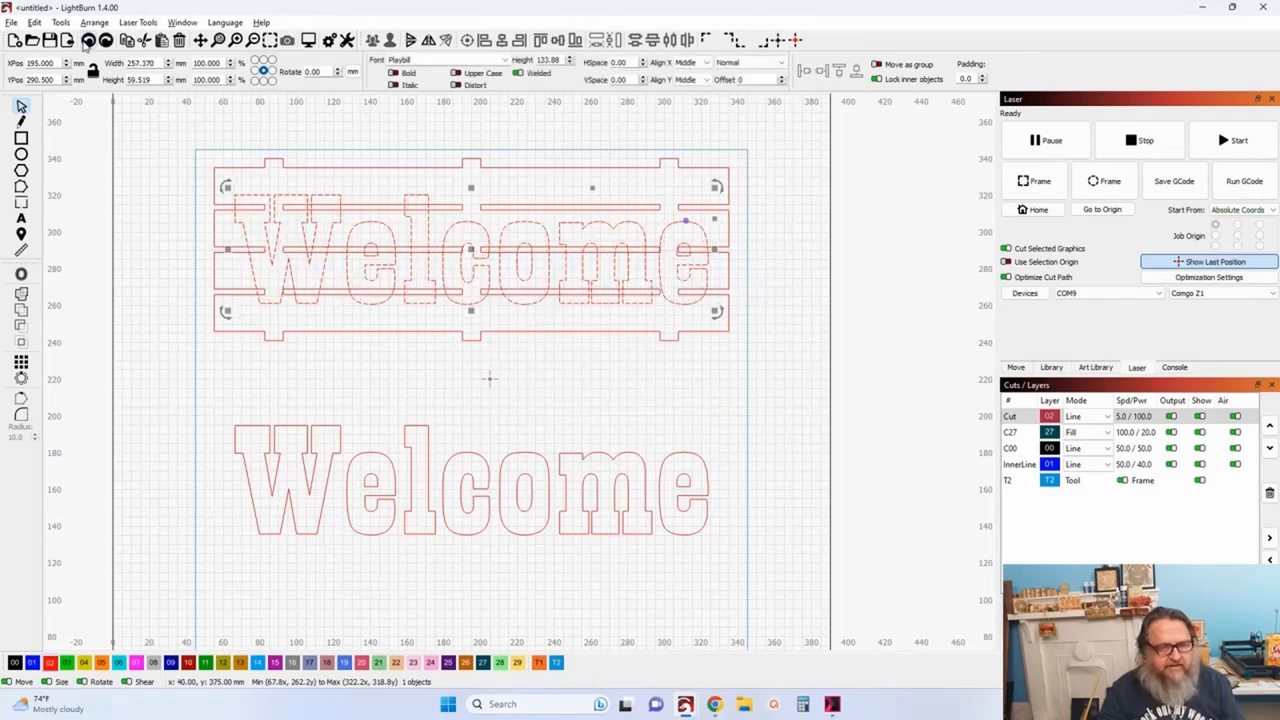
{"action": "left_click", "coordinate": [84, 40]}
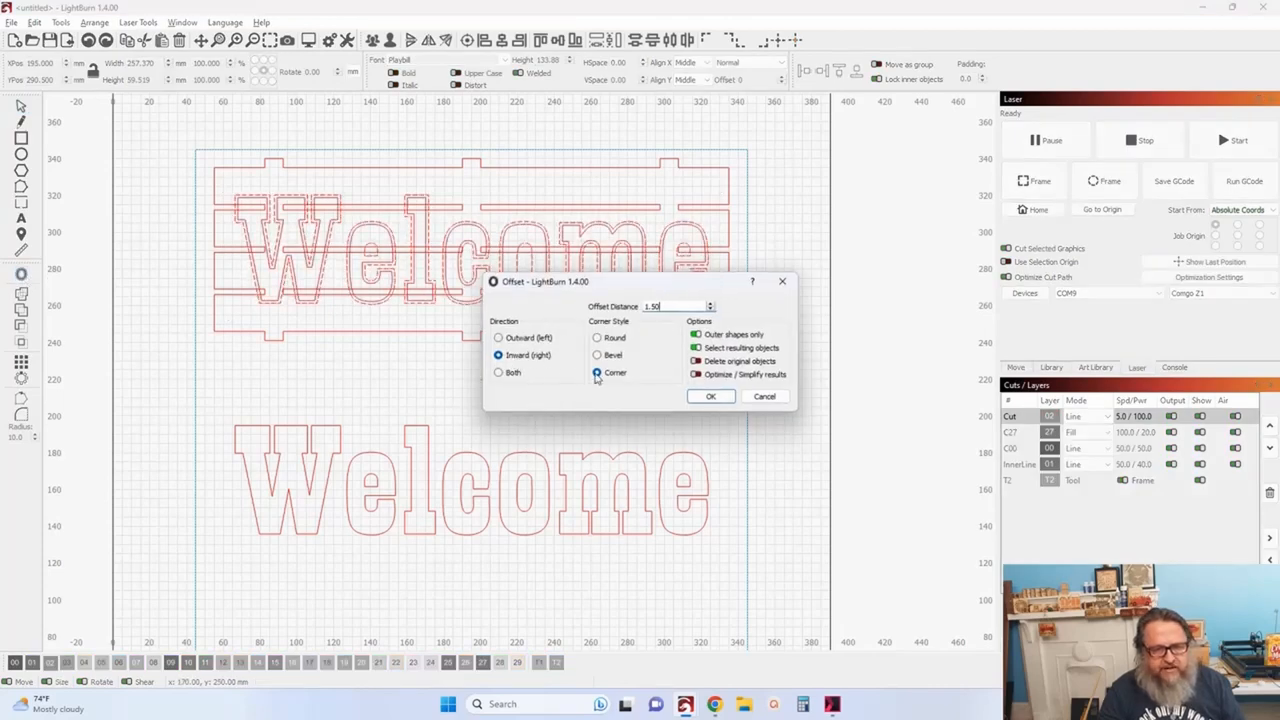
Compare rounded and sharp corner styles, keep sharp corners and apply the inward offset.
{"action": "left_click", "coordinate": [598, 372]}
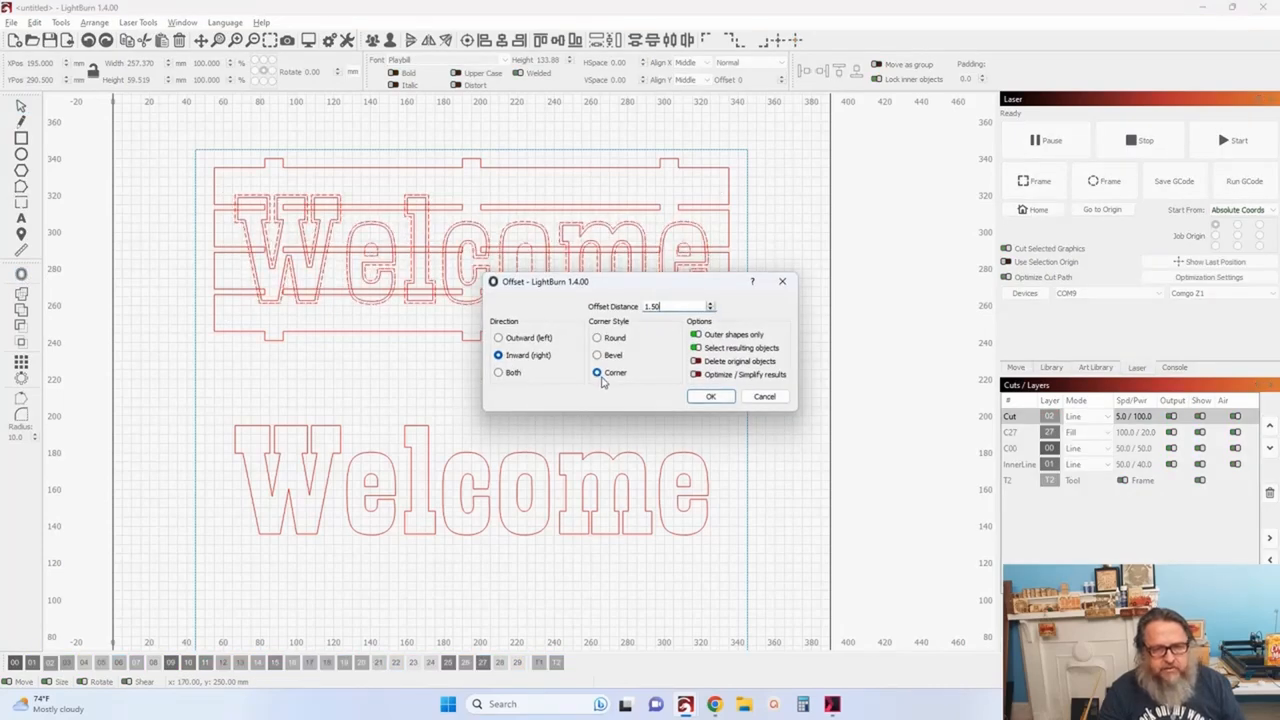
{"action": "scroll", "scroll_direction": "up", "scroll_amount": 3}
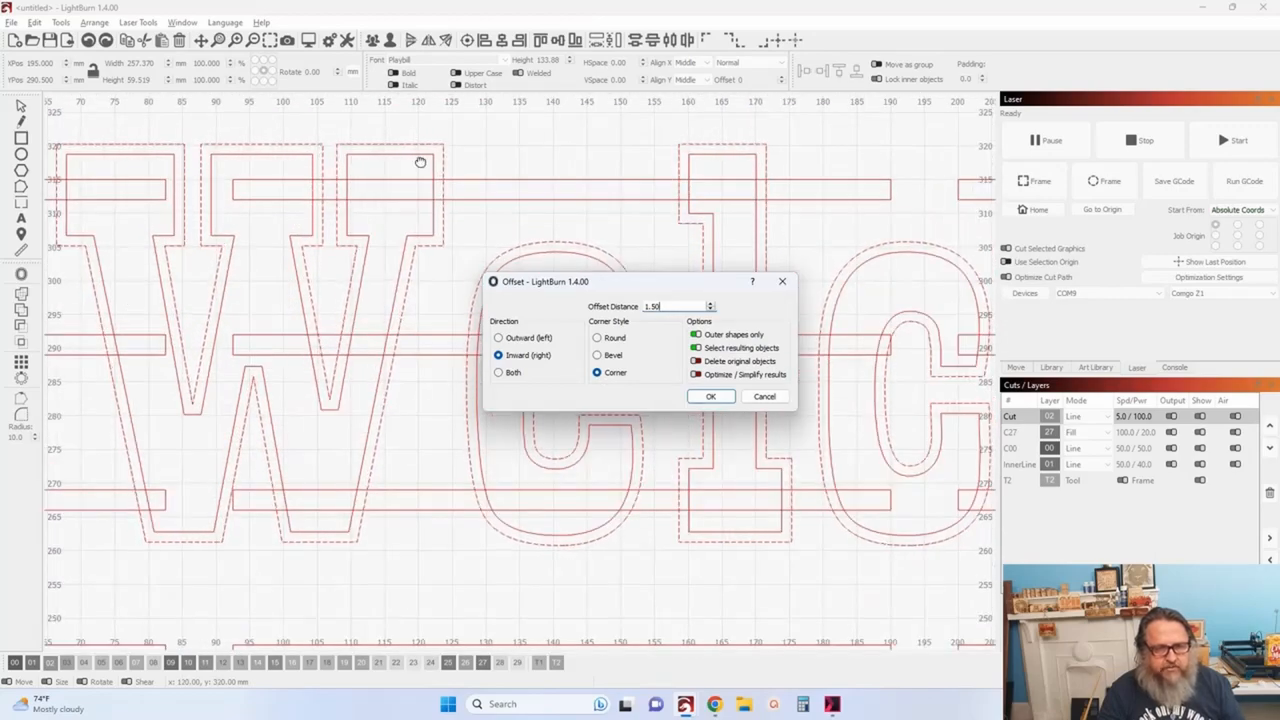
{"action": "left_click", "coordinate": [598, 336]}
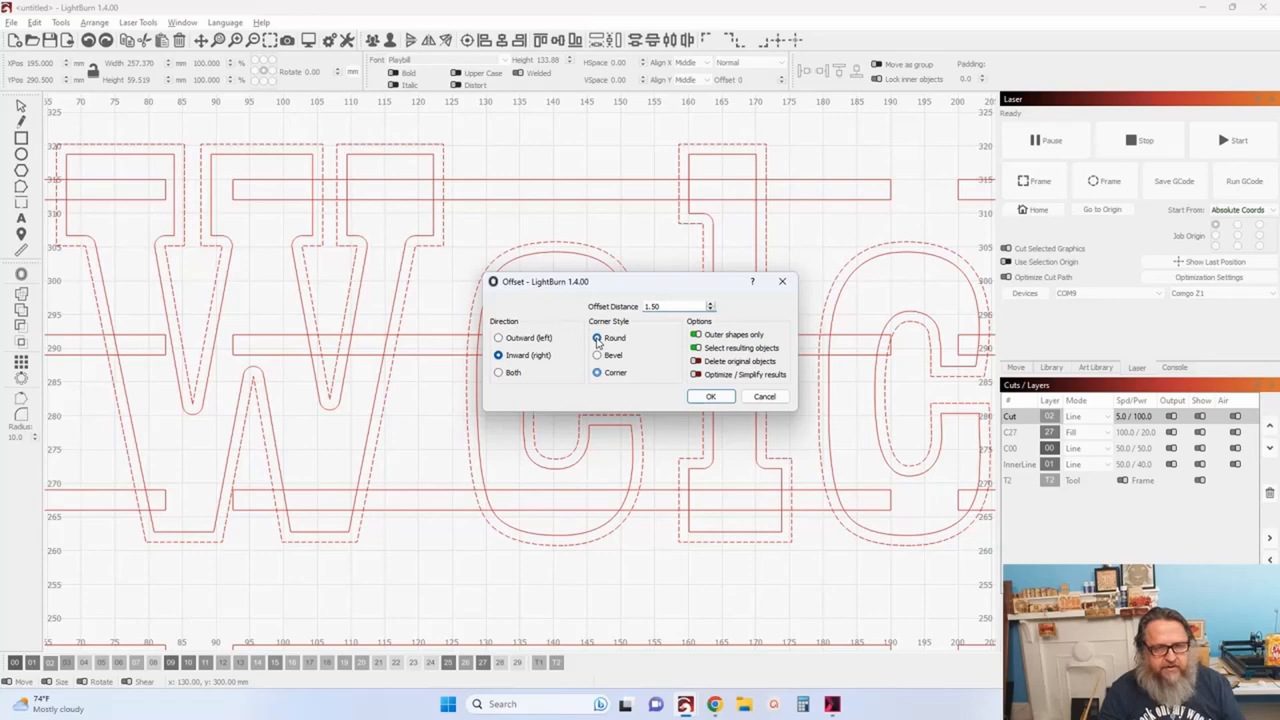
{"action": "left_click", "coordinate": [596, 336]}
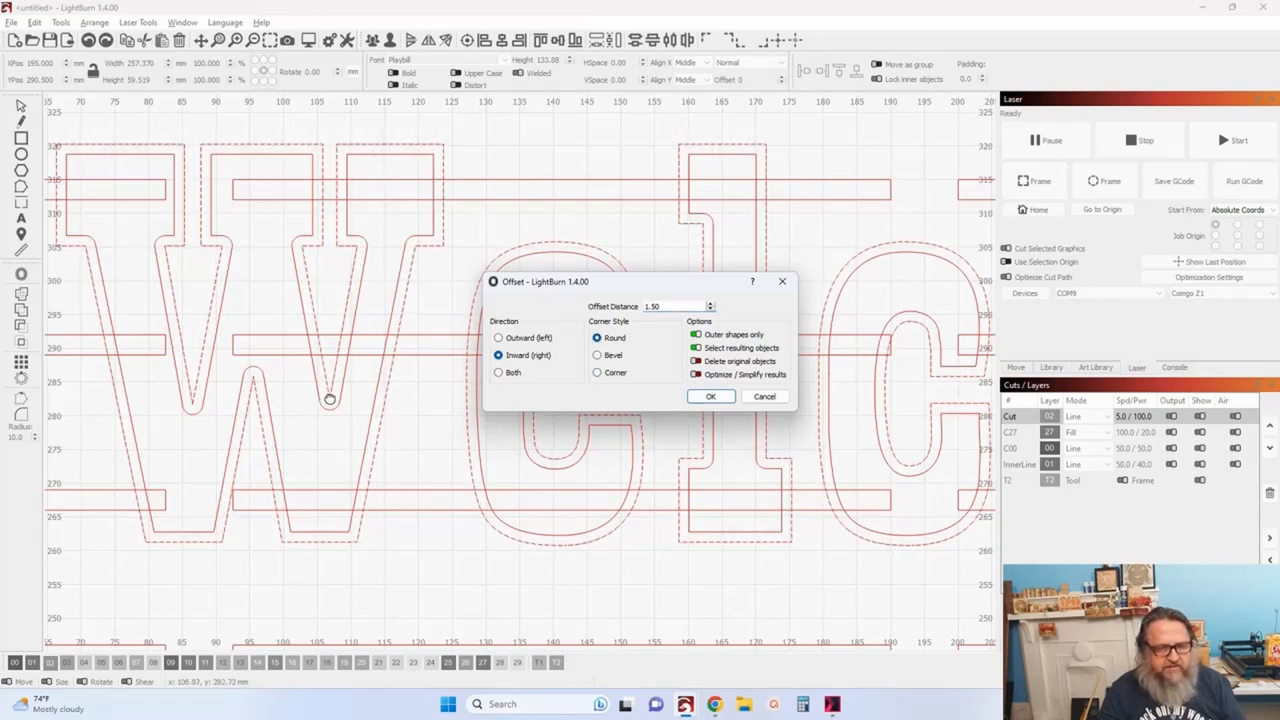
{"action": "mouse_move", "coordinate": [336, 414]}
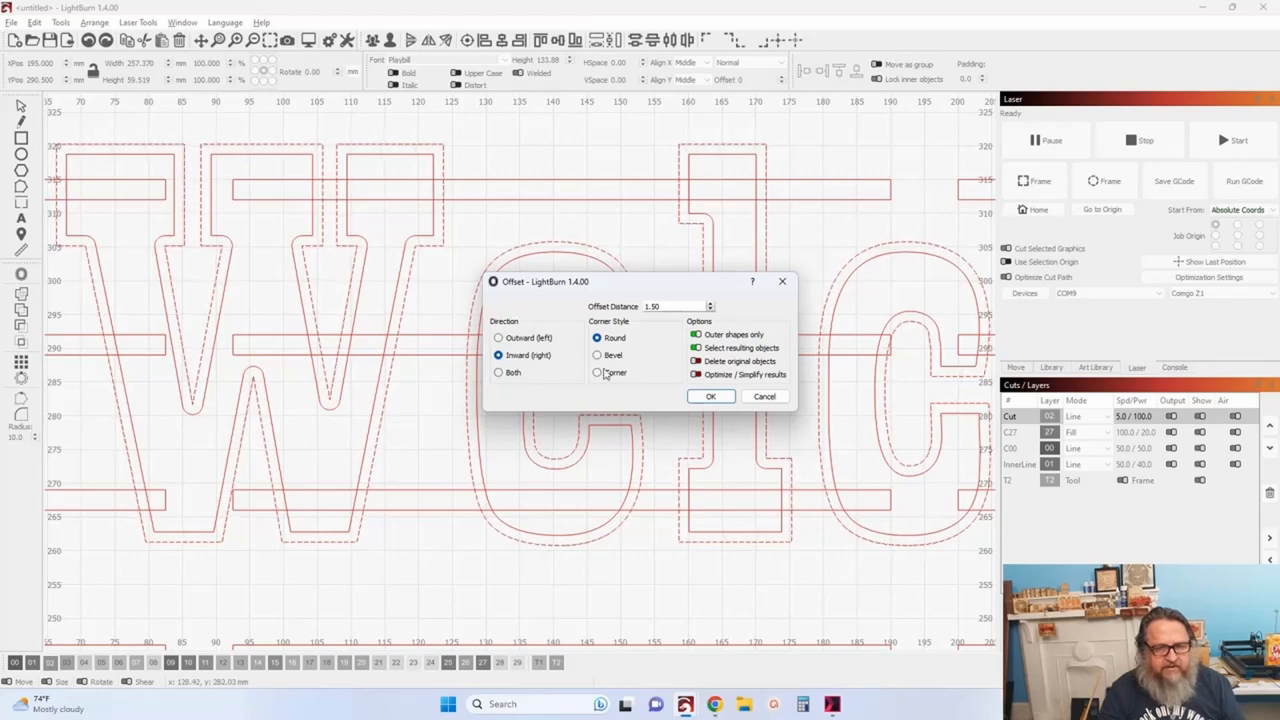
{"action": "left_click", "coordinate": [596, 372]}
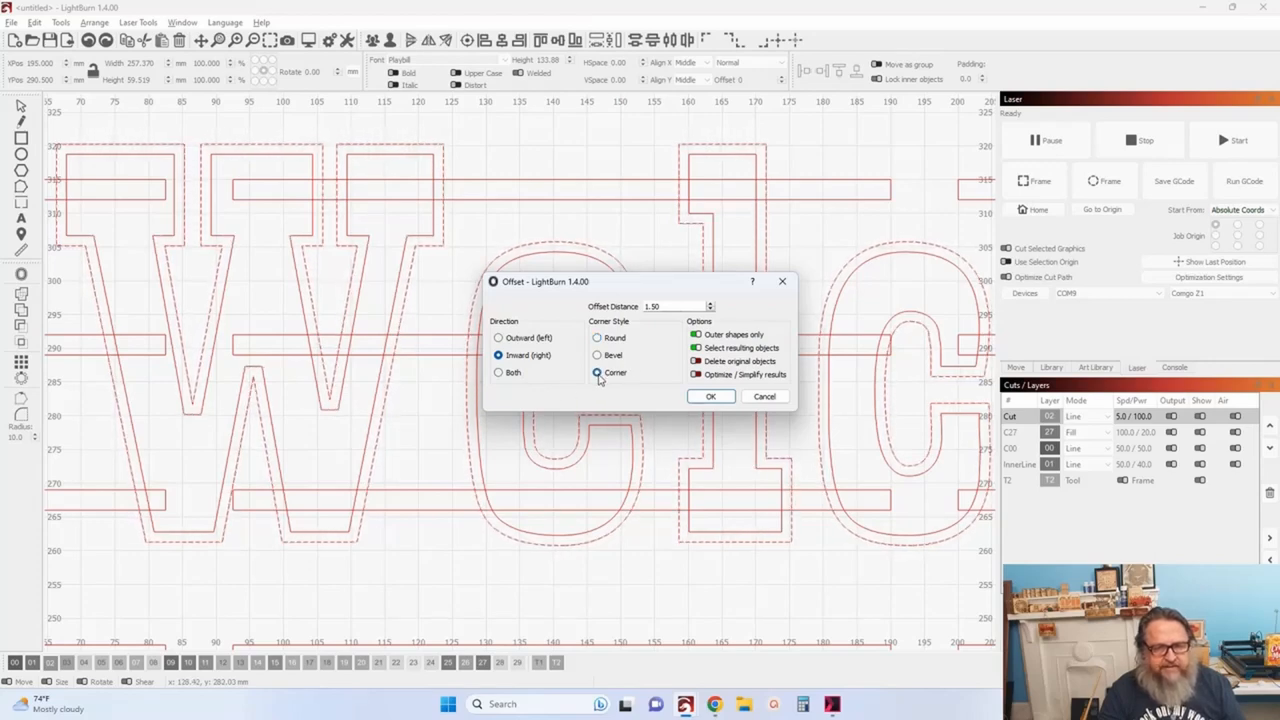
{"action": "left_click", "coordinate": [598, 372]}
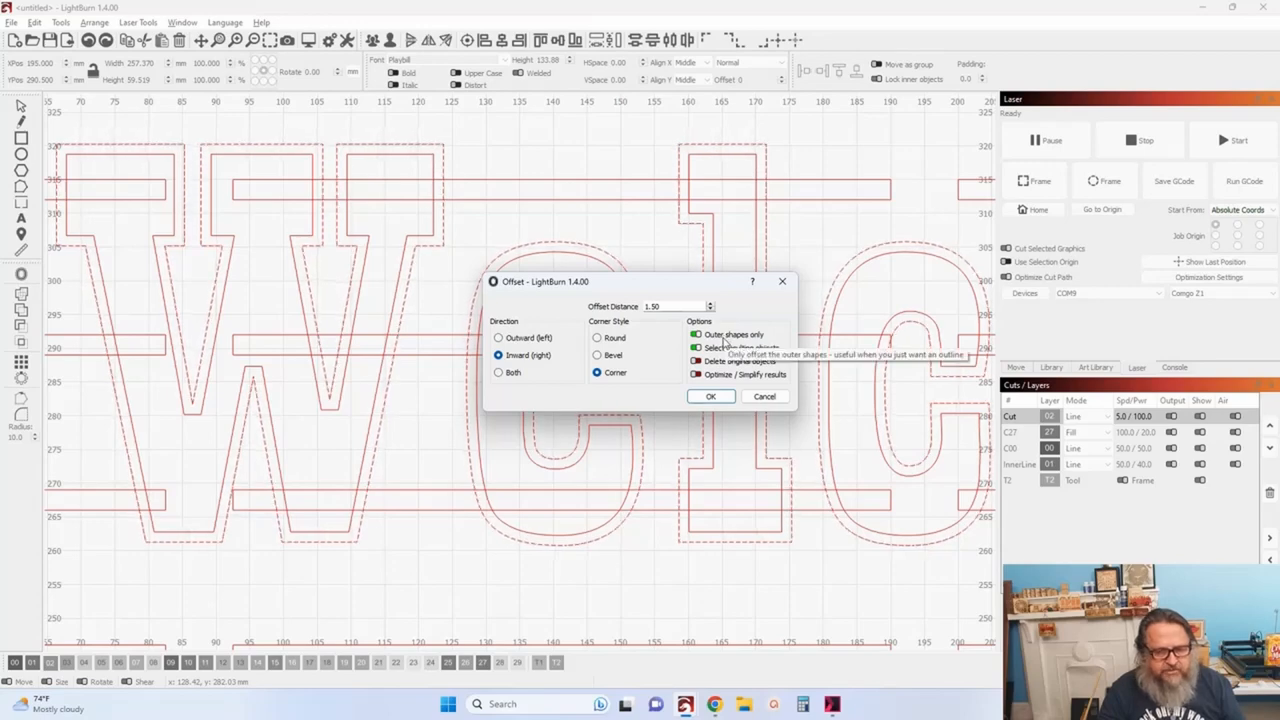
{"action": "mouse_move", "coordinate": [712, 348]}
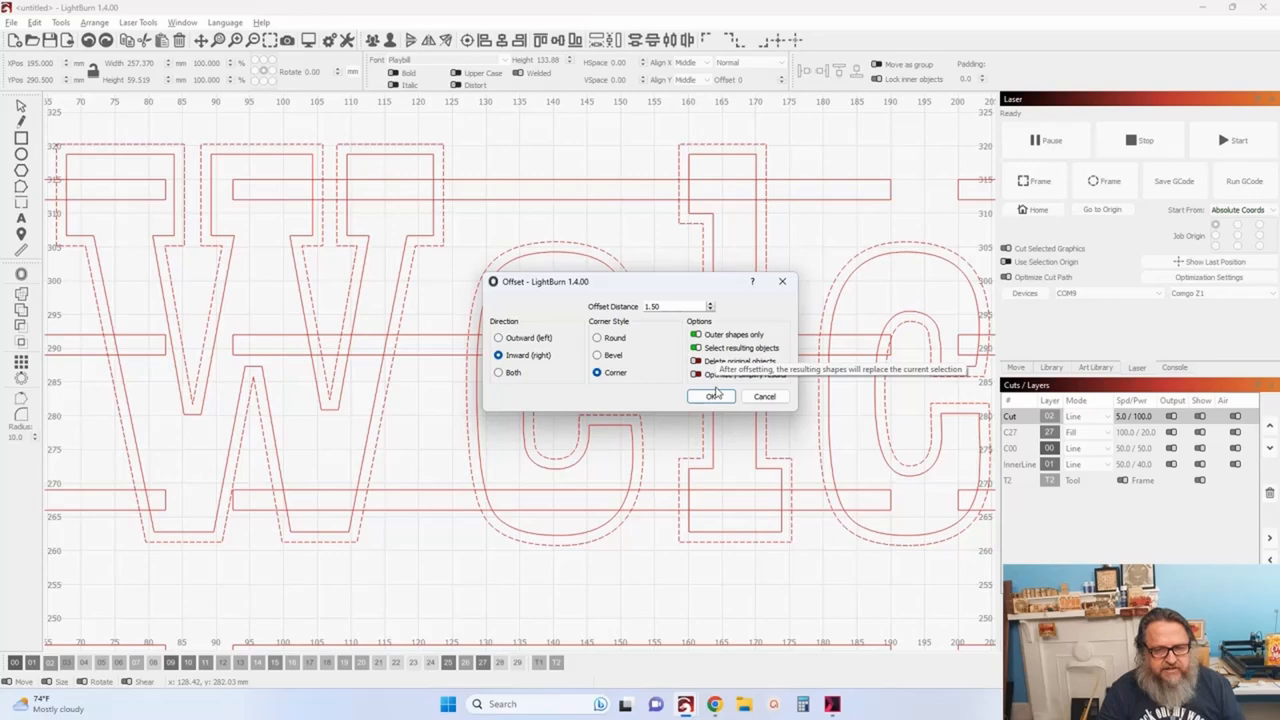
{"action": "left_click", "coordinate": [712, 396]}
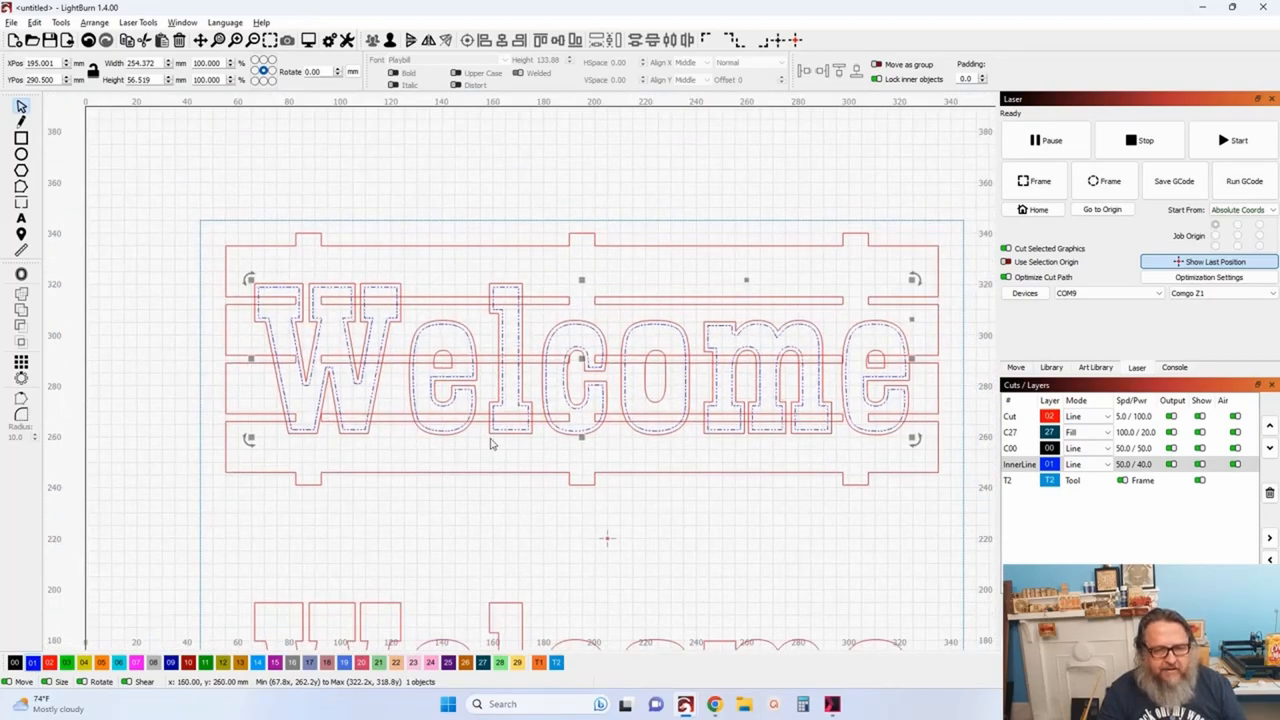
Select the separate lower Welcome text beneath the merged slat outline.
{"action": "left_click", "coordinate": [496, 442]}
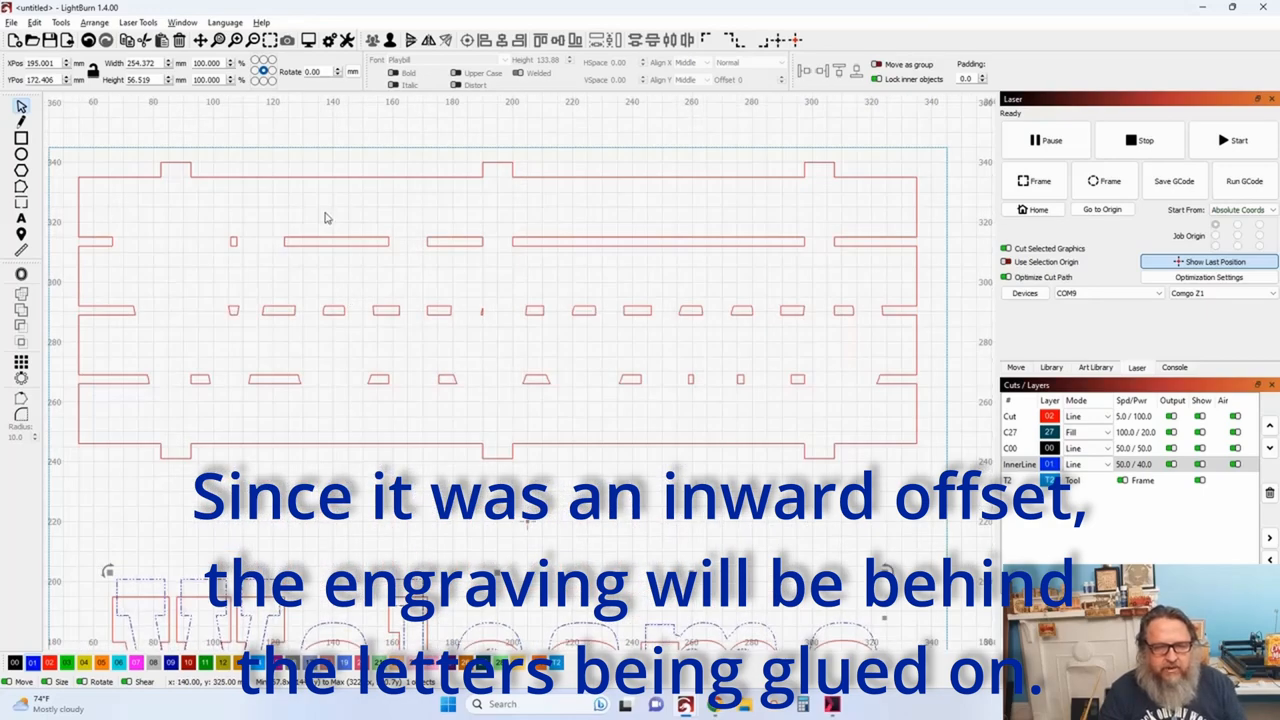
{"action": "mouse_move", "coordinate": [818, 524]}
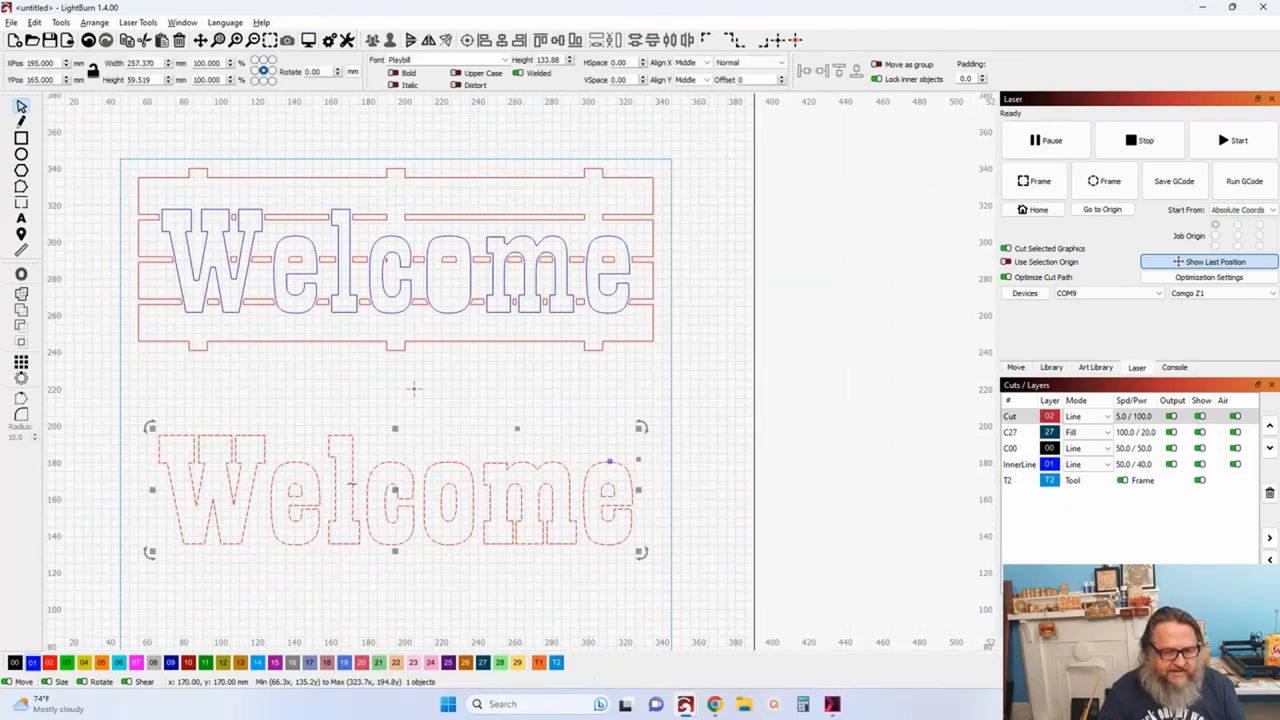
Apply an inward 1.50 offset with corner style to the lower Welcome letters.
{"action": "left_click_drag", "start_coordinate": [396, 500], "coordinate": [396, 450]}
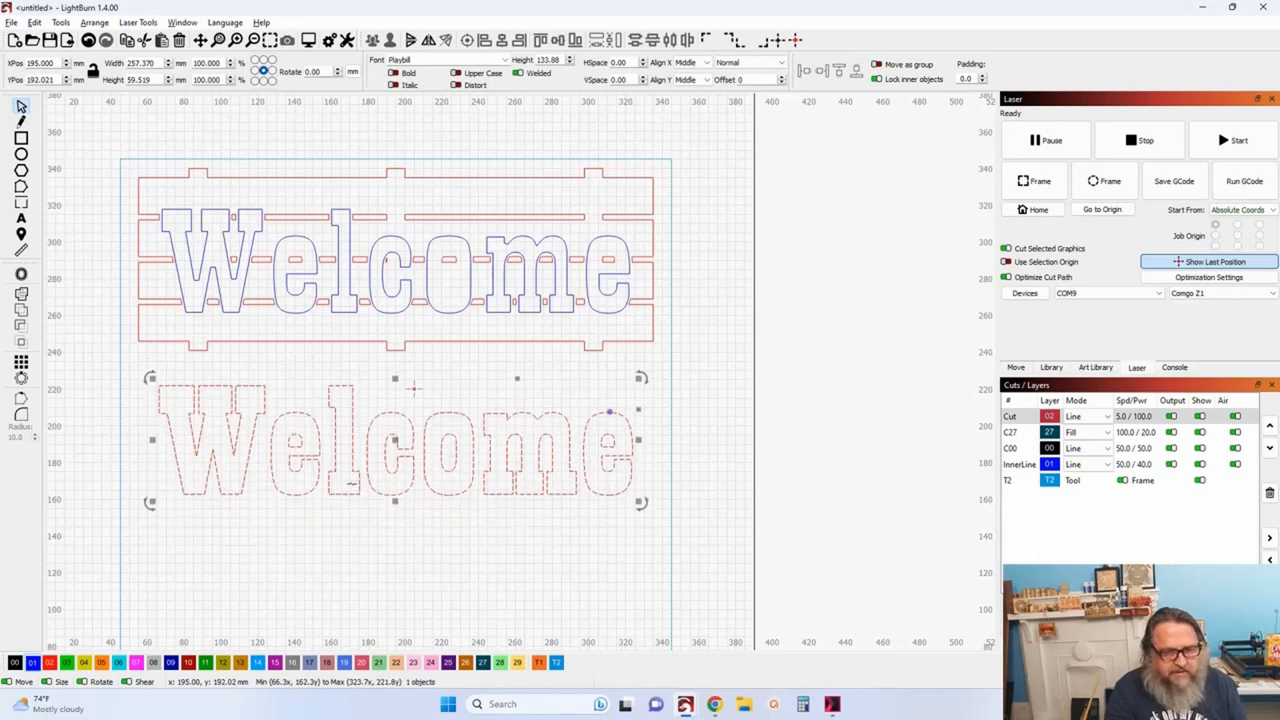
{"action": "left_click_drag", "start_coordinate": [390, 444], "coordinate": [390, 420]}
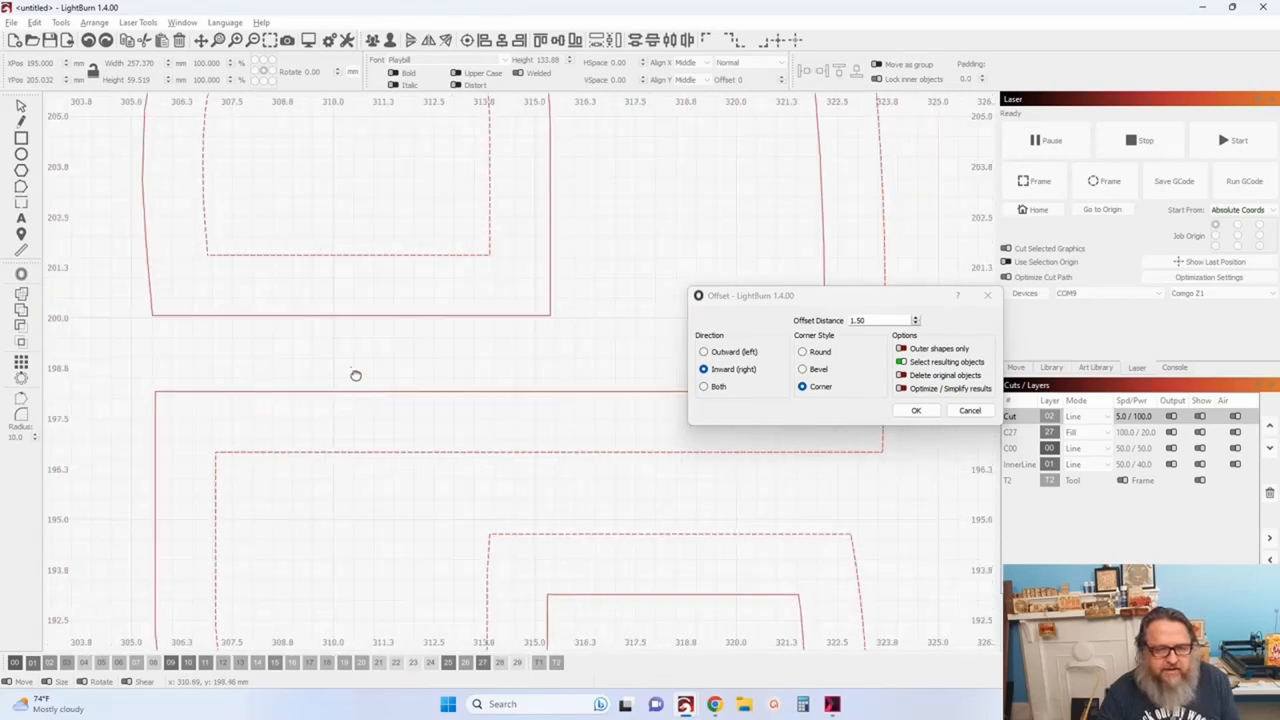
{"action": "mouse_move", "coordinate": [384, 344]}
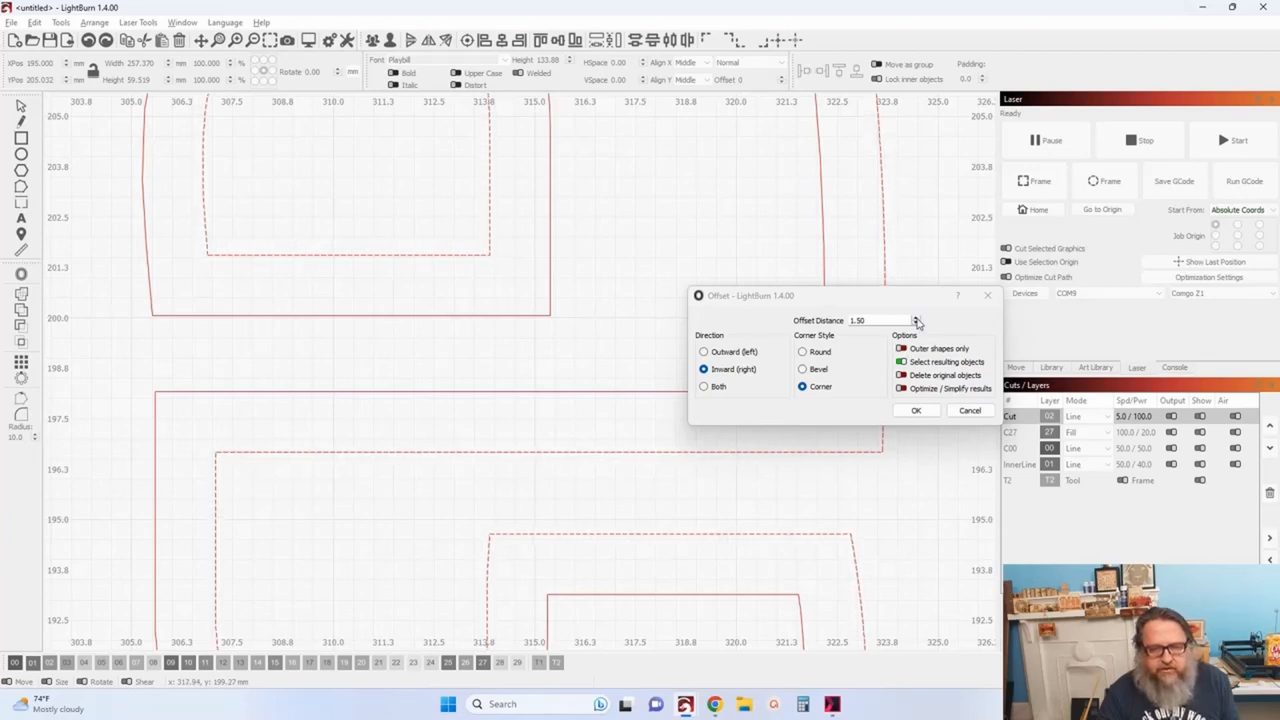
{"action": "left_click", "coordinate": [914, 316]}
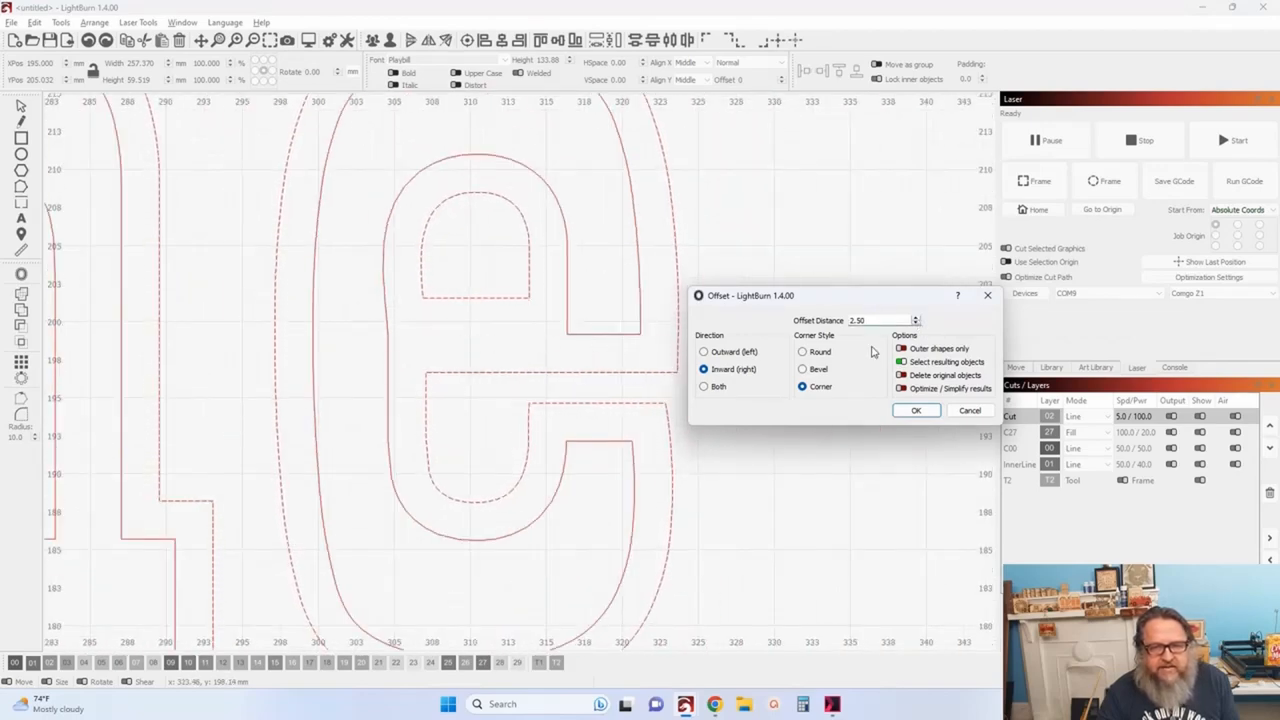
{"action": "left_click", "coordinate": [914, 324]}
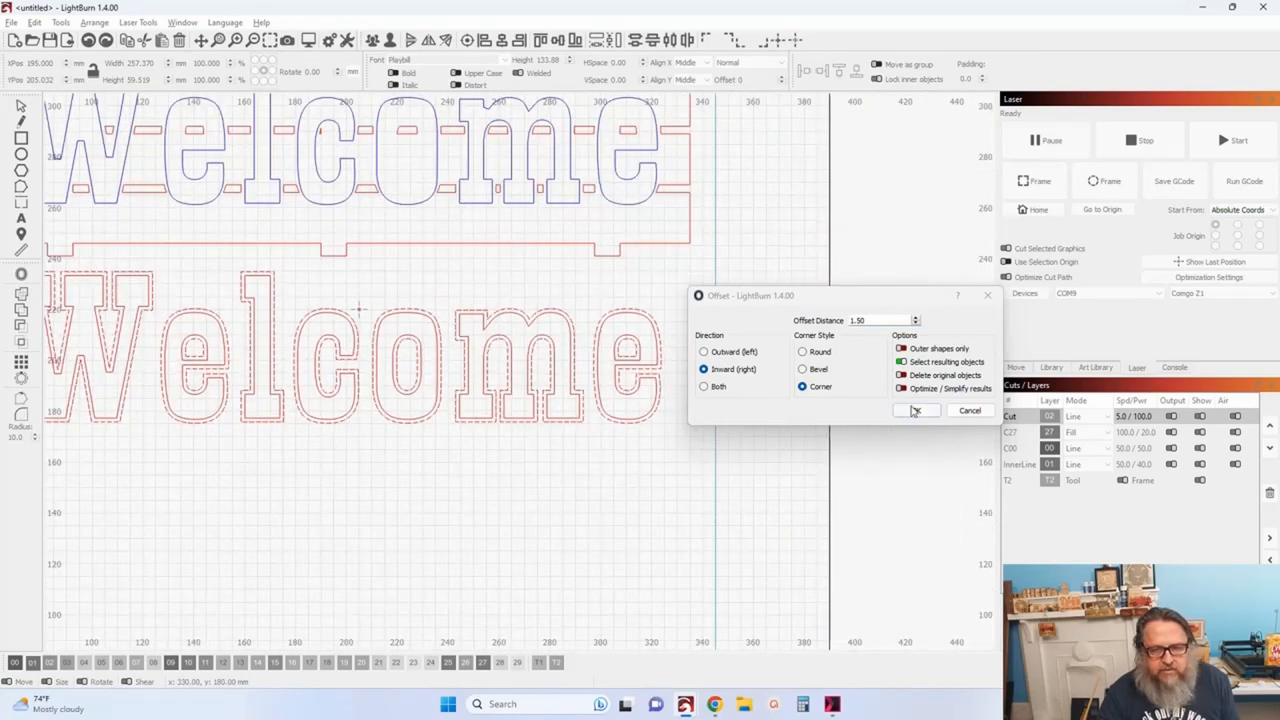
{"action": "left_click", "coordinate": [914, 410]}
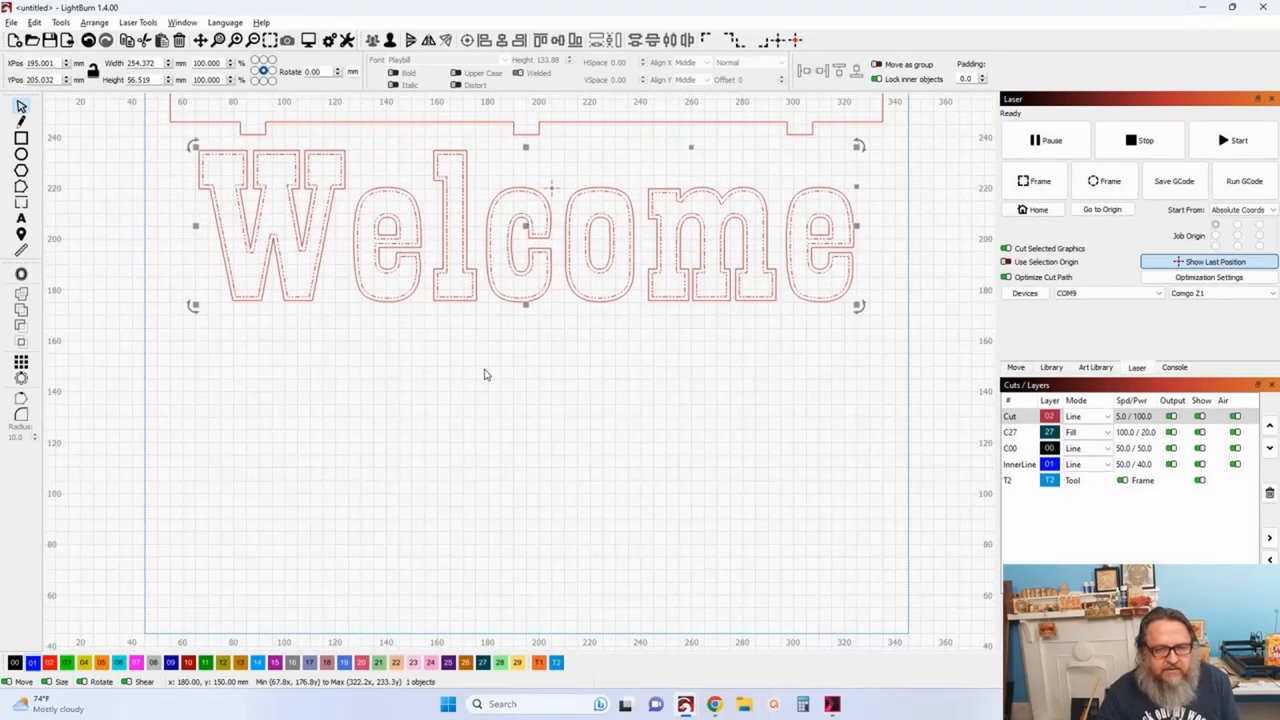
Move the inset Welcome outline below the original as its own row of letters.
{"action": "left_click", "coordinate": [484, 374]}
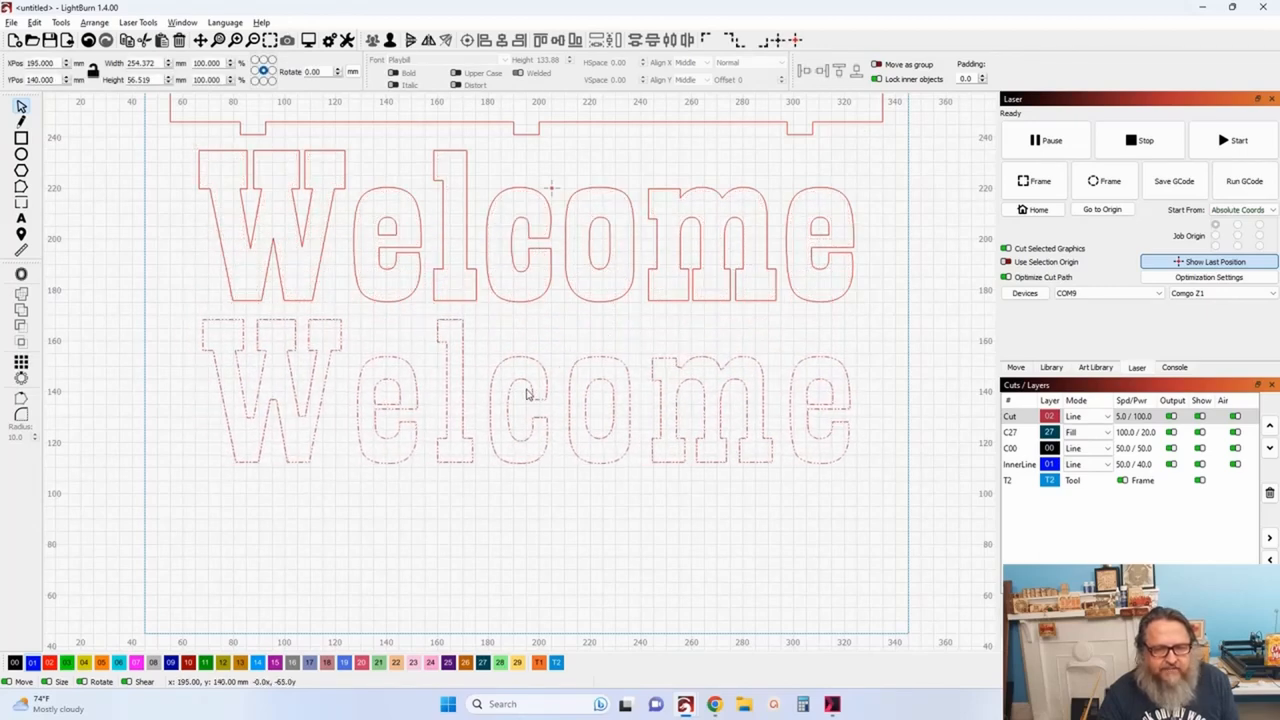
{"action": "left_click", "coordinate": [564, 390]}
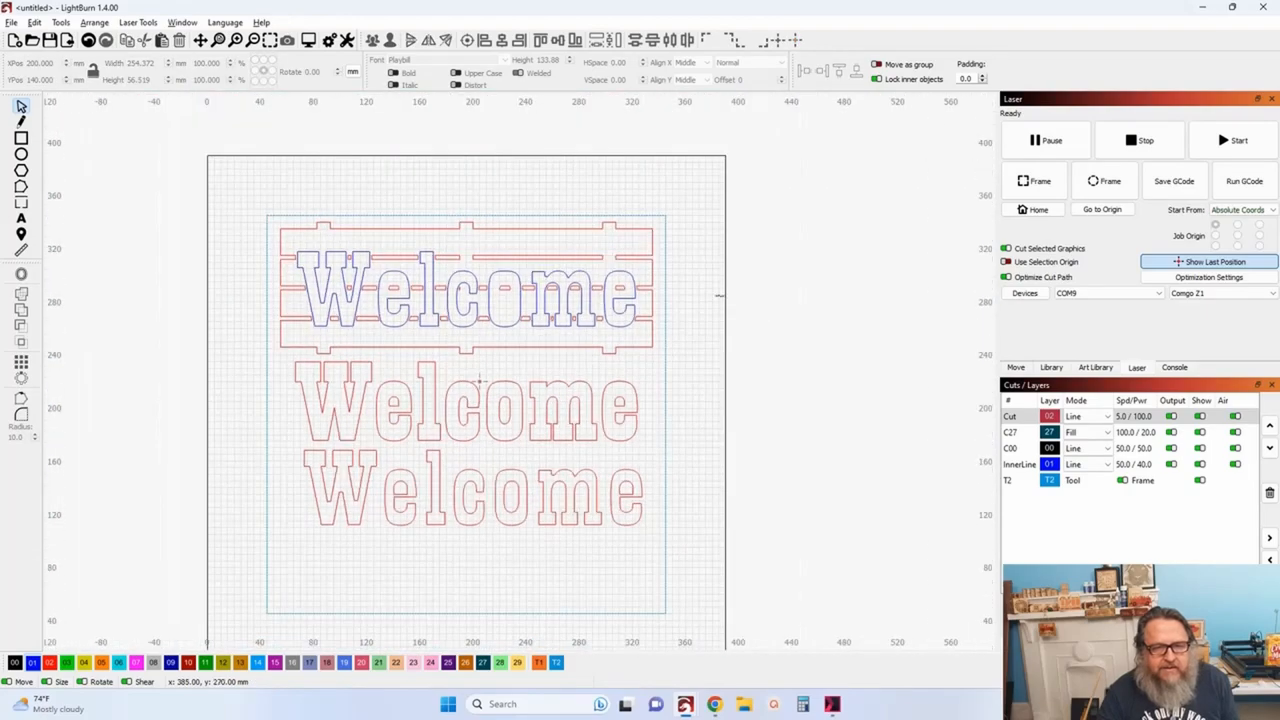
{"action": "mouse_move", "coordinate": [620, 300]}
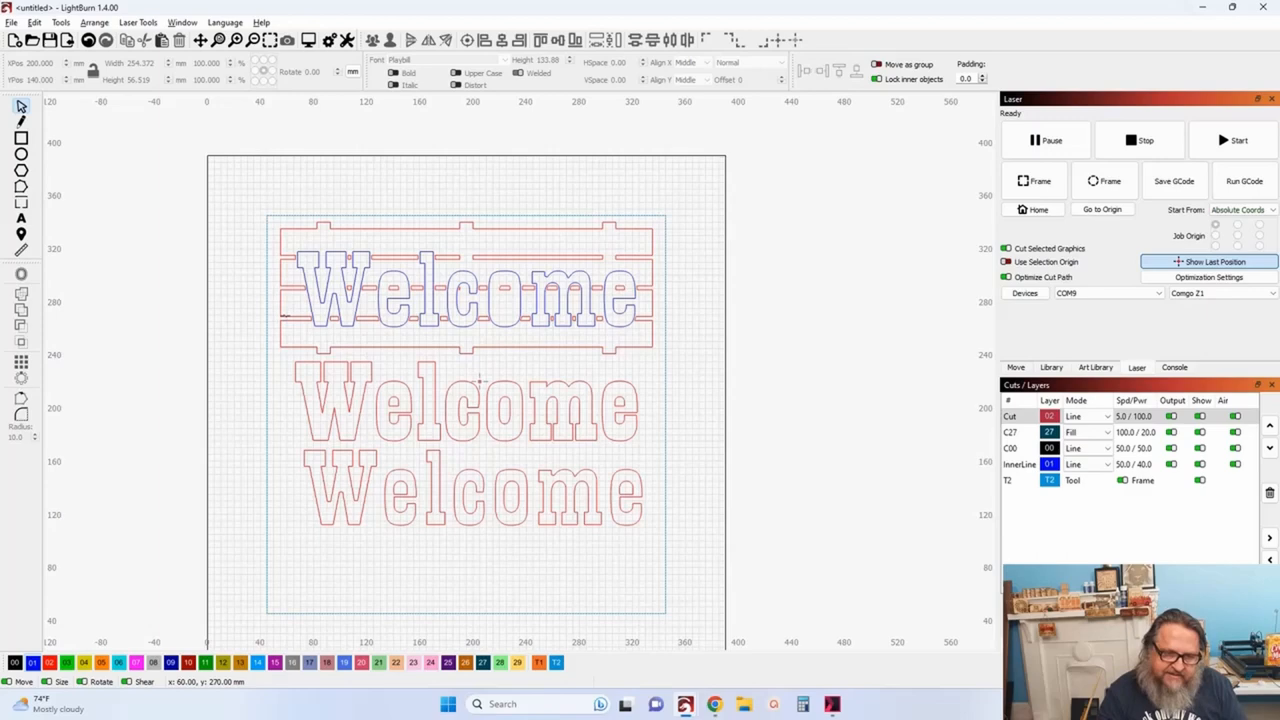
{"action": "mouse_move", "coordinate": [278, 324]}
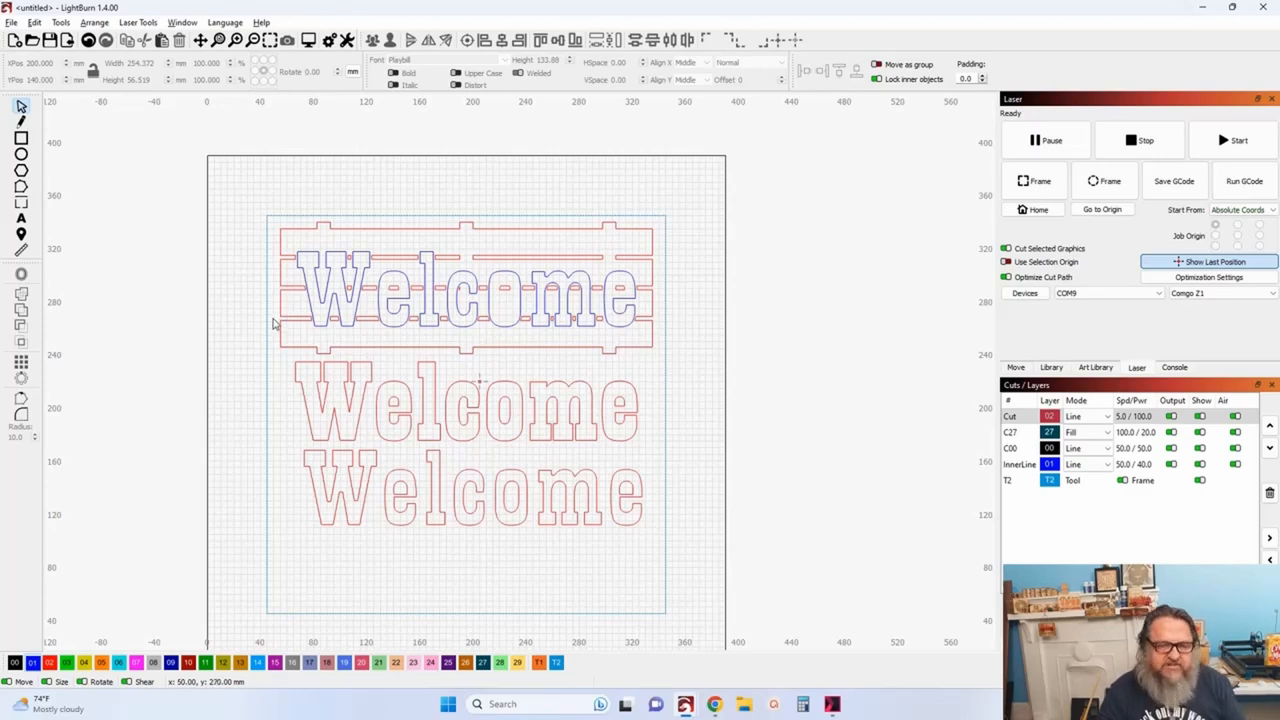
{"action": "scroll", "scroll_direction": "up", "scroll_amount": 3}
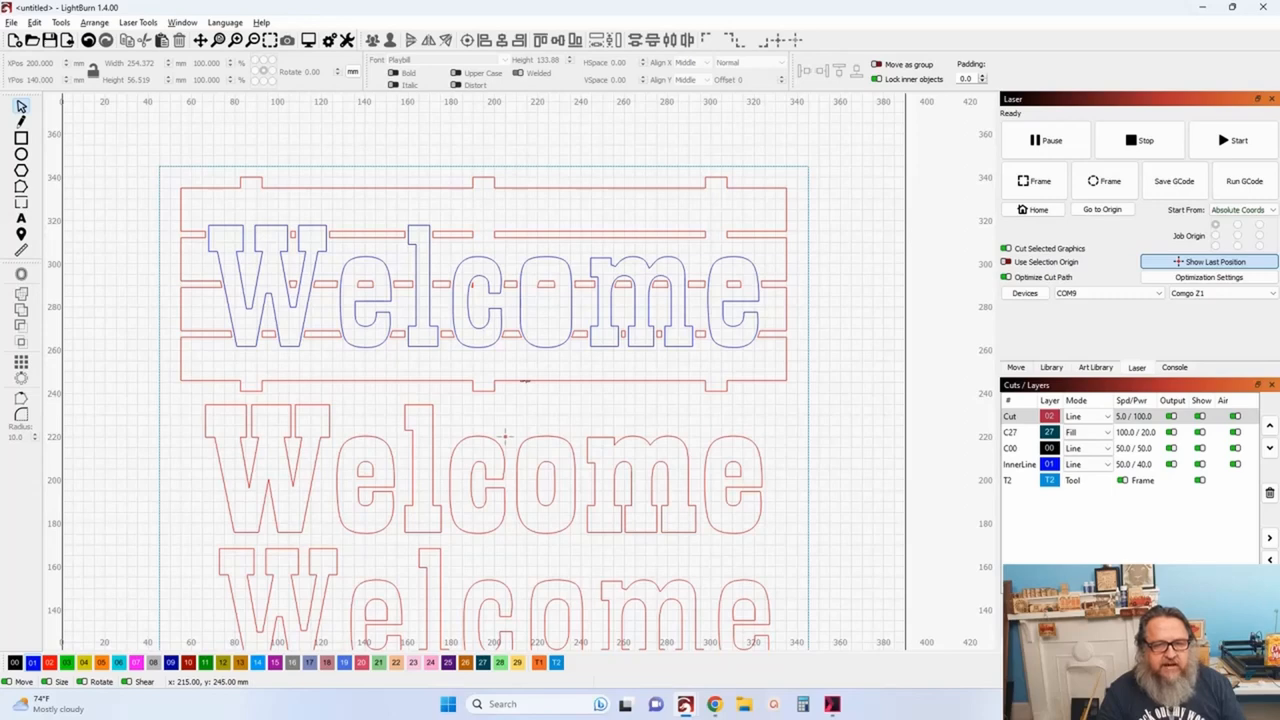
{"action": "left_click", "coordinate": [480, 284]}
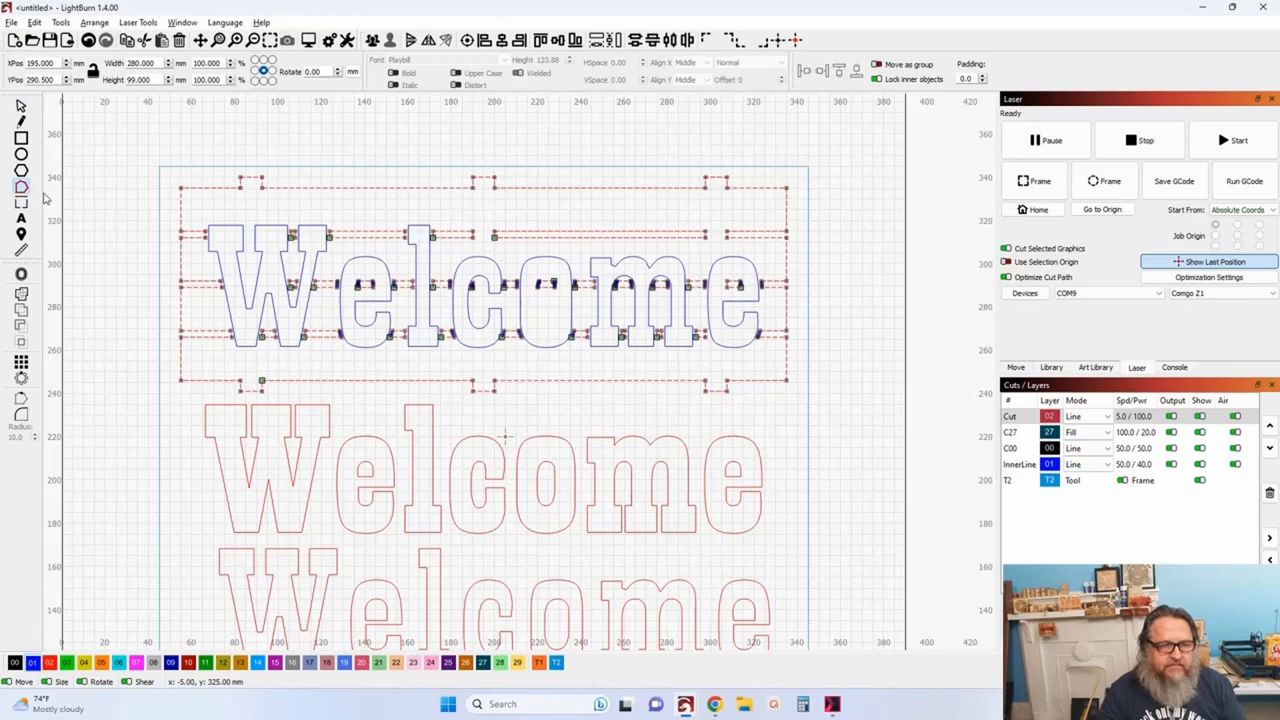
{"action": "scroll", "scroll_direction": "up", "scroll_amount": 3}
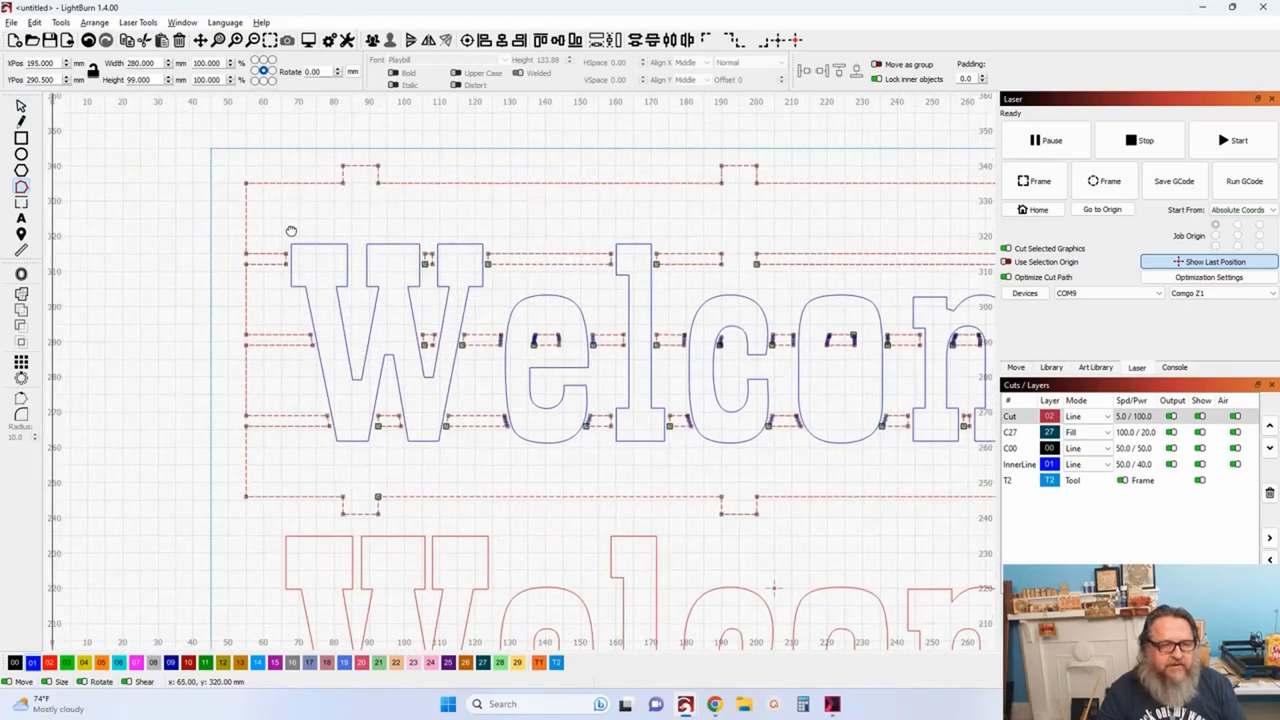
{"action": "scroll", "scroll_direction": "up", "scroll_amount": 3}
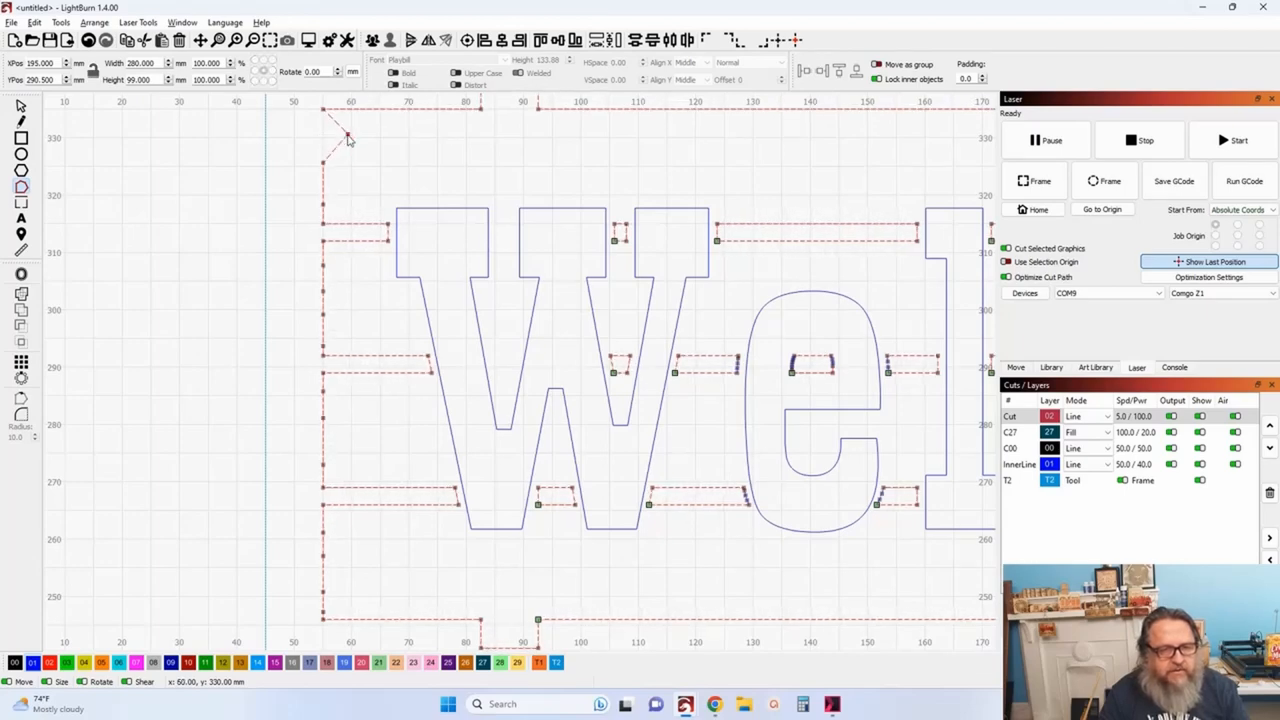
{"action": "mouse_move", "coordinate": [326, 208]}
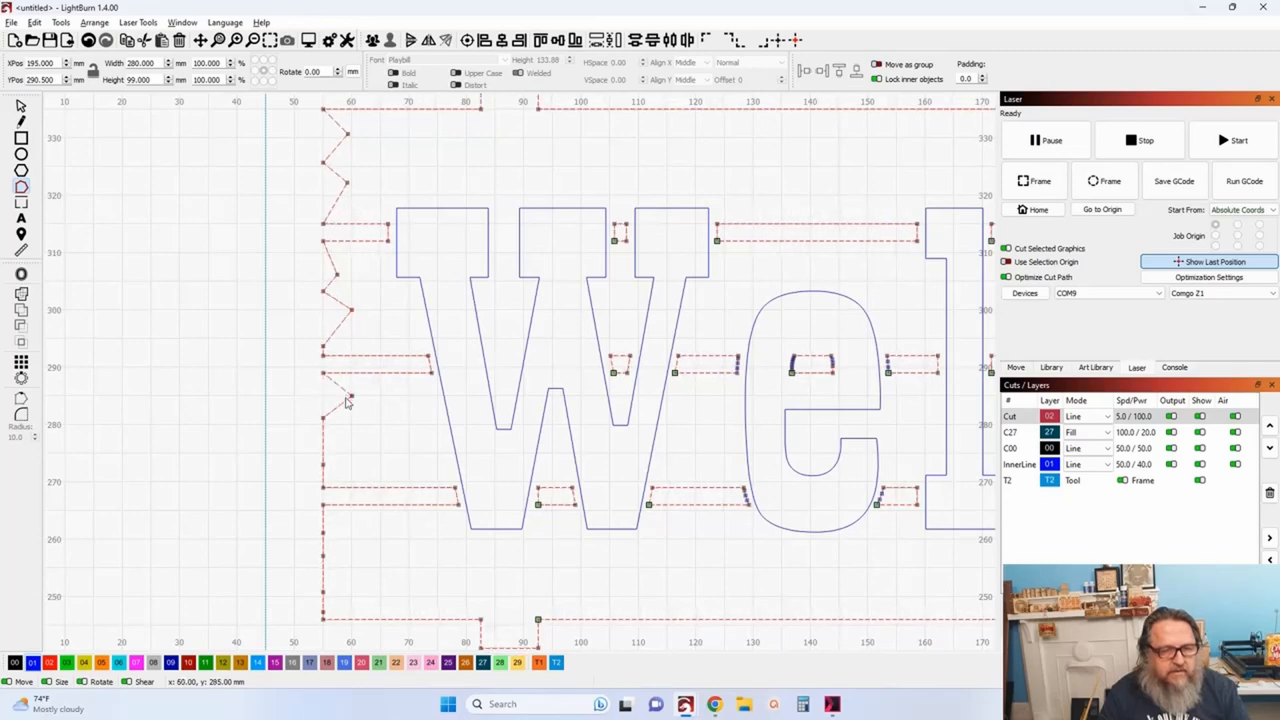
{"action": "mouse_move", "coordinate": [324, 464]}
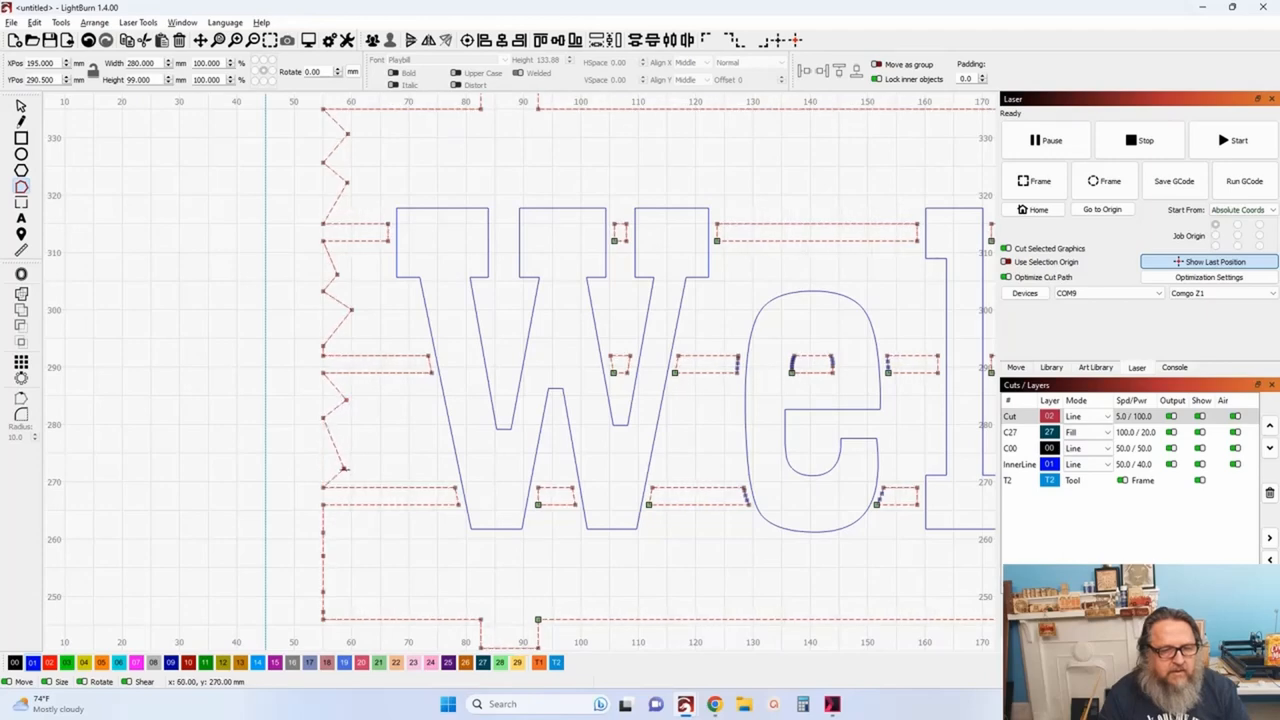
Zoom out to view the jagged zigzag running down the left end of the sign.
{"action": "scroll", "scroll_direction": "down", "scroll_amount": 3}
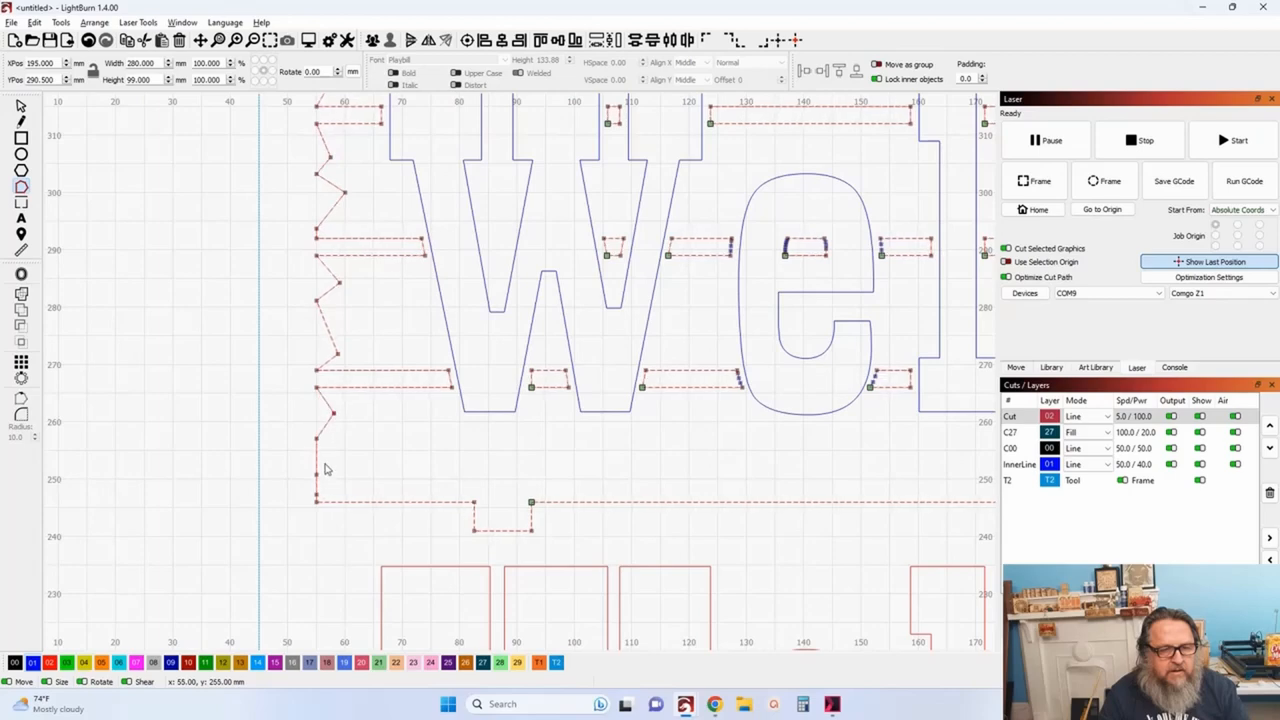
{"action": "mouse_move", "coordinate": [330, 472]}
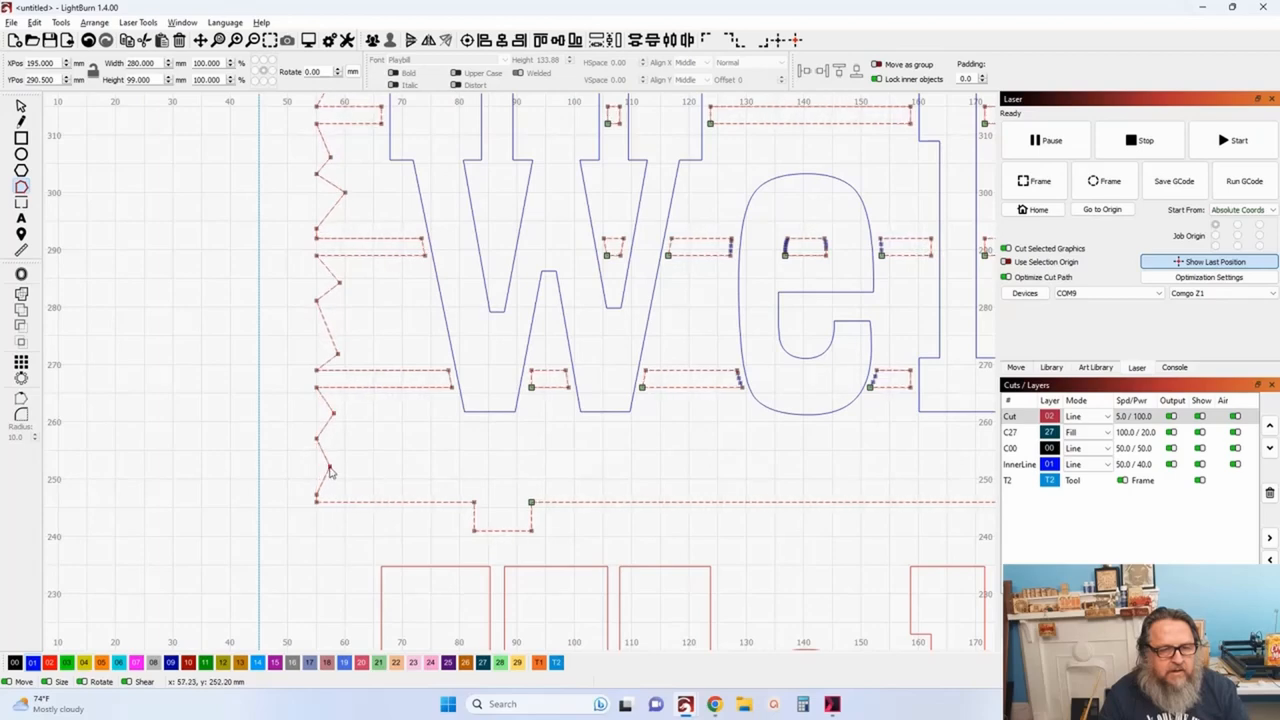
{"action": "mouse_move", "coordinate": [328, 492]}
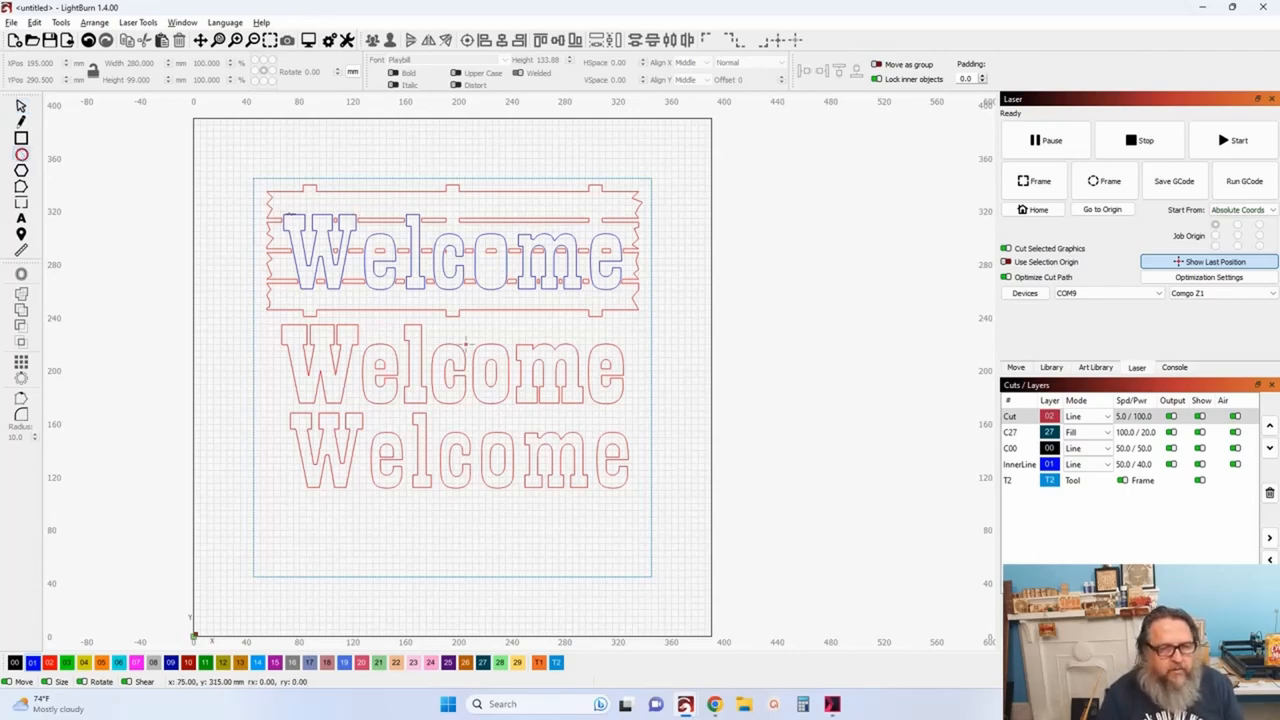
Nudge a hanging hole circle into place beside the top tab of the sign.
{"action": "scroll", "scroll_direction": "up", "scroll_amount": 3}
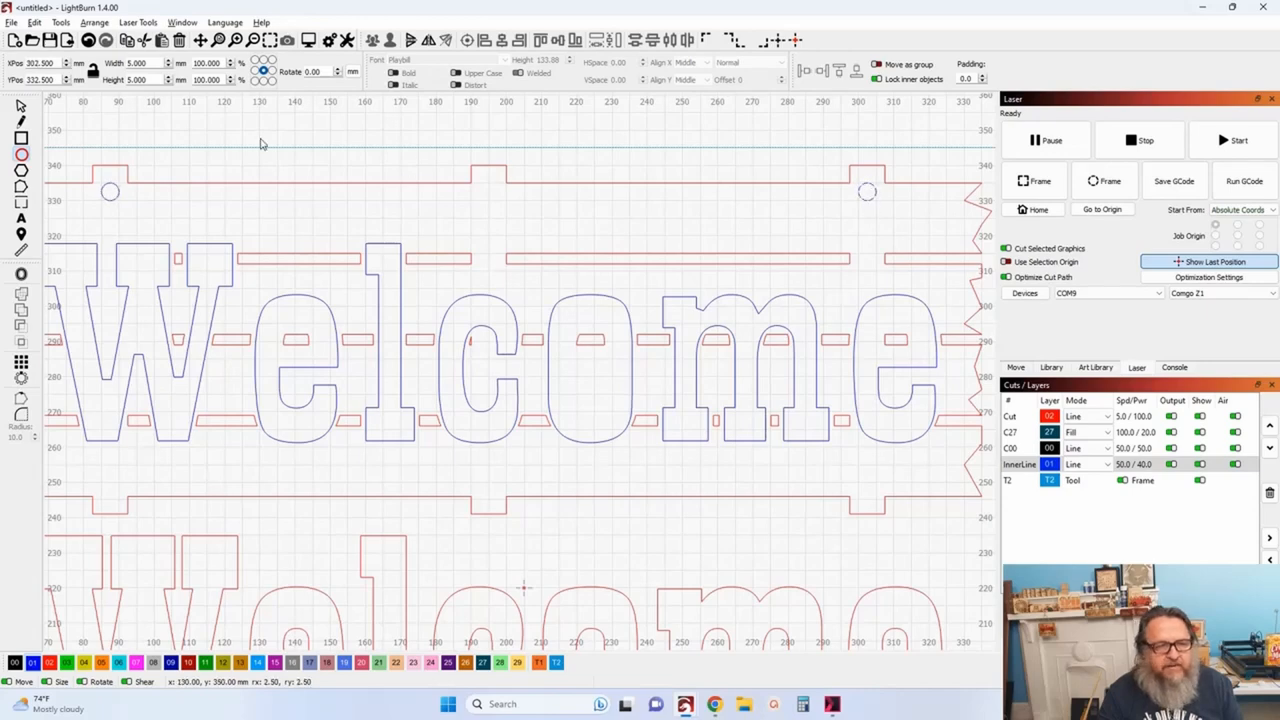
{"action": "left_click", "coordinate": [868, 192]}
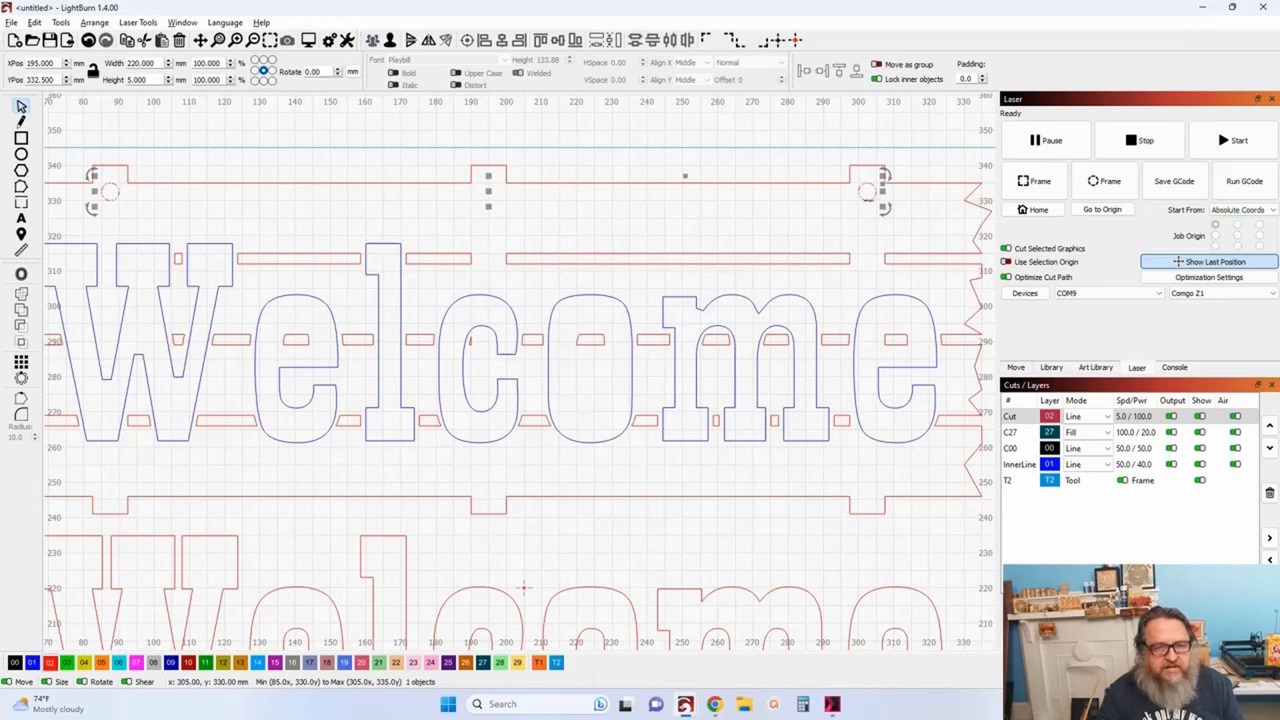
{"action": "scroll", "scroll_direction": "up", "scroll_amount": 3}
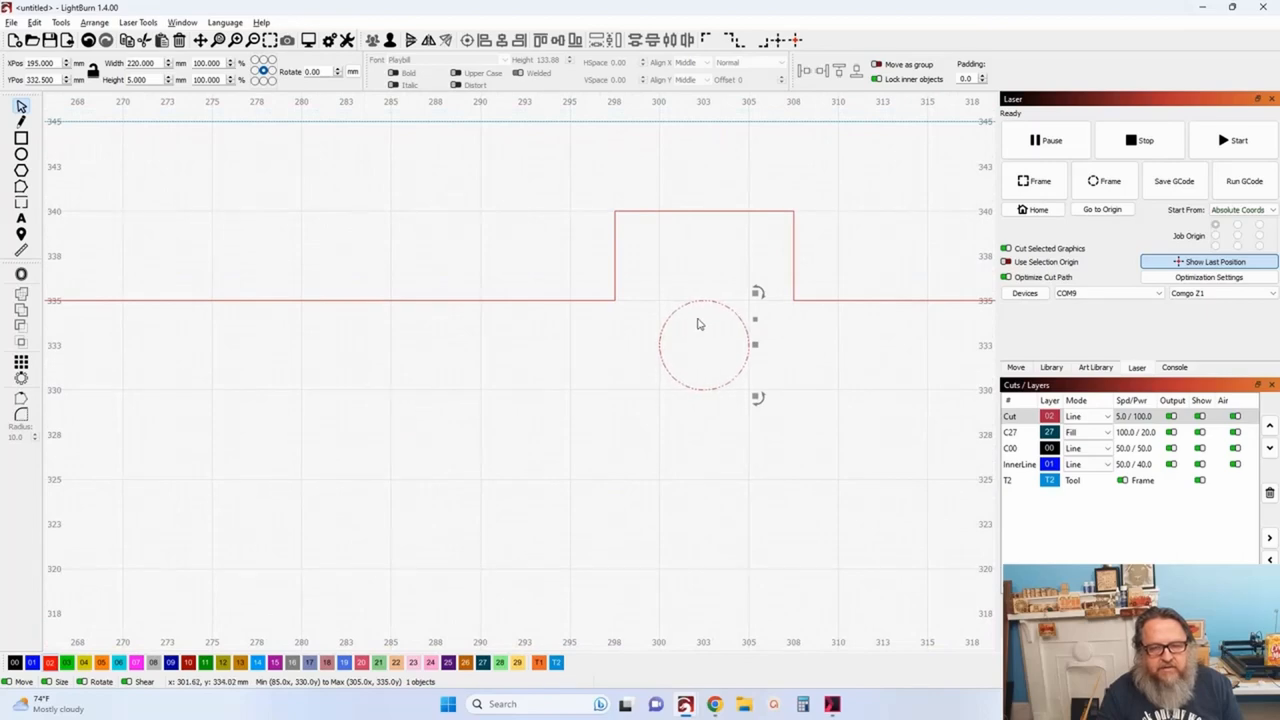
{"action": "mouse_move", "coordinate": [716, 308]}
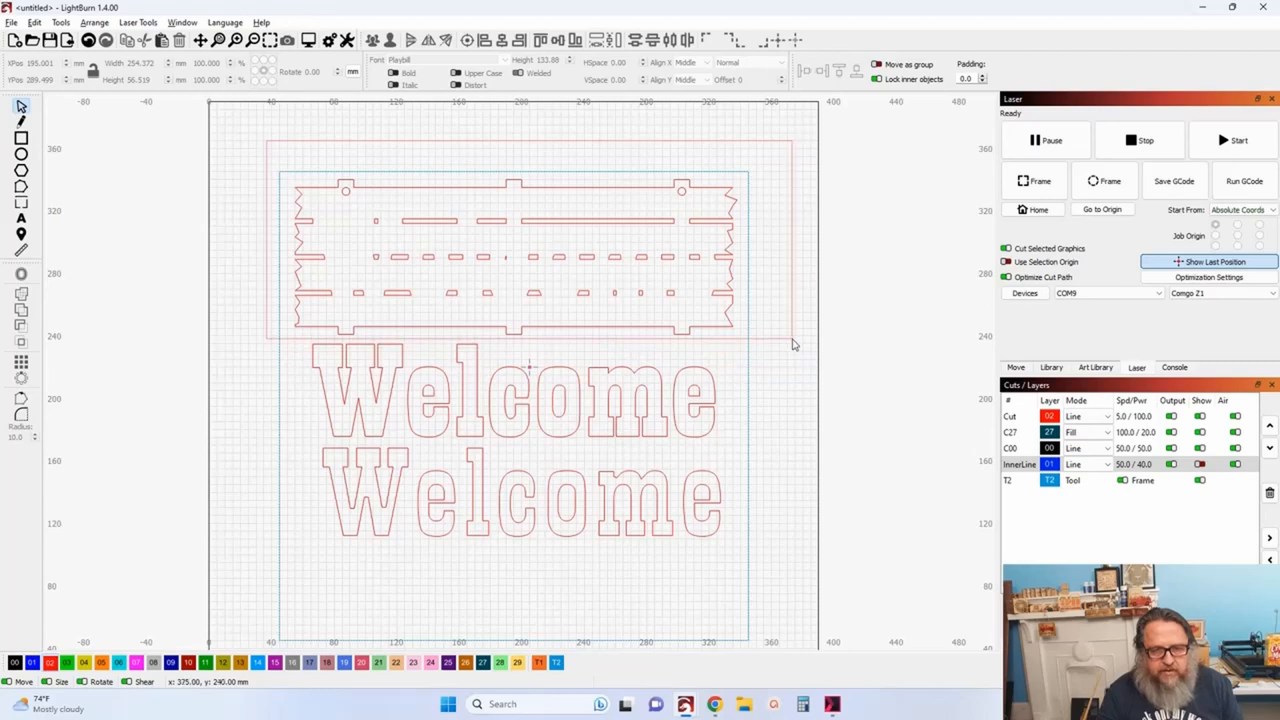
{"action": "left_click", "coordinate": [516, 256]}
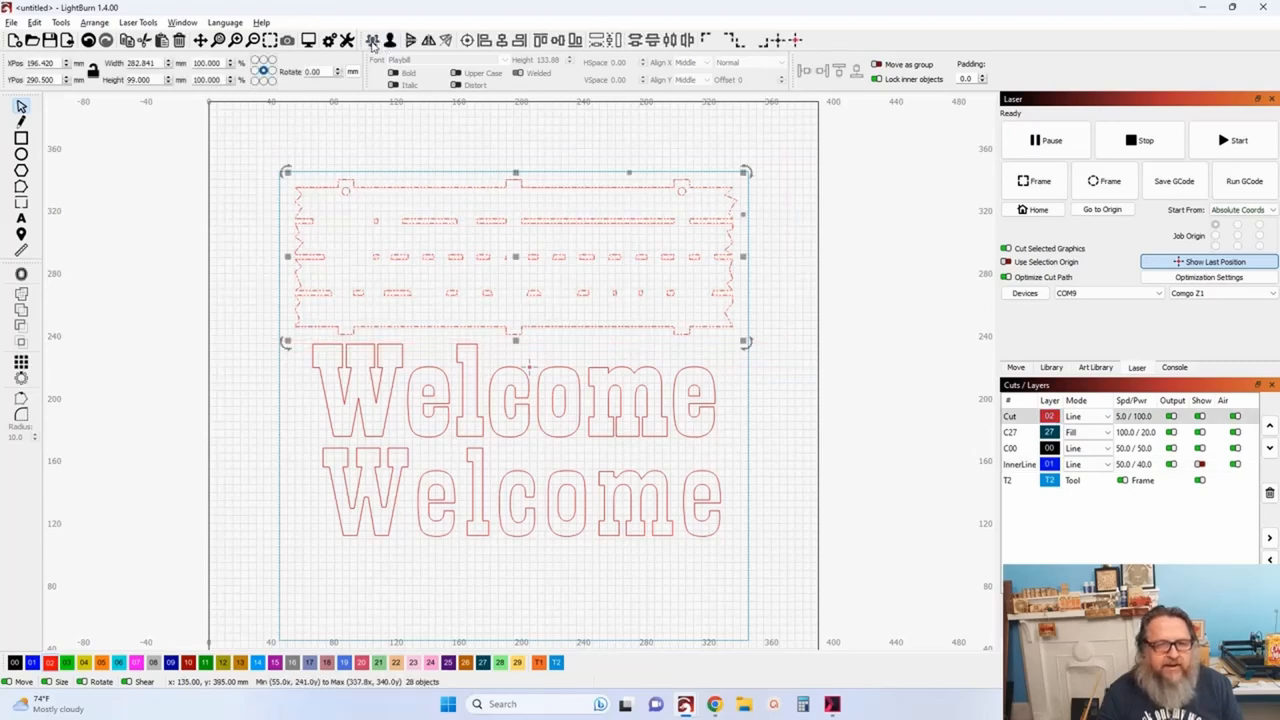
{"action": "left_click", "coordinate": [1200, 464]}
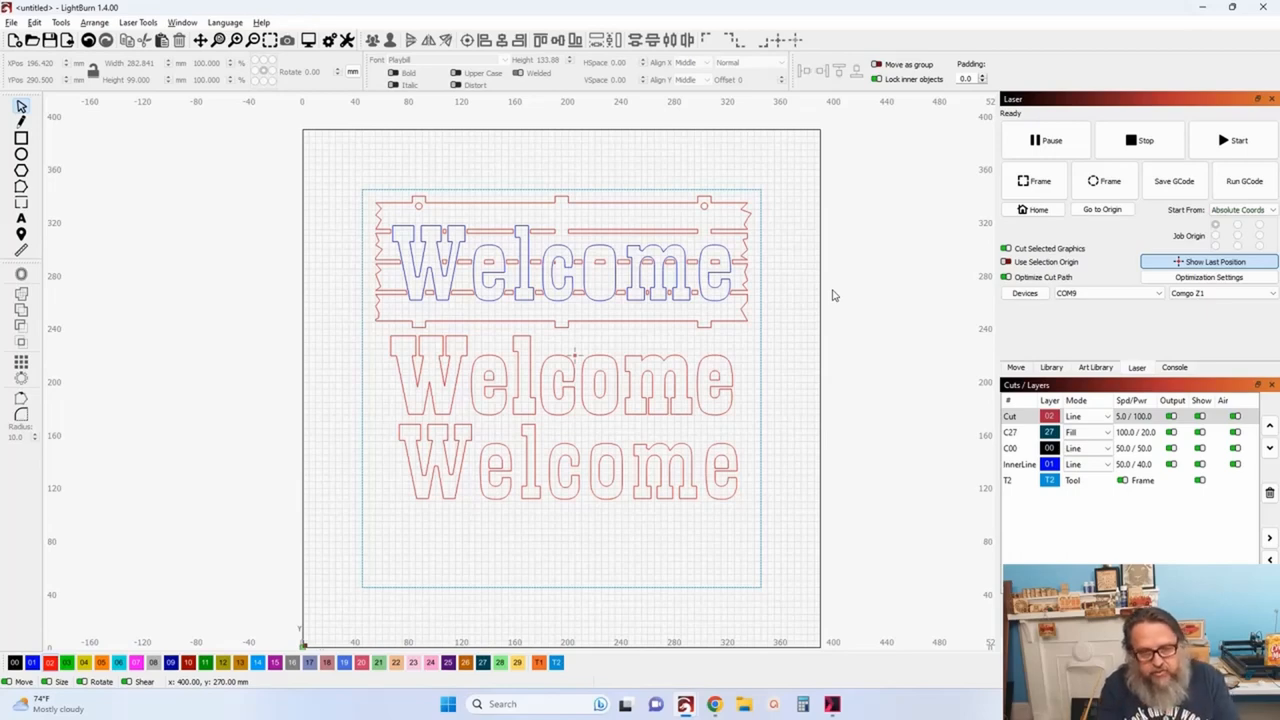
{"action": "mouse_move", "coordinate": [836, 318]}
{"action": "type", "text": "Hobo"}
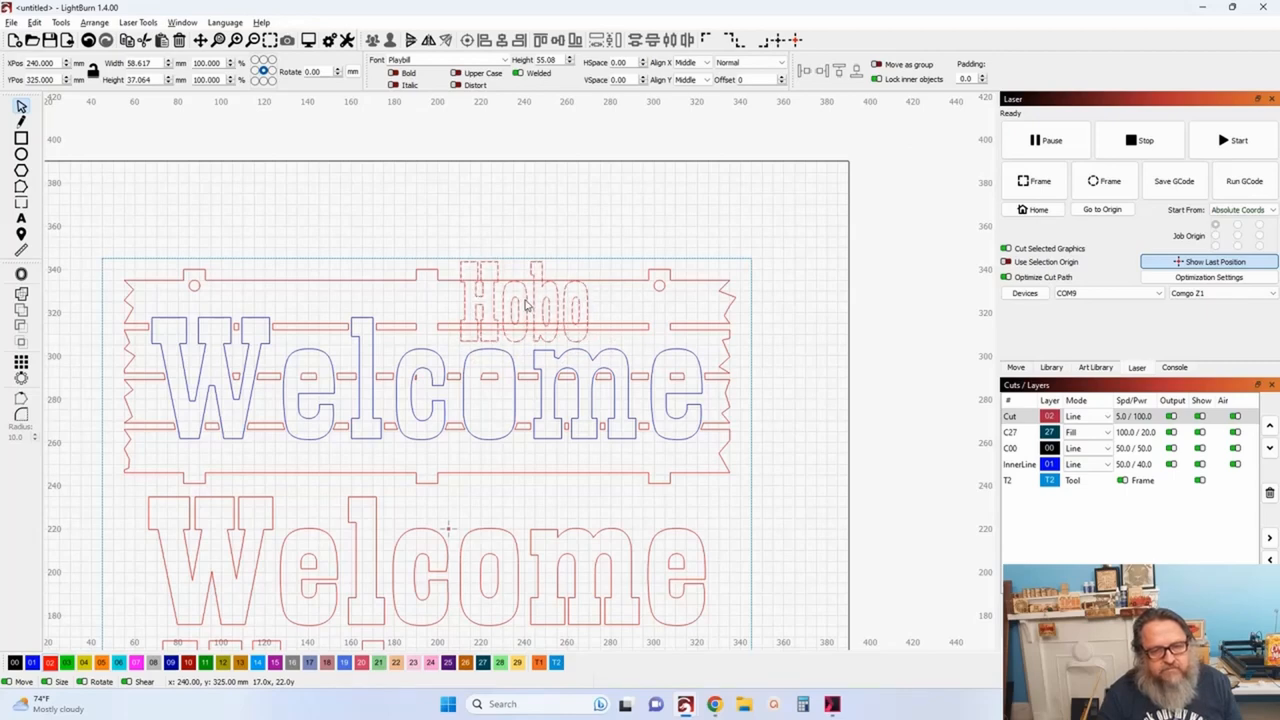
Place the text 'Hobo says' above the Welcome letters with the Text tool.
{"action": "left_click", "coordinate": [524, 302]}
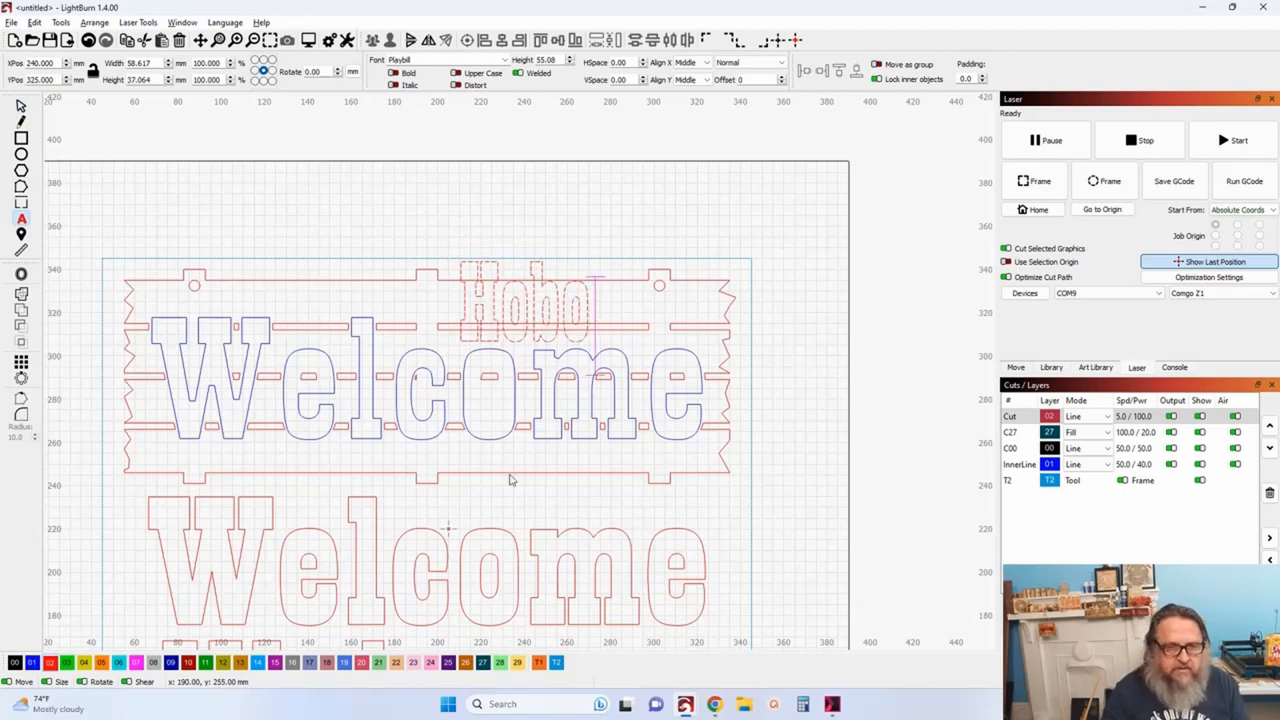
{"action": "left_click", "coordinate": [520, 300]}
{"action": "type", "text": " says"}
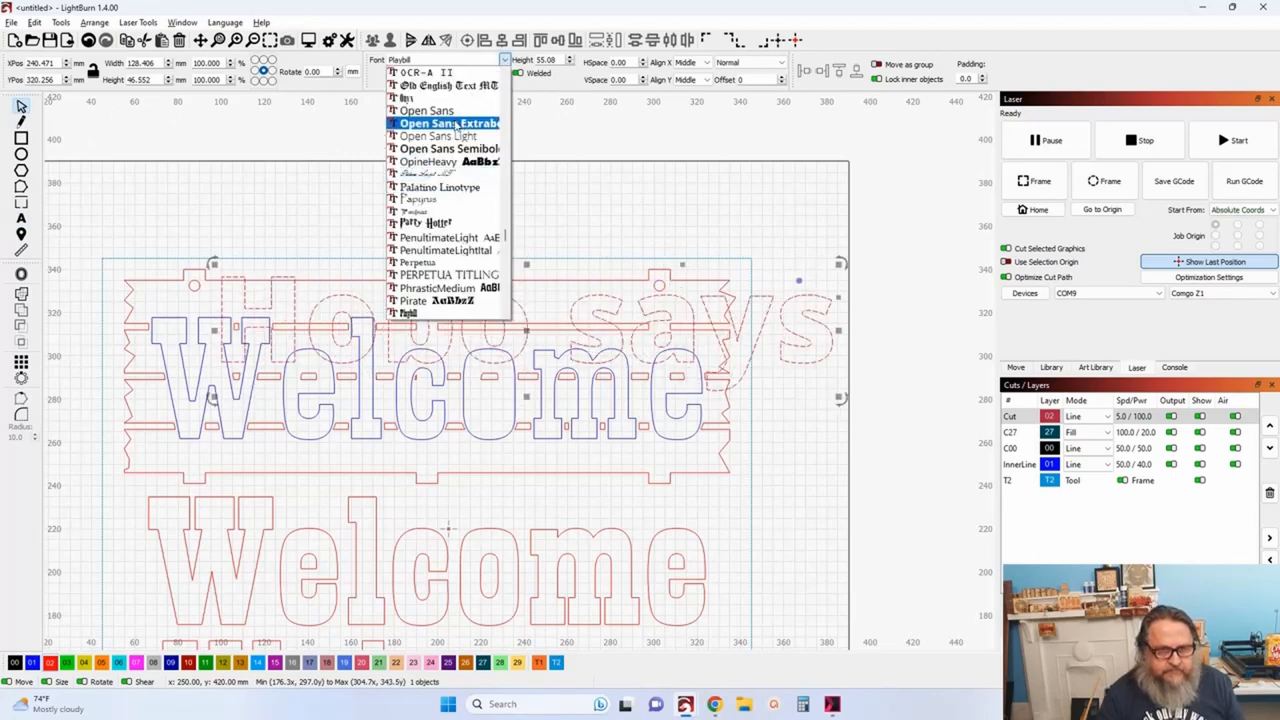
Set the 'Hobo says' text to Book Antiqua and reduce its height to fit above Welcome.
{"action": "scroll", "scroll_direction": "up", "scroll_amount": 3}
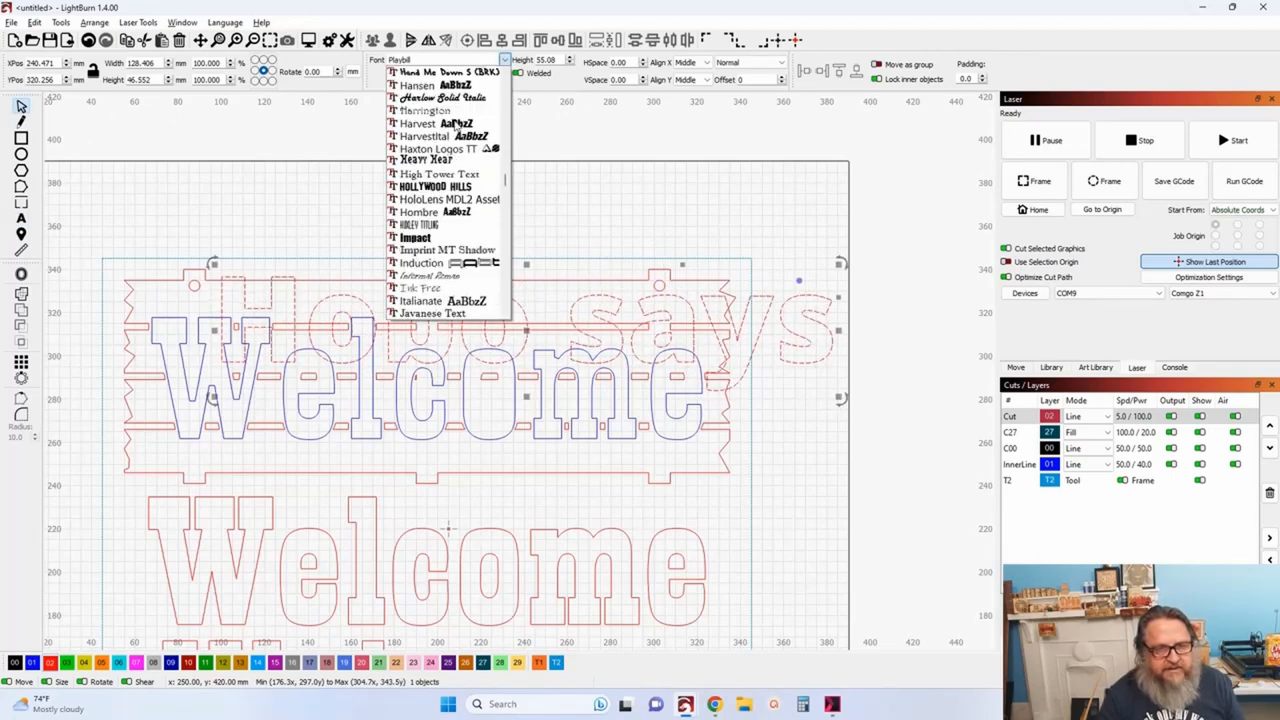
{"action": "scroll", "scroll_direction": "up", "scroll_amount": 3}
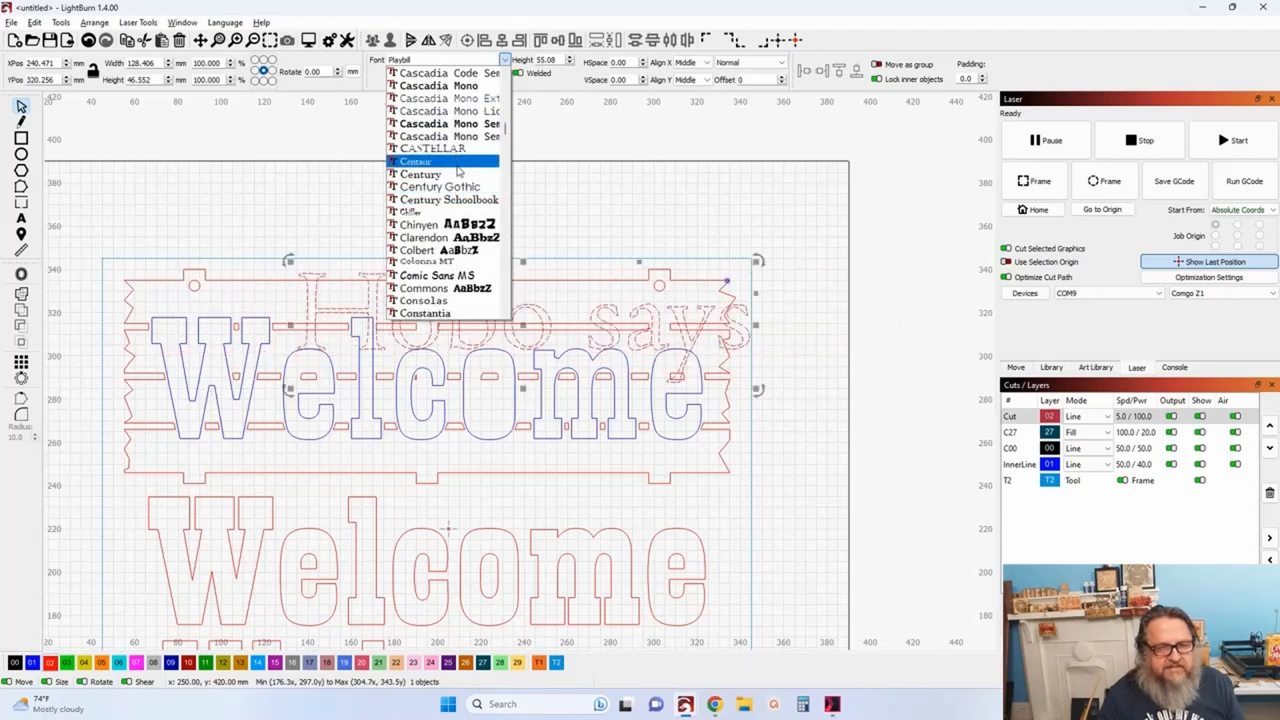
{"action": "scroll", "scroll_direction": "up", "scroll_amount": 3}
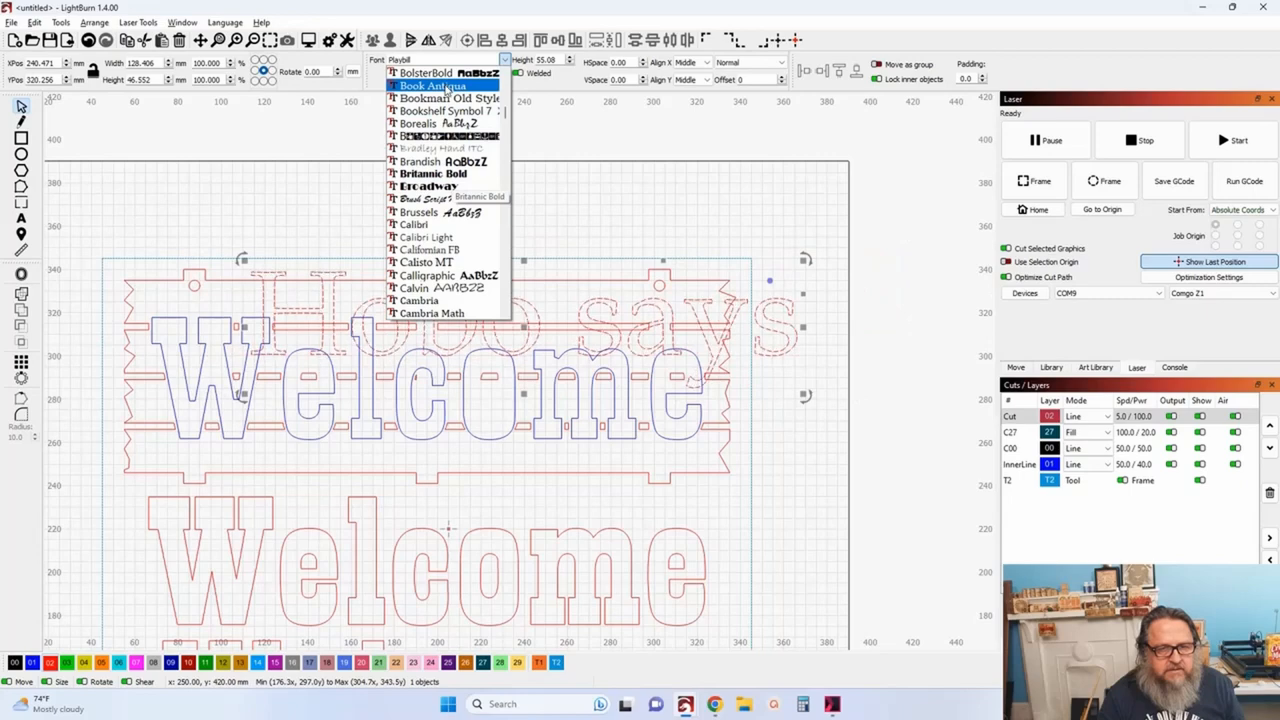
{"action": "left_click", "coordinate": [430, 84]}
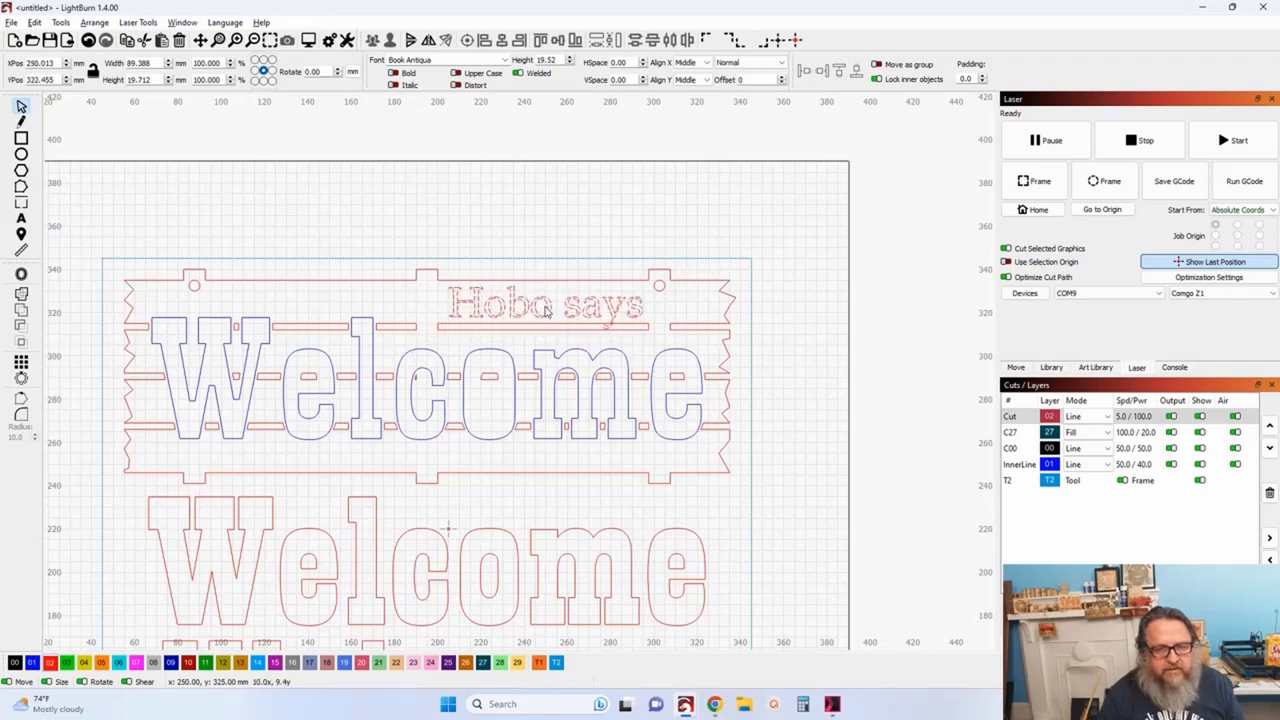
{"action": "left_click", "coordinate": [544, 304]}
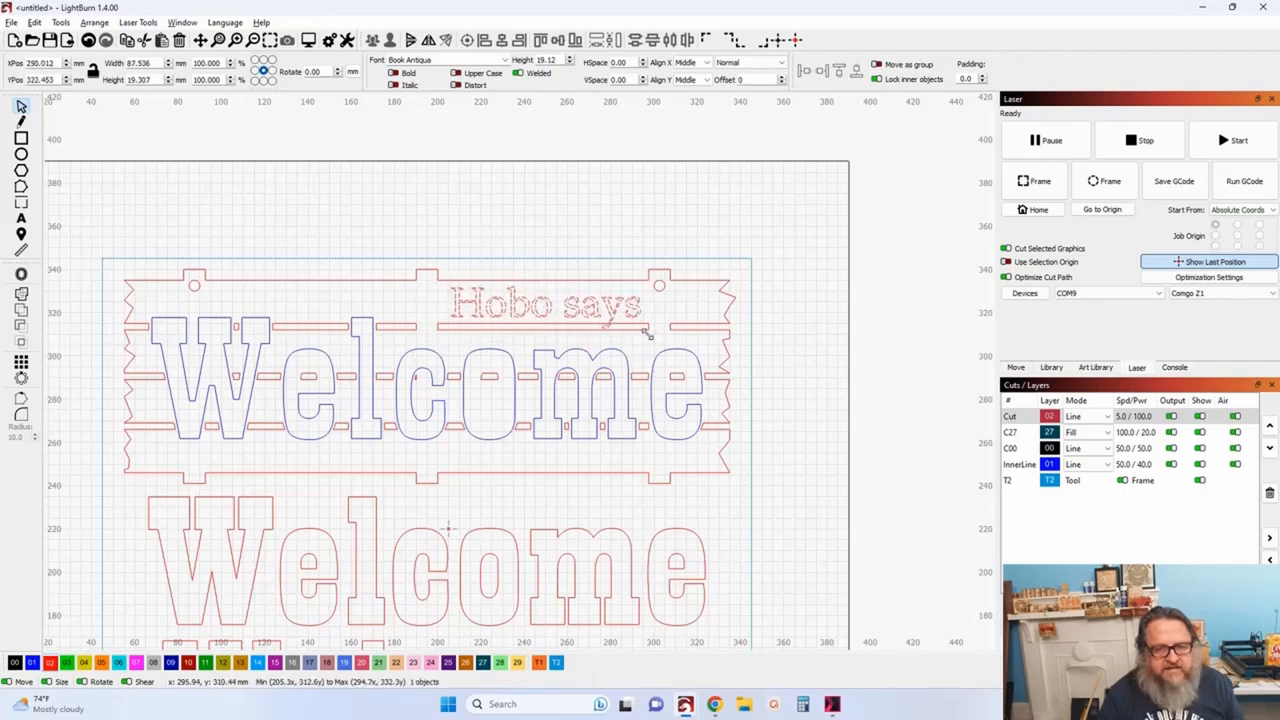
{"action": "left_click", "coordinate": [544, 304]}
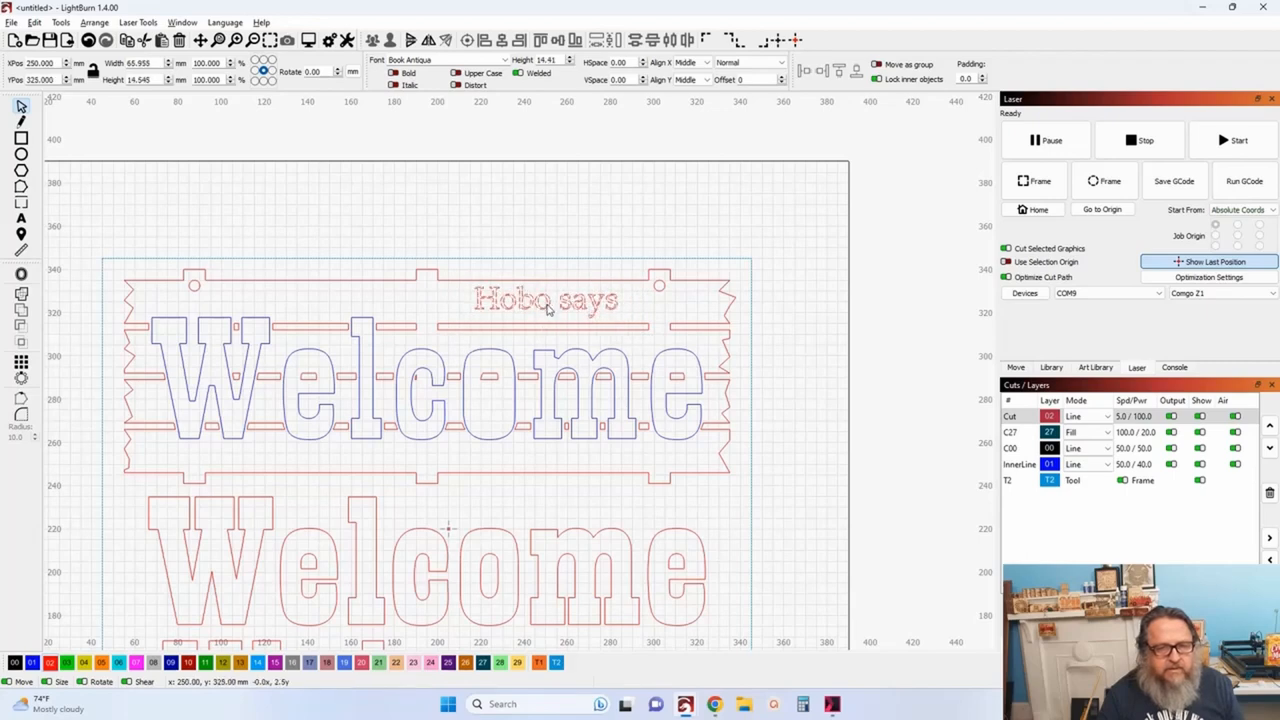
{"action": "left_click", "coordinate": [546, 300]}
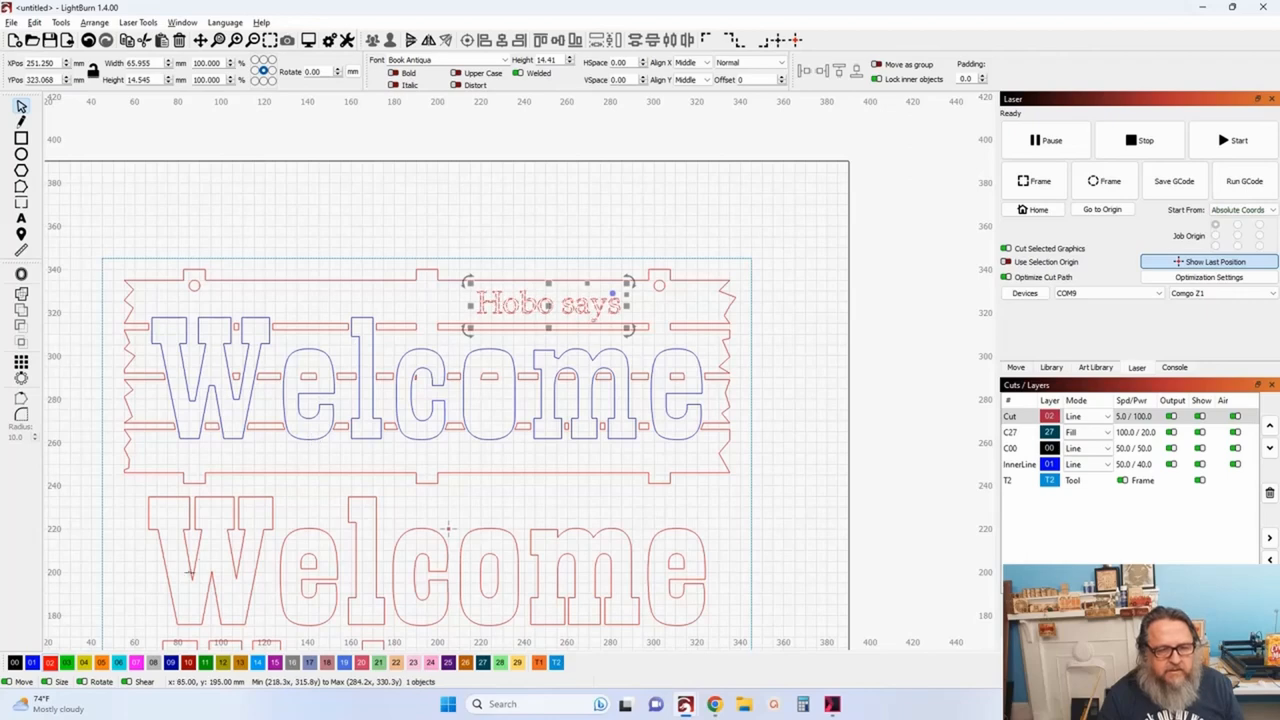